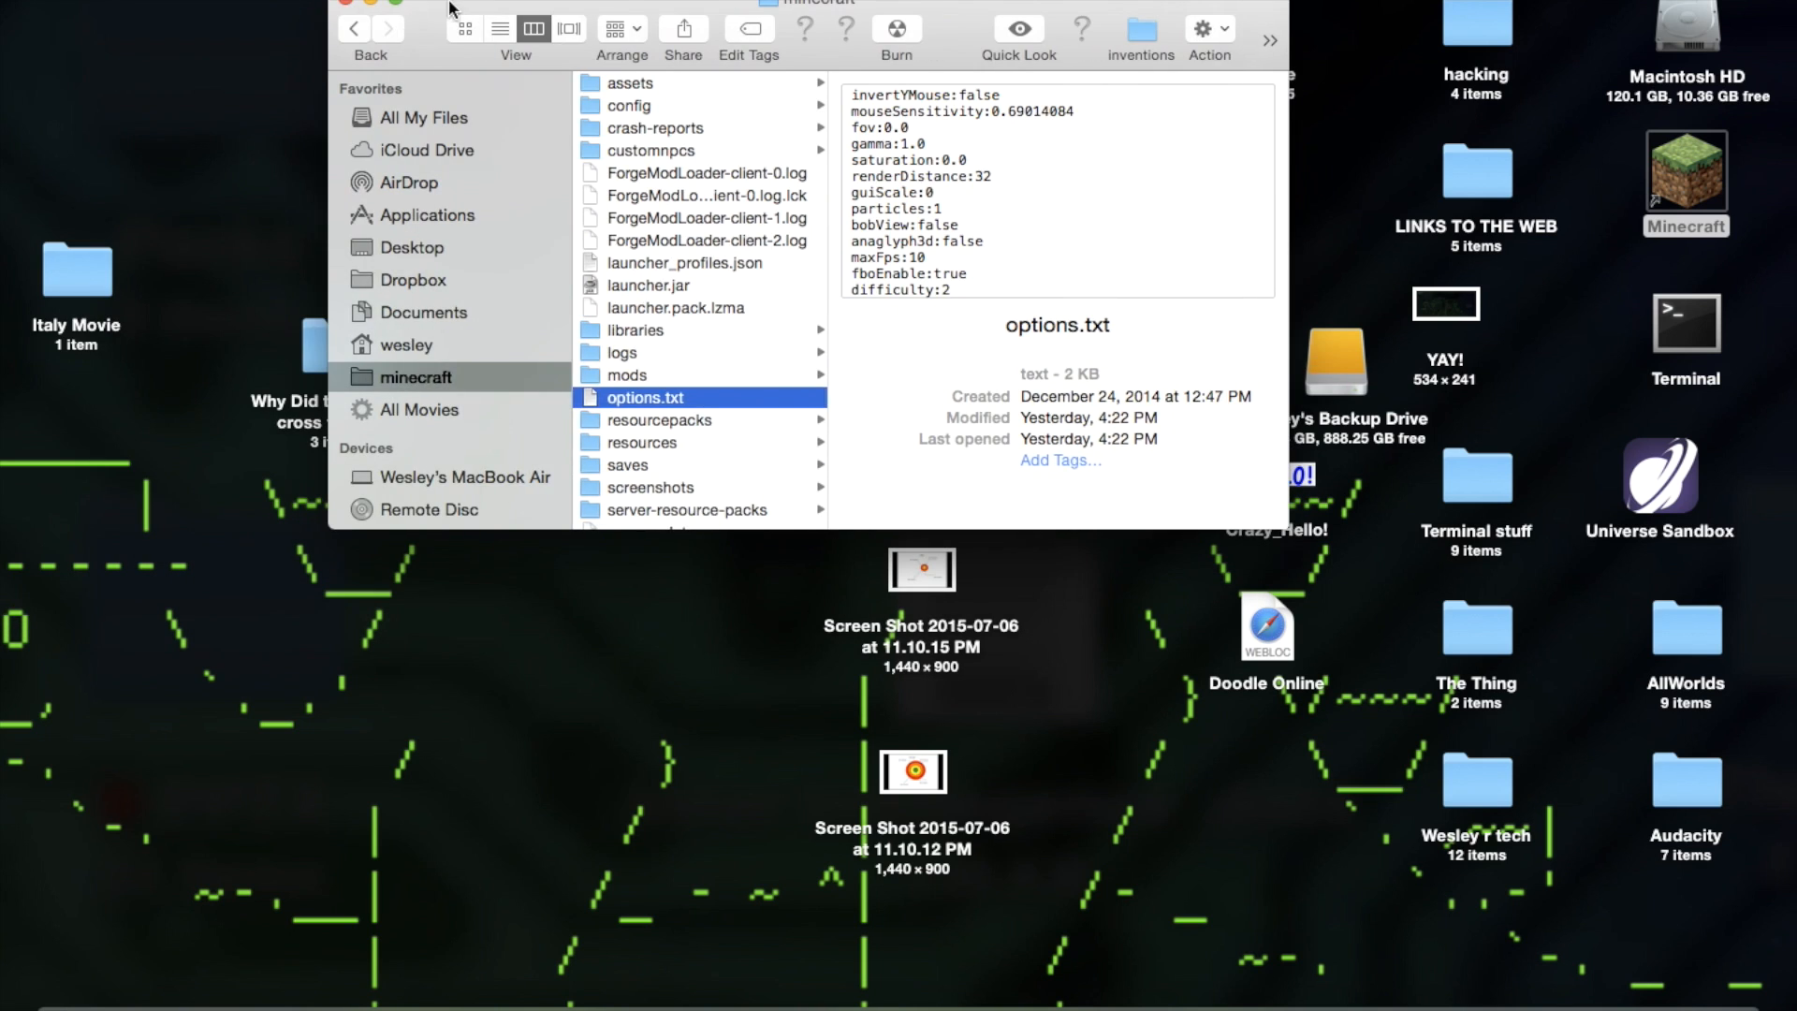
Close the minecraft Finder window and select the Minecraft app on the desktop
left_click(343, 2)
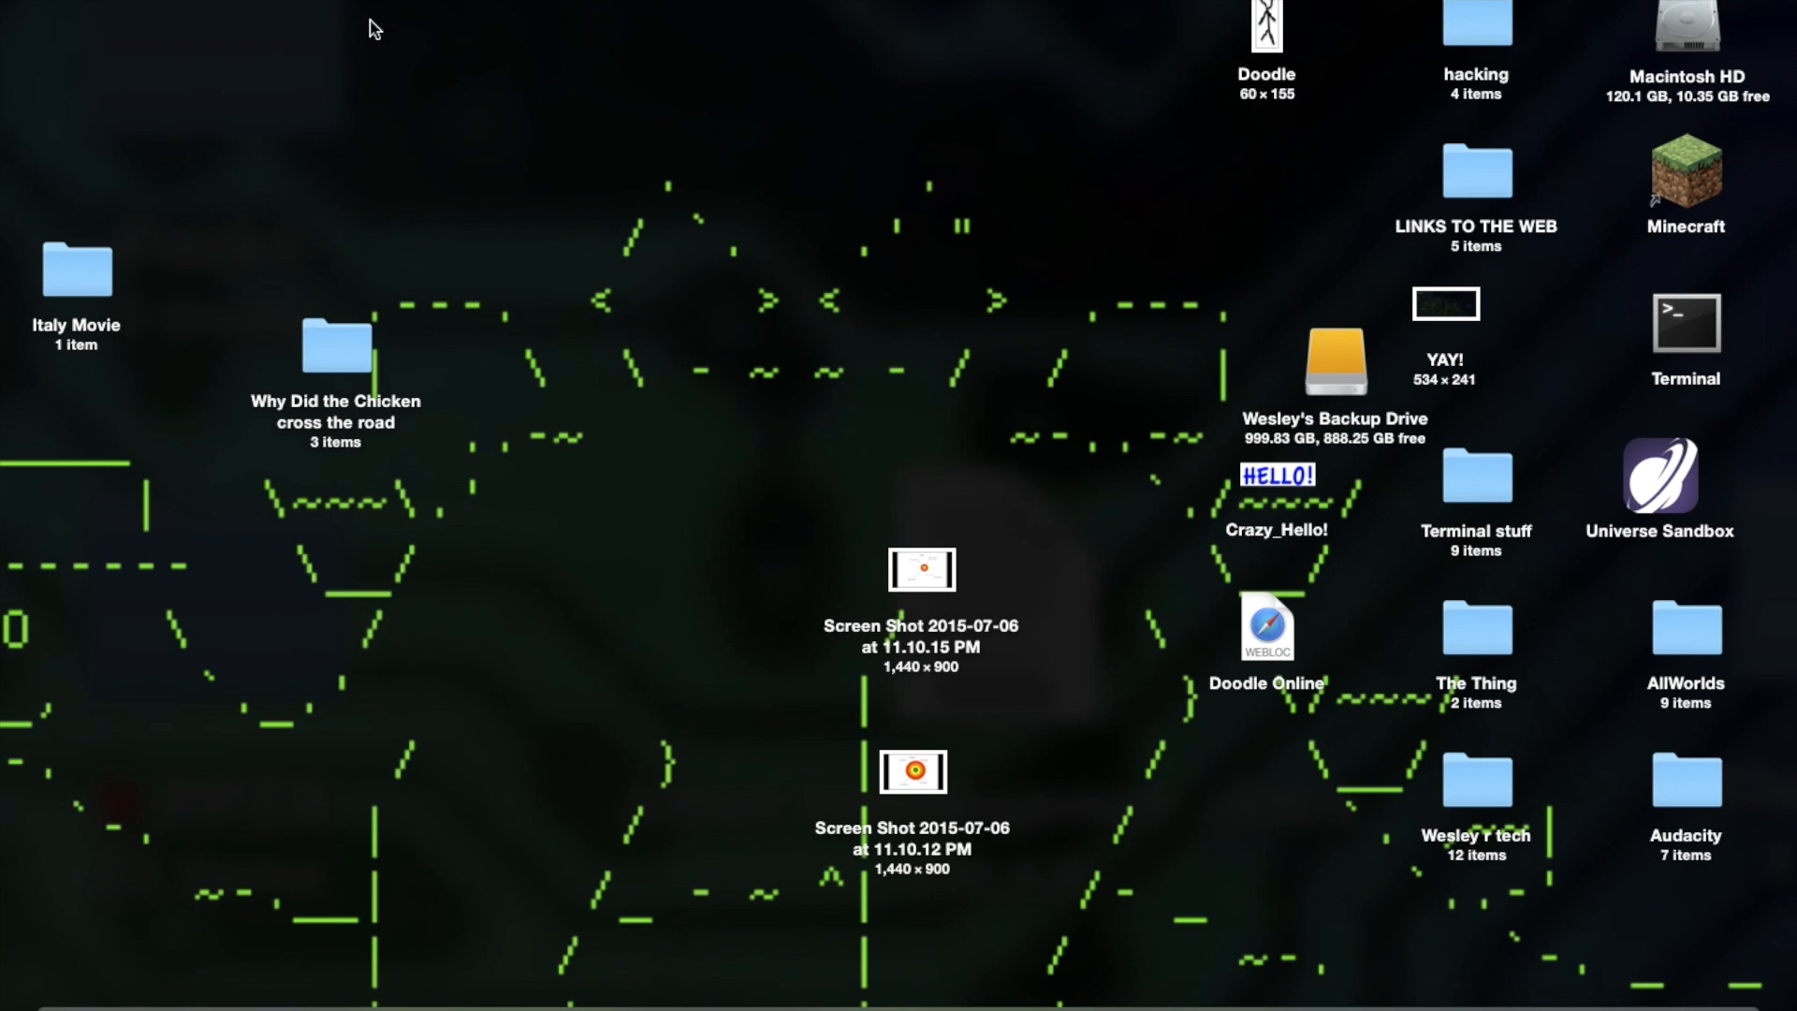
mouse_move(1671, 215)
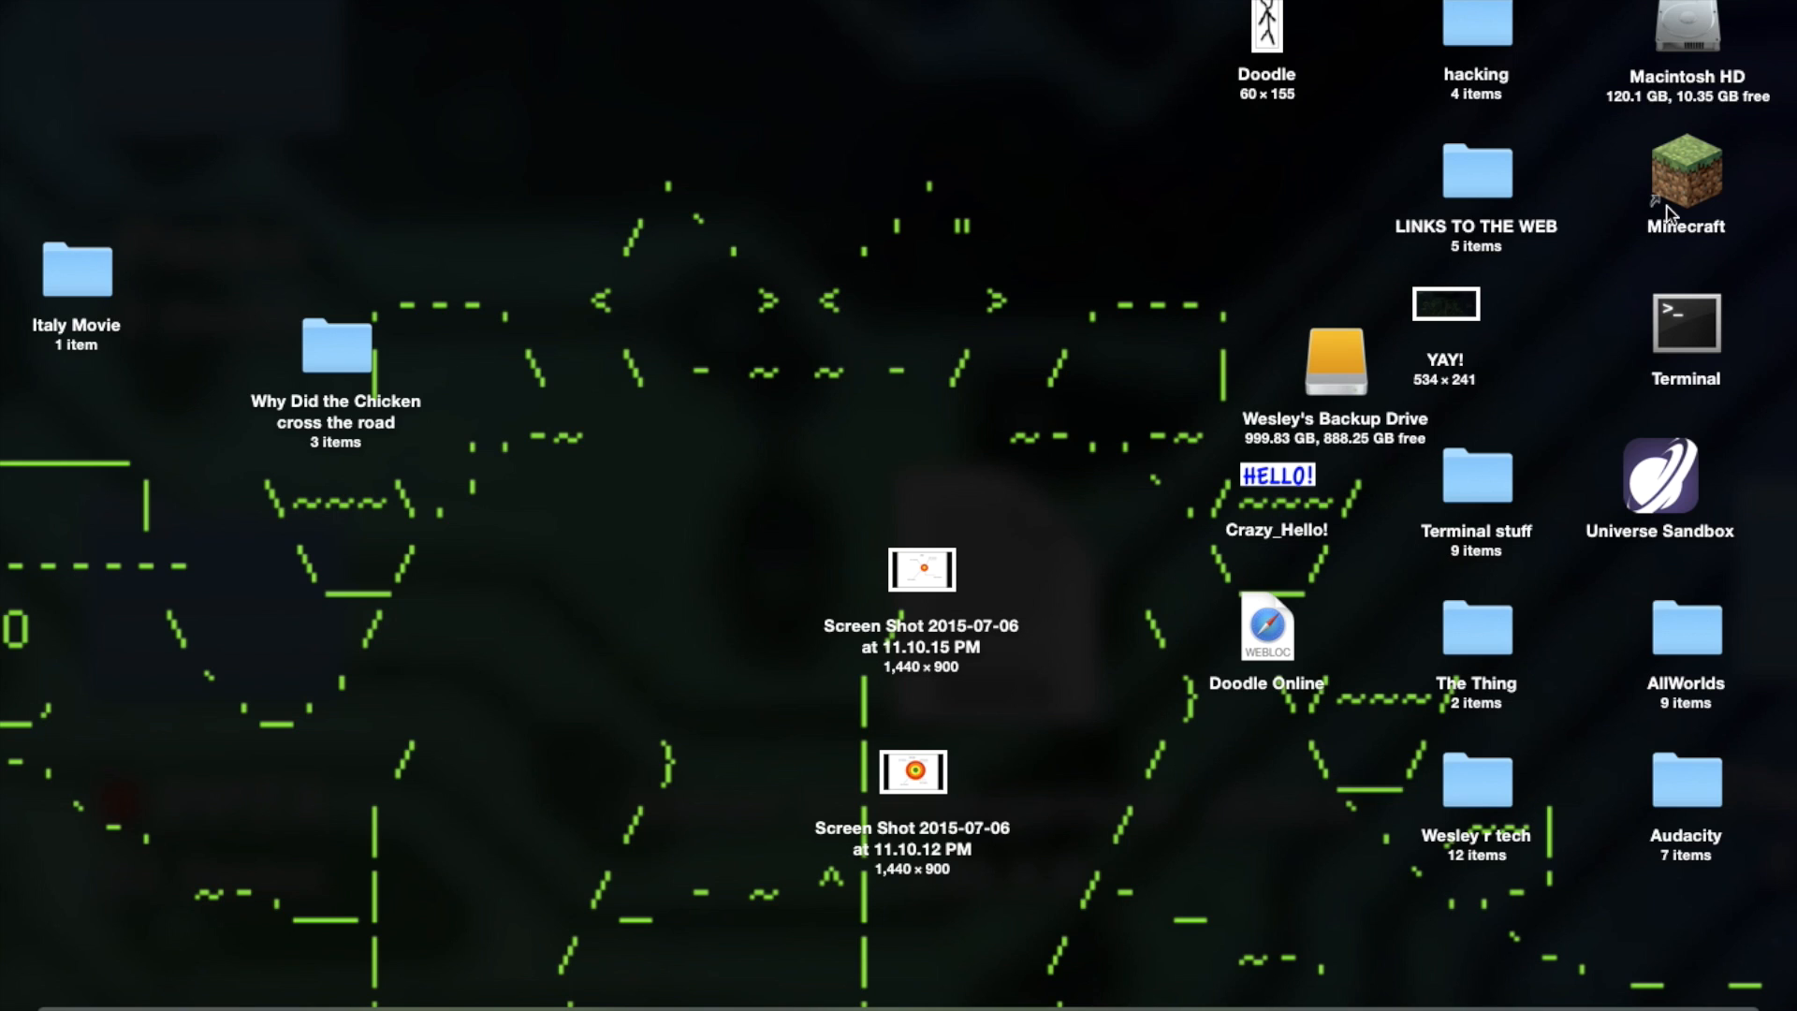
left_click(1684, 172)
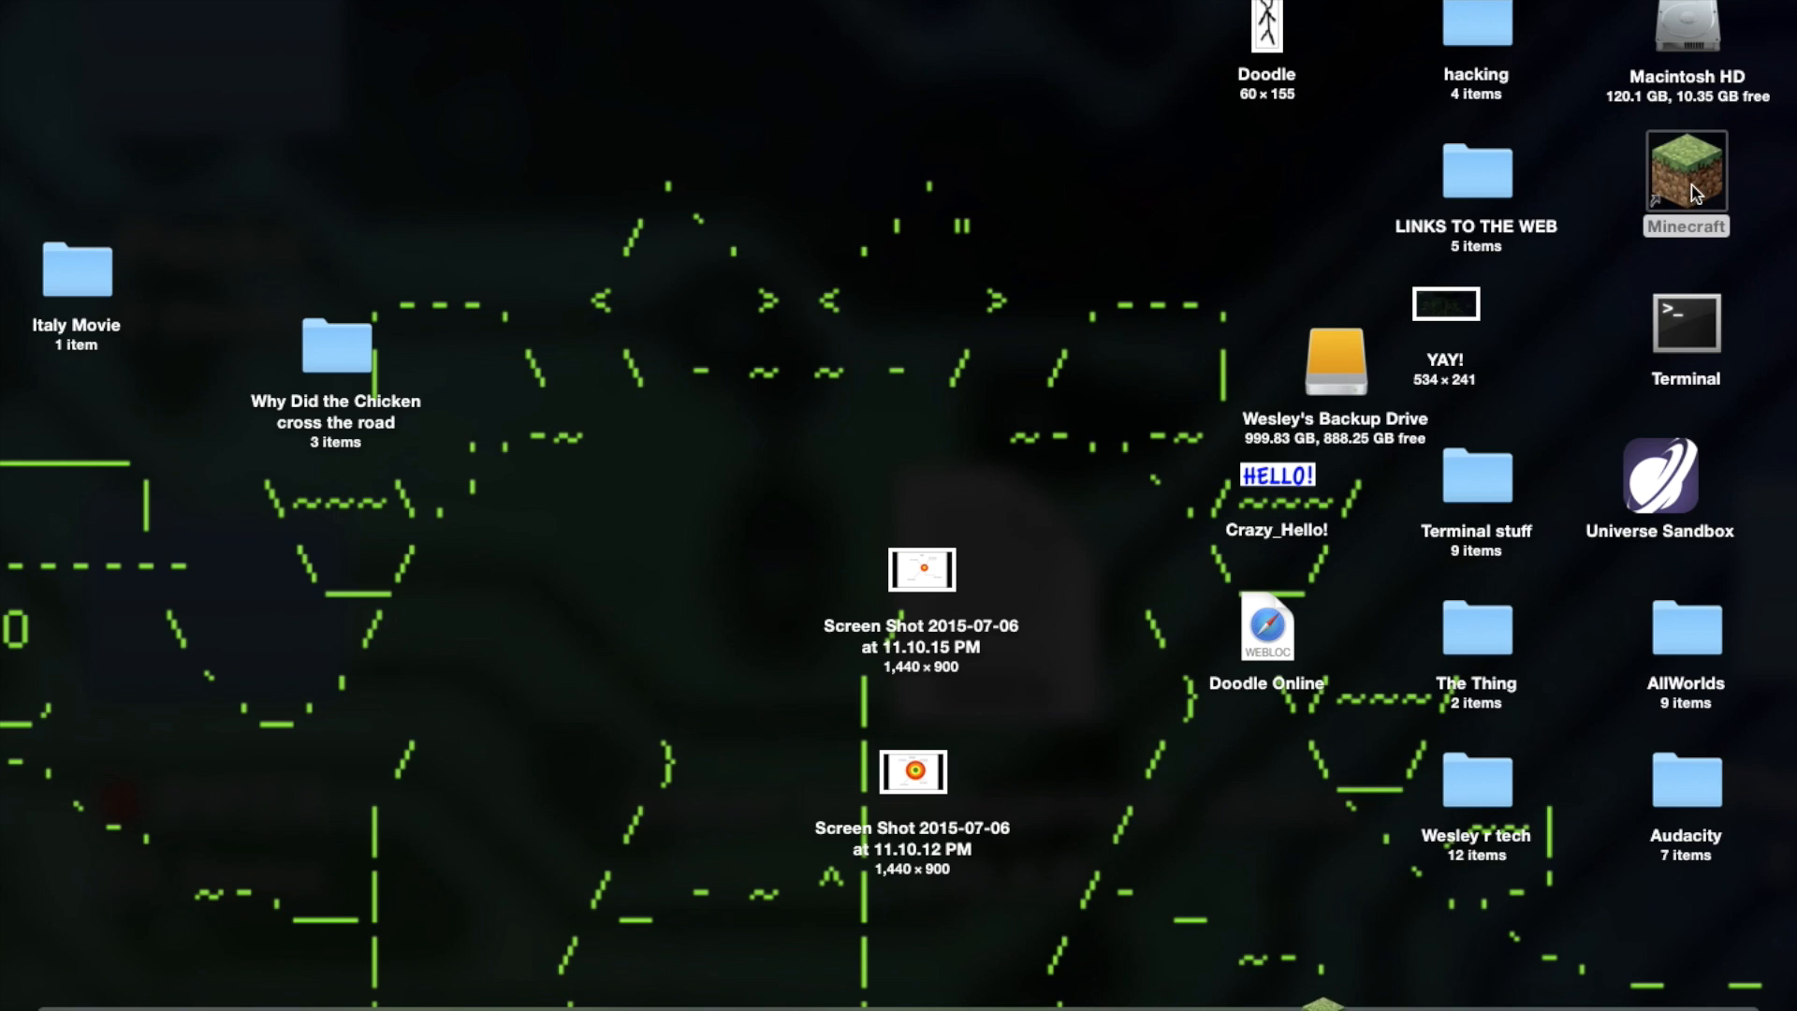
Open the Minecraft Launcher and play the Forge 1.7.10 profile
double_click(1684, 174)
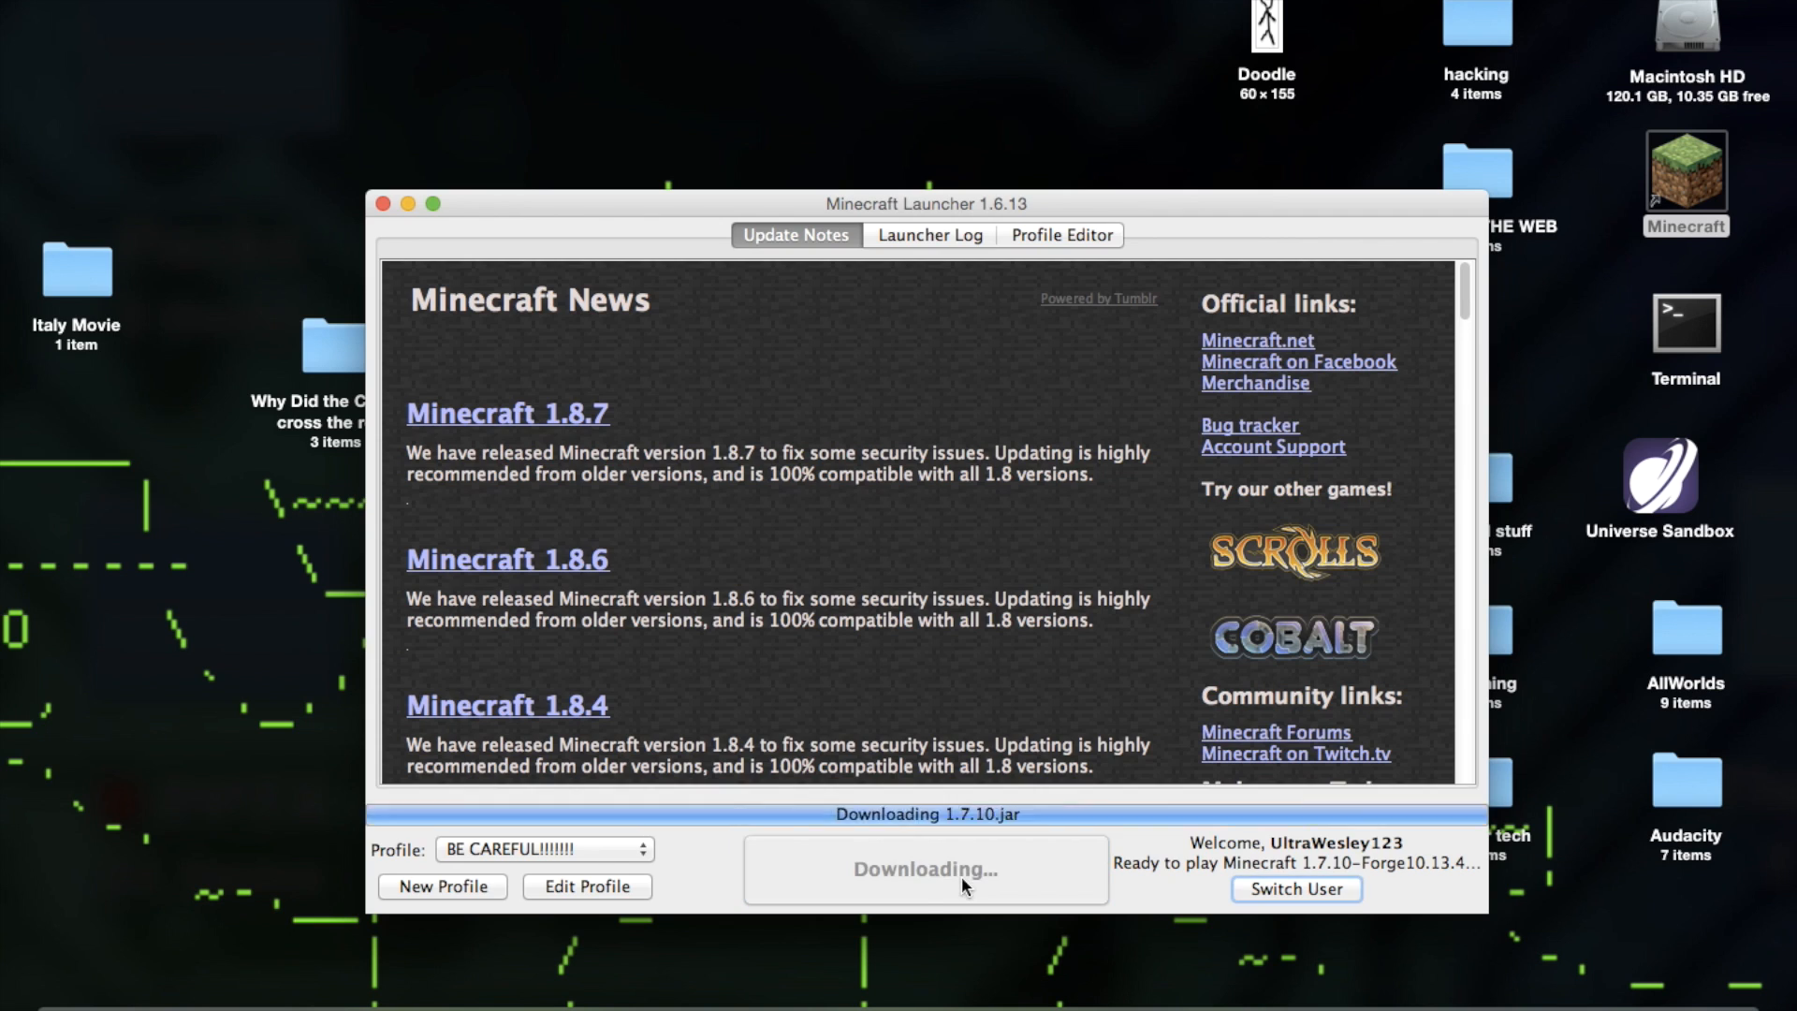
left_click(373, 204)
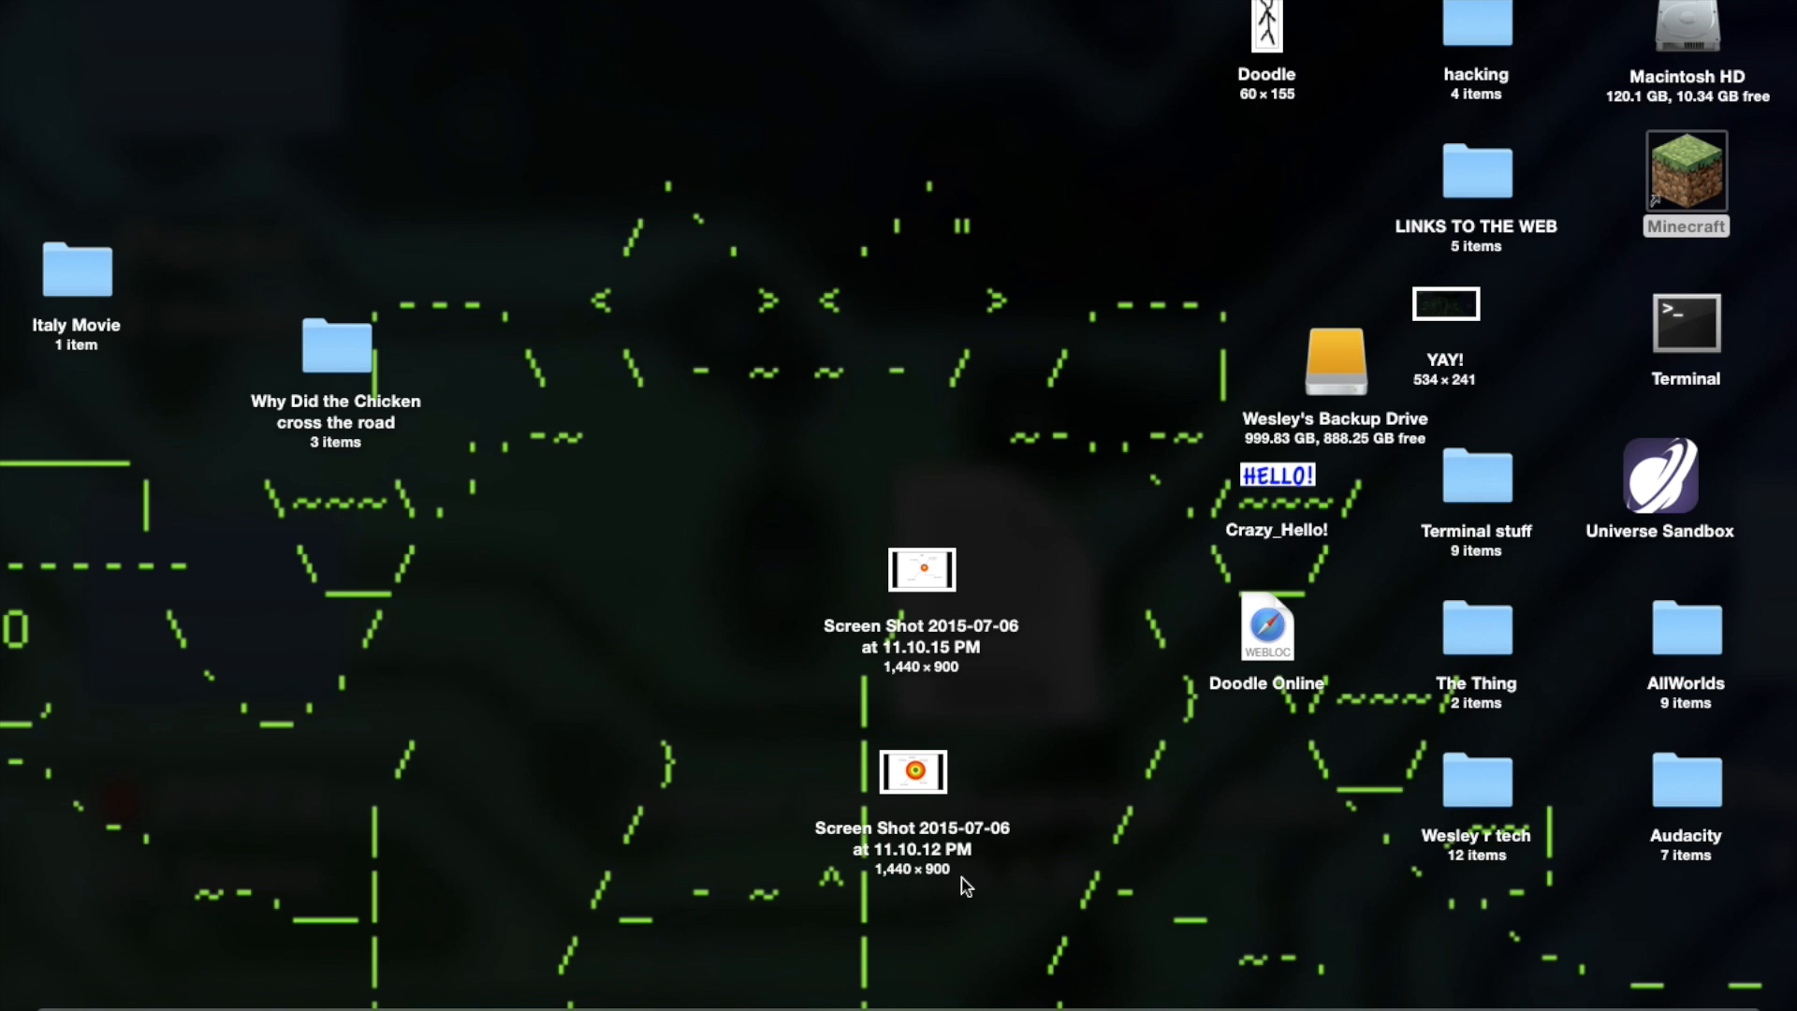
From the Forge 1.7.10 title screen, open Singleplayer and select the CustomNPC world
double_click(1684, 169)
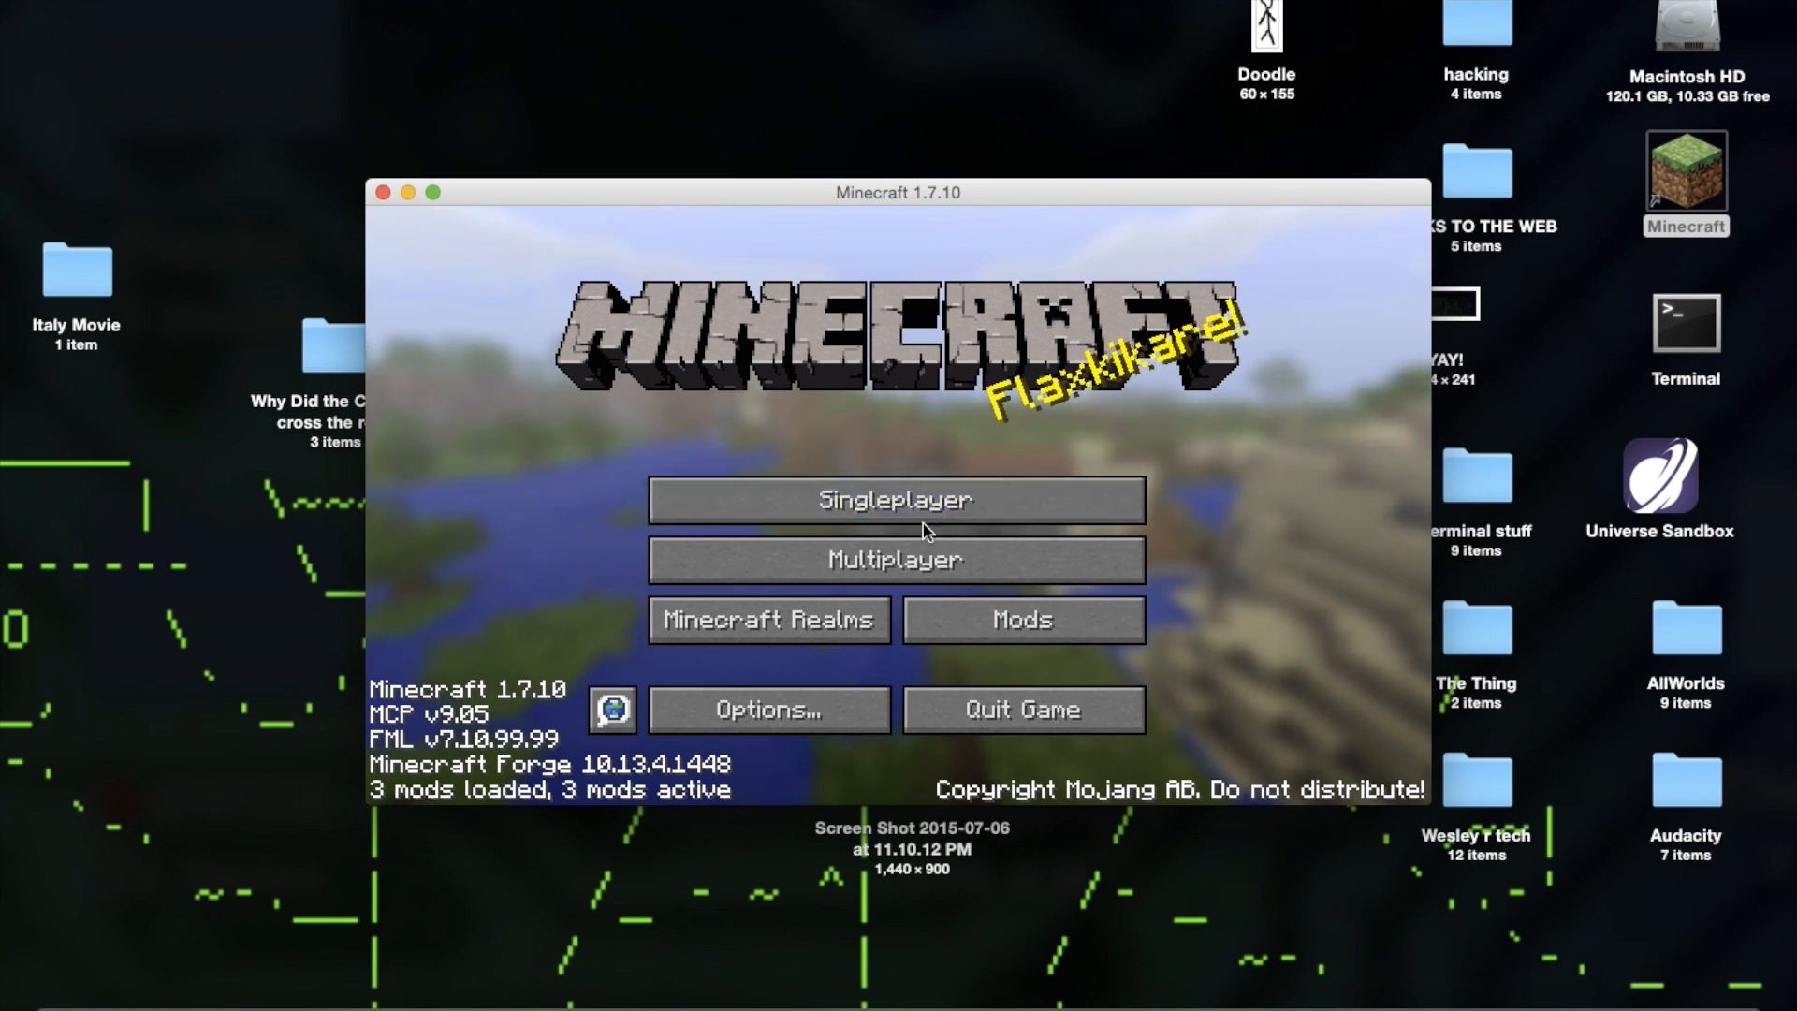
left_click(895, 499)
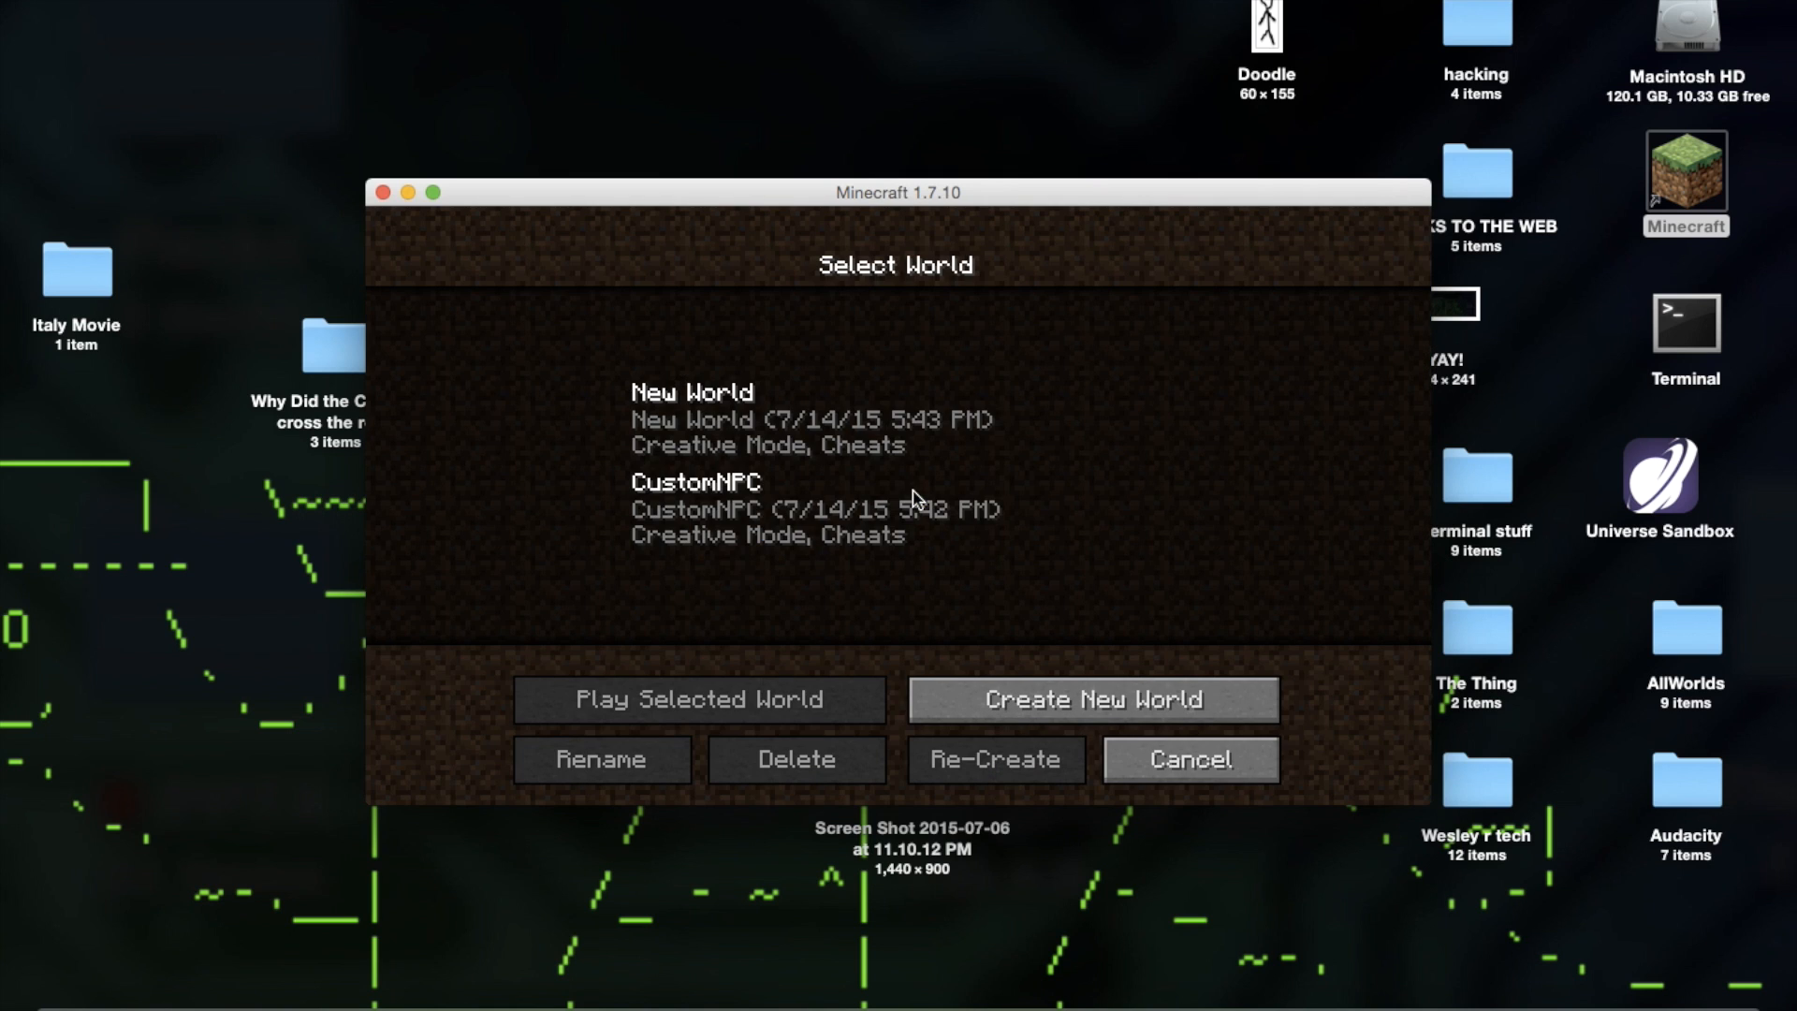
left_click(691, 418)
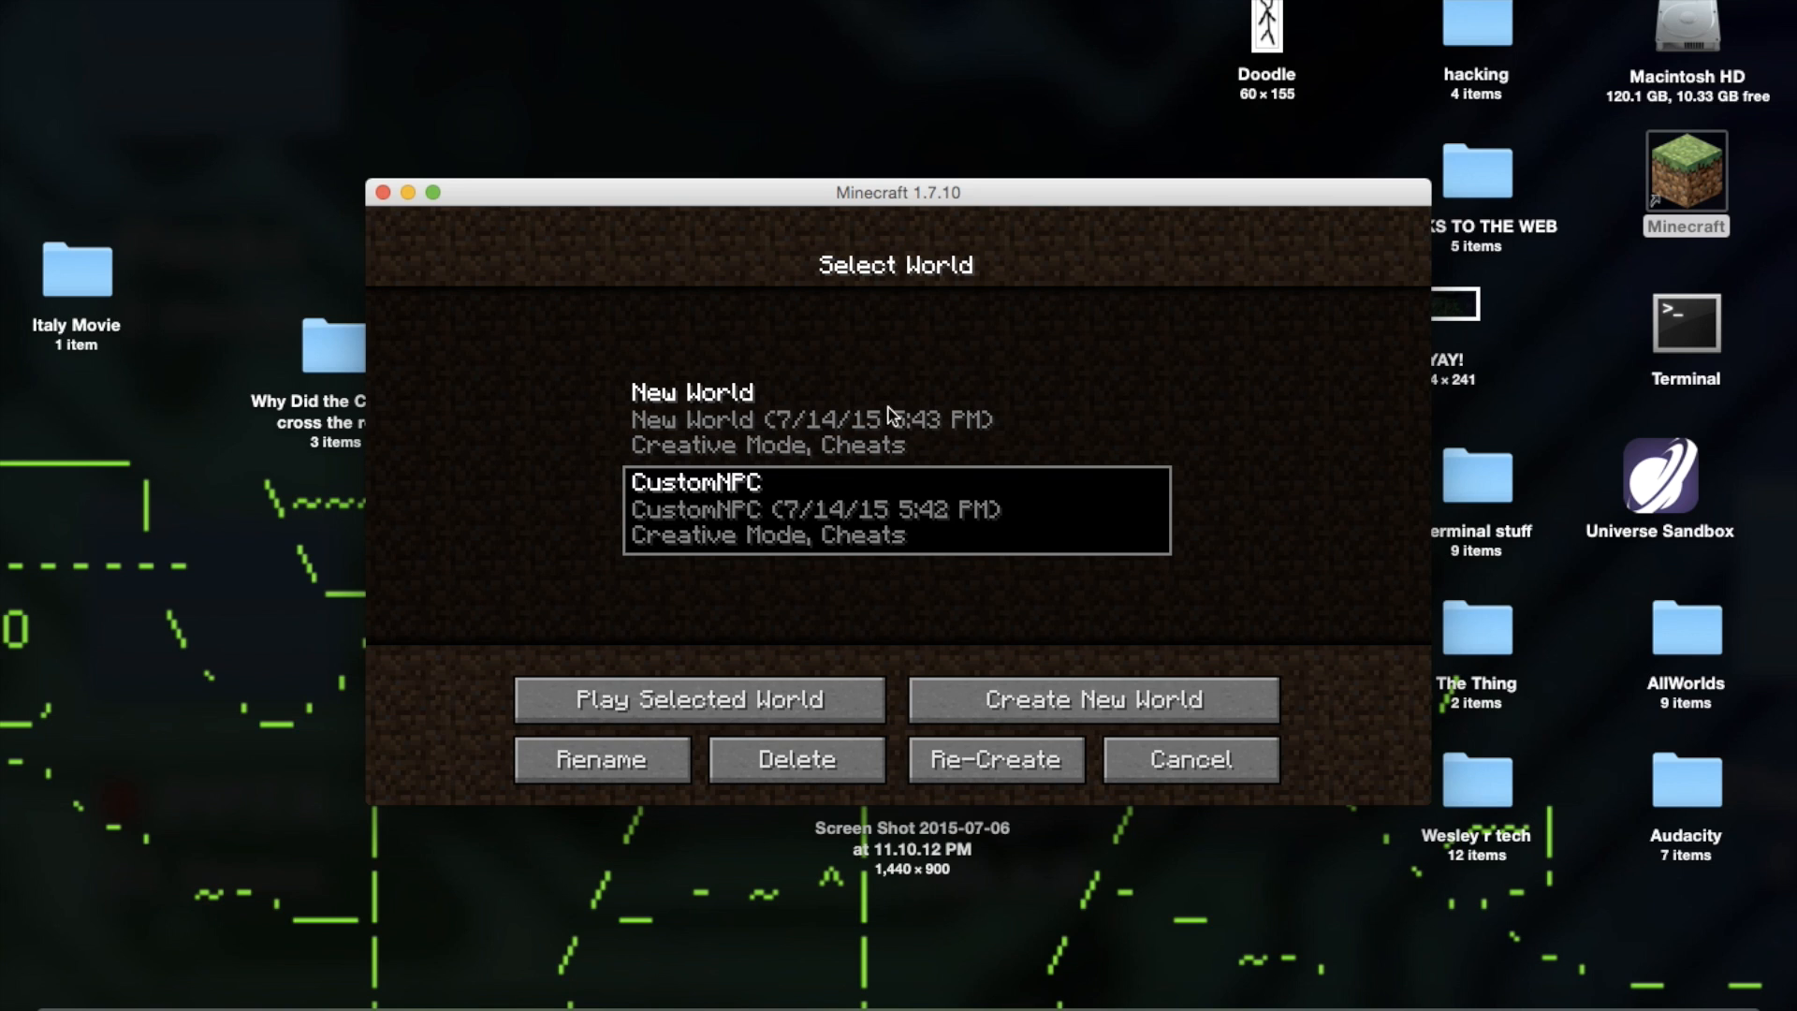
mouse_move(897, 458)
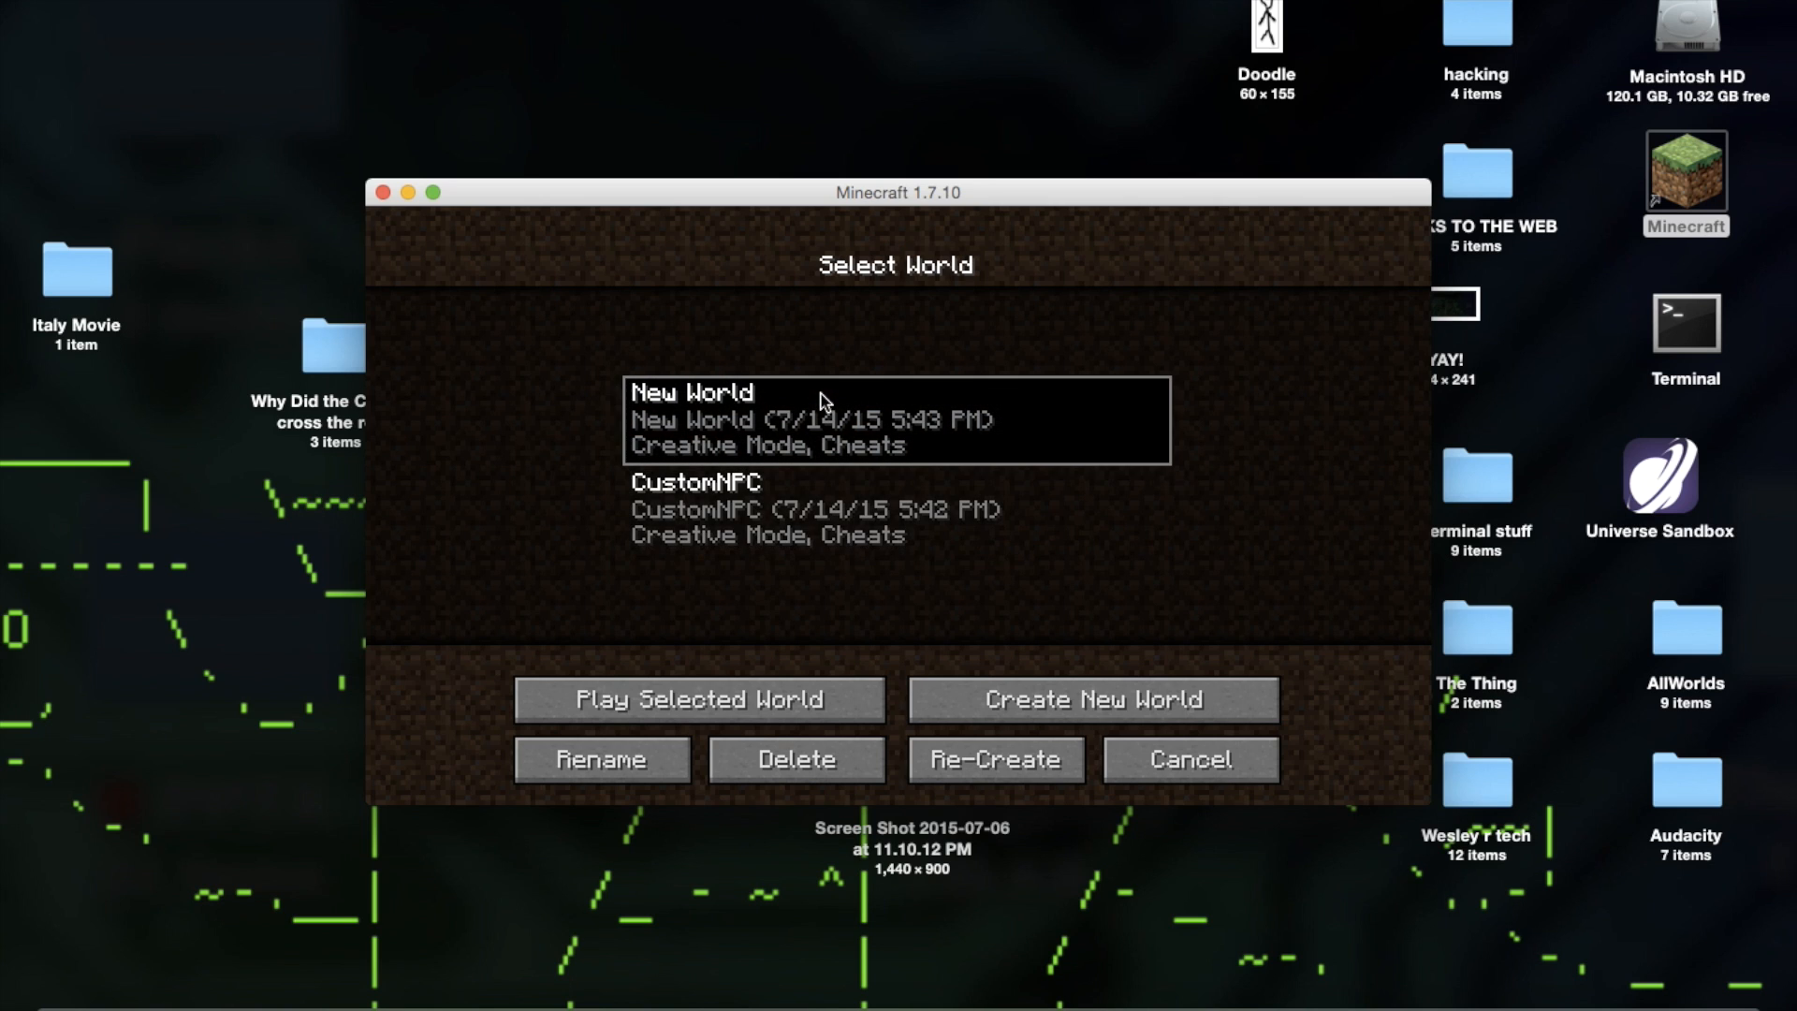
Play the selected New World save, then quit the game
left_click(694, 699)
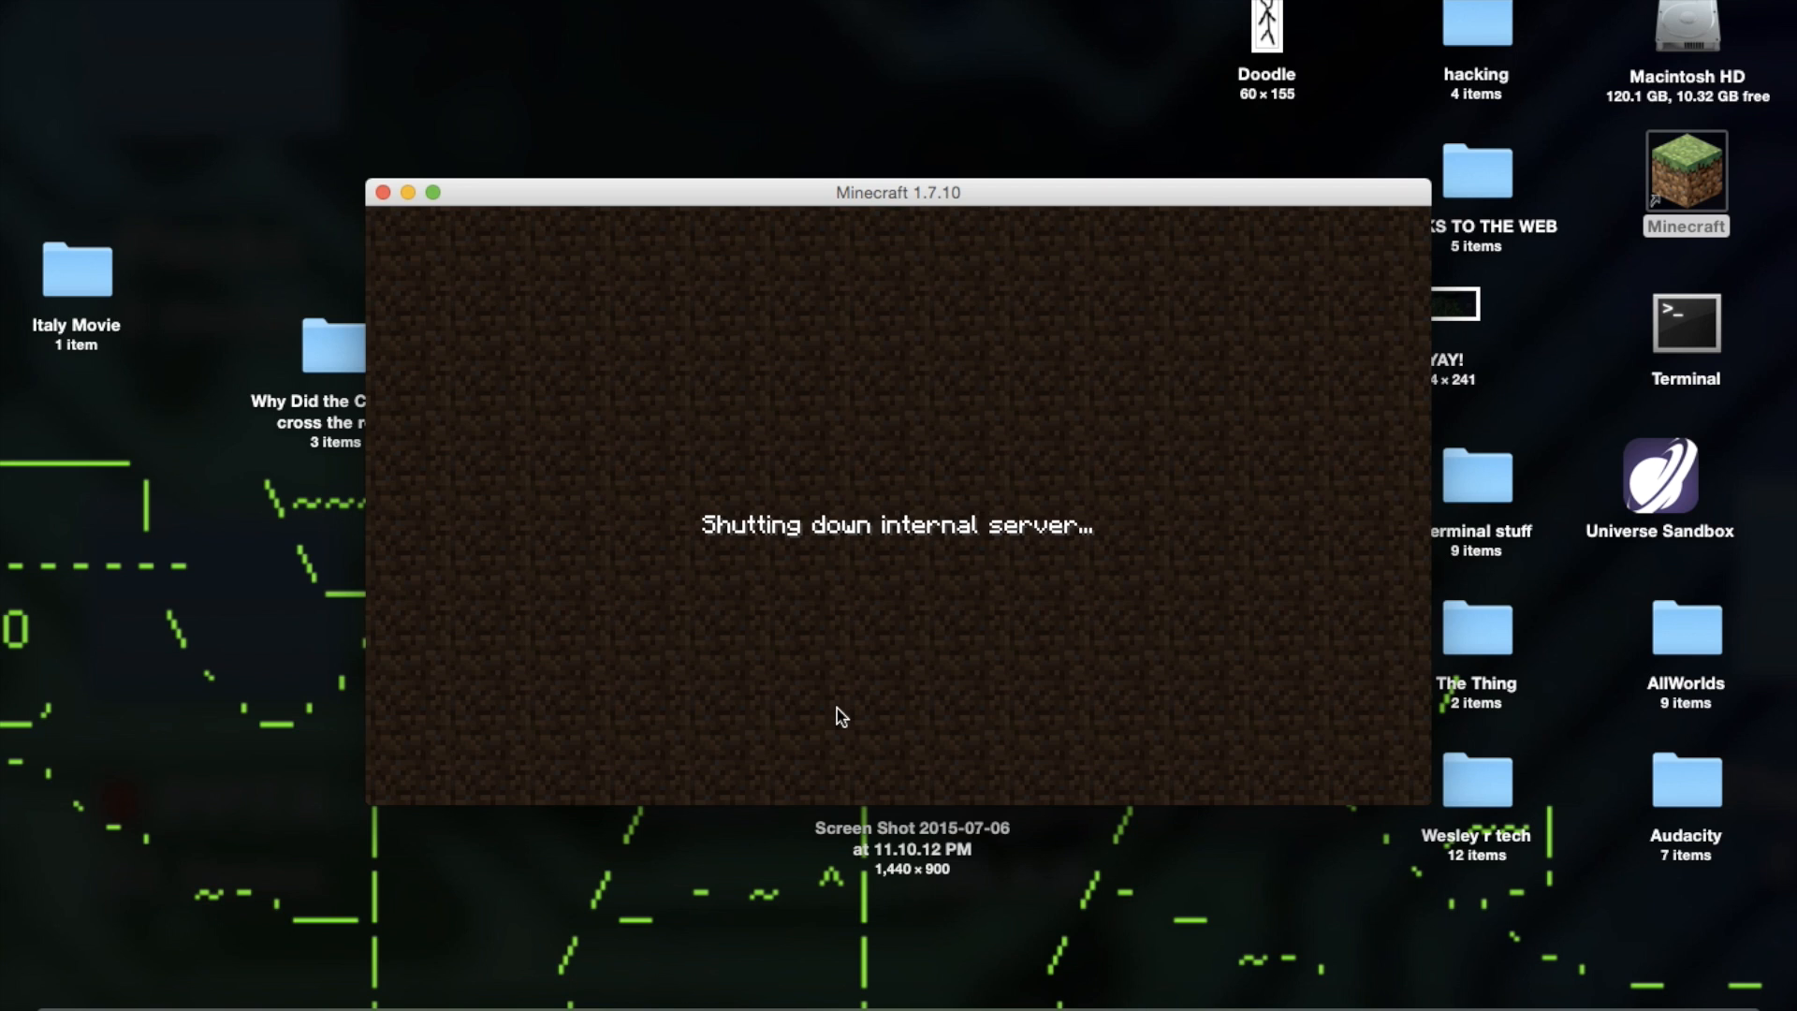
mouse_move(1150, 696)
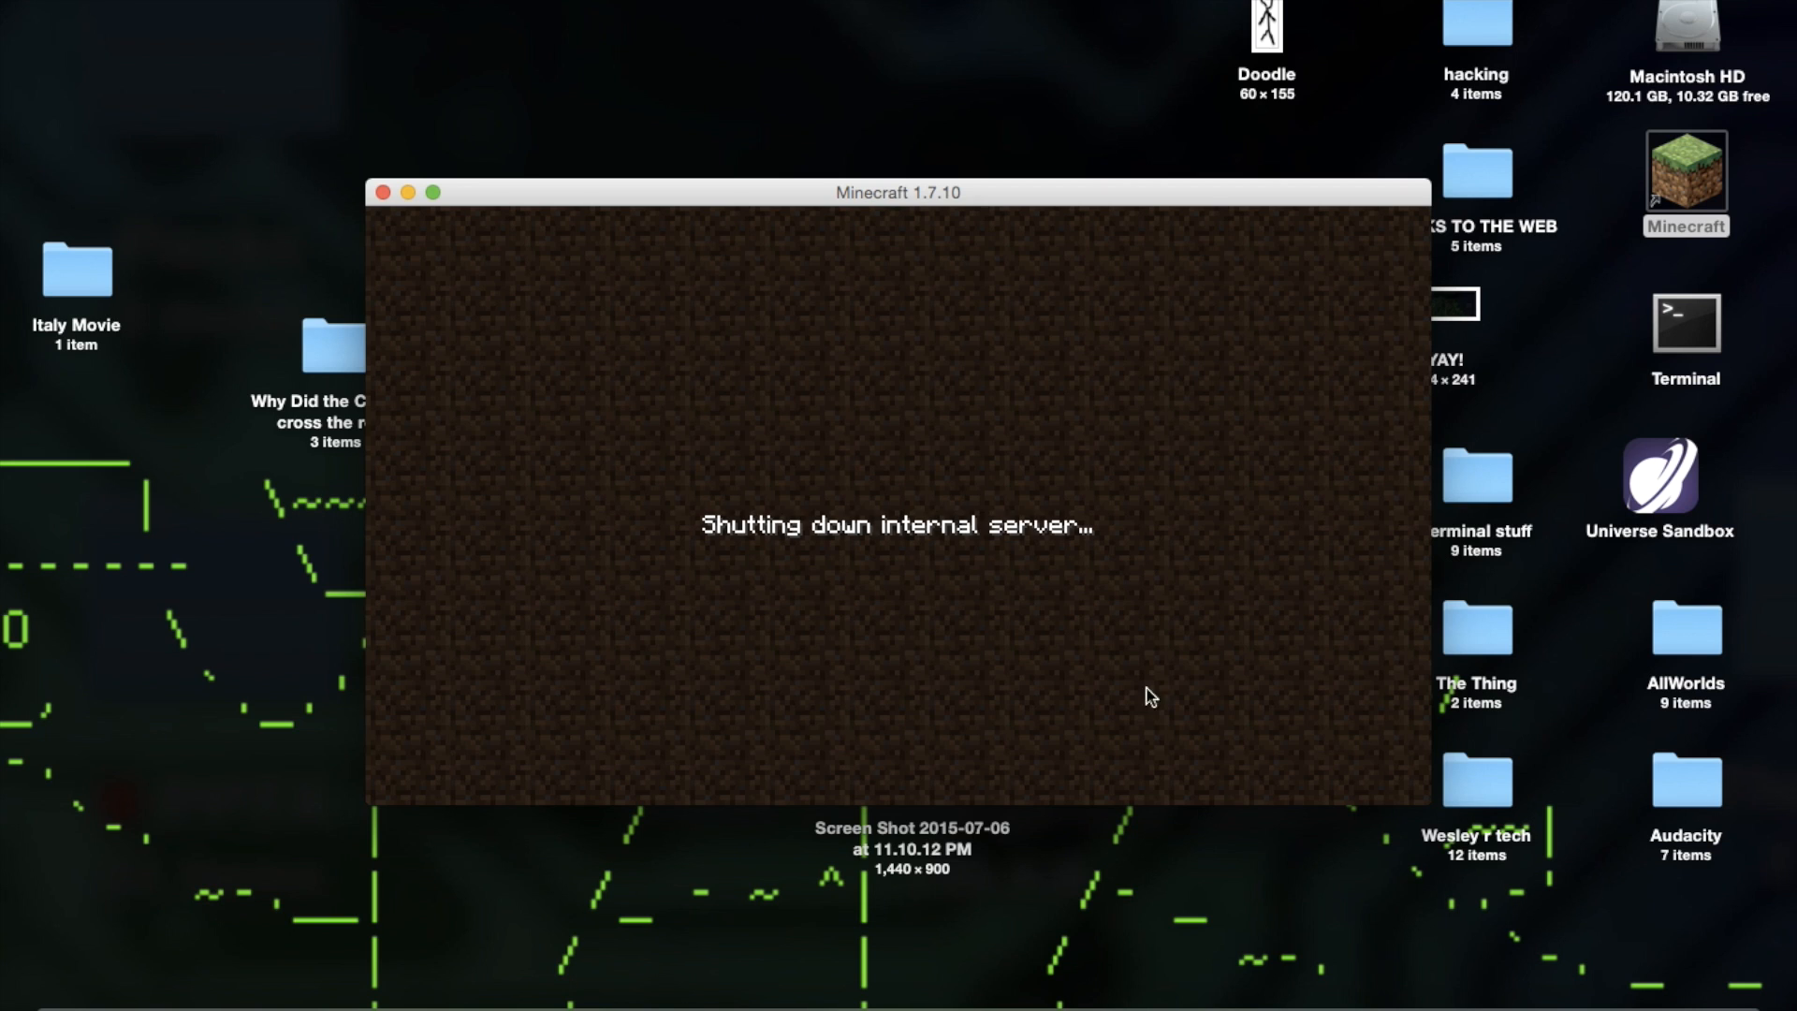
mouse_move(528, 562)
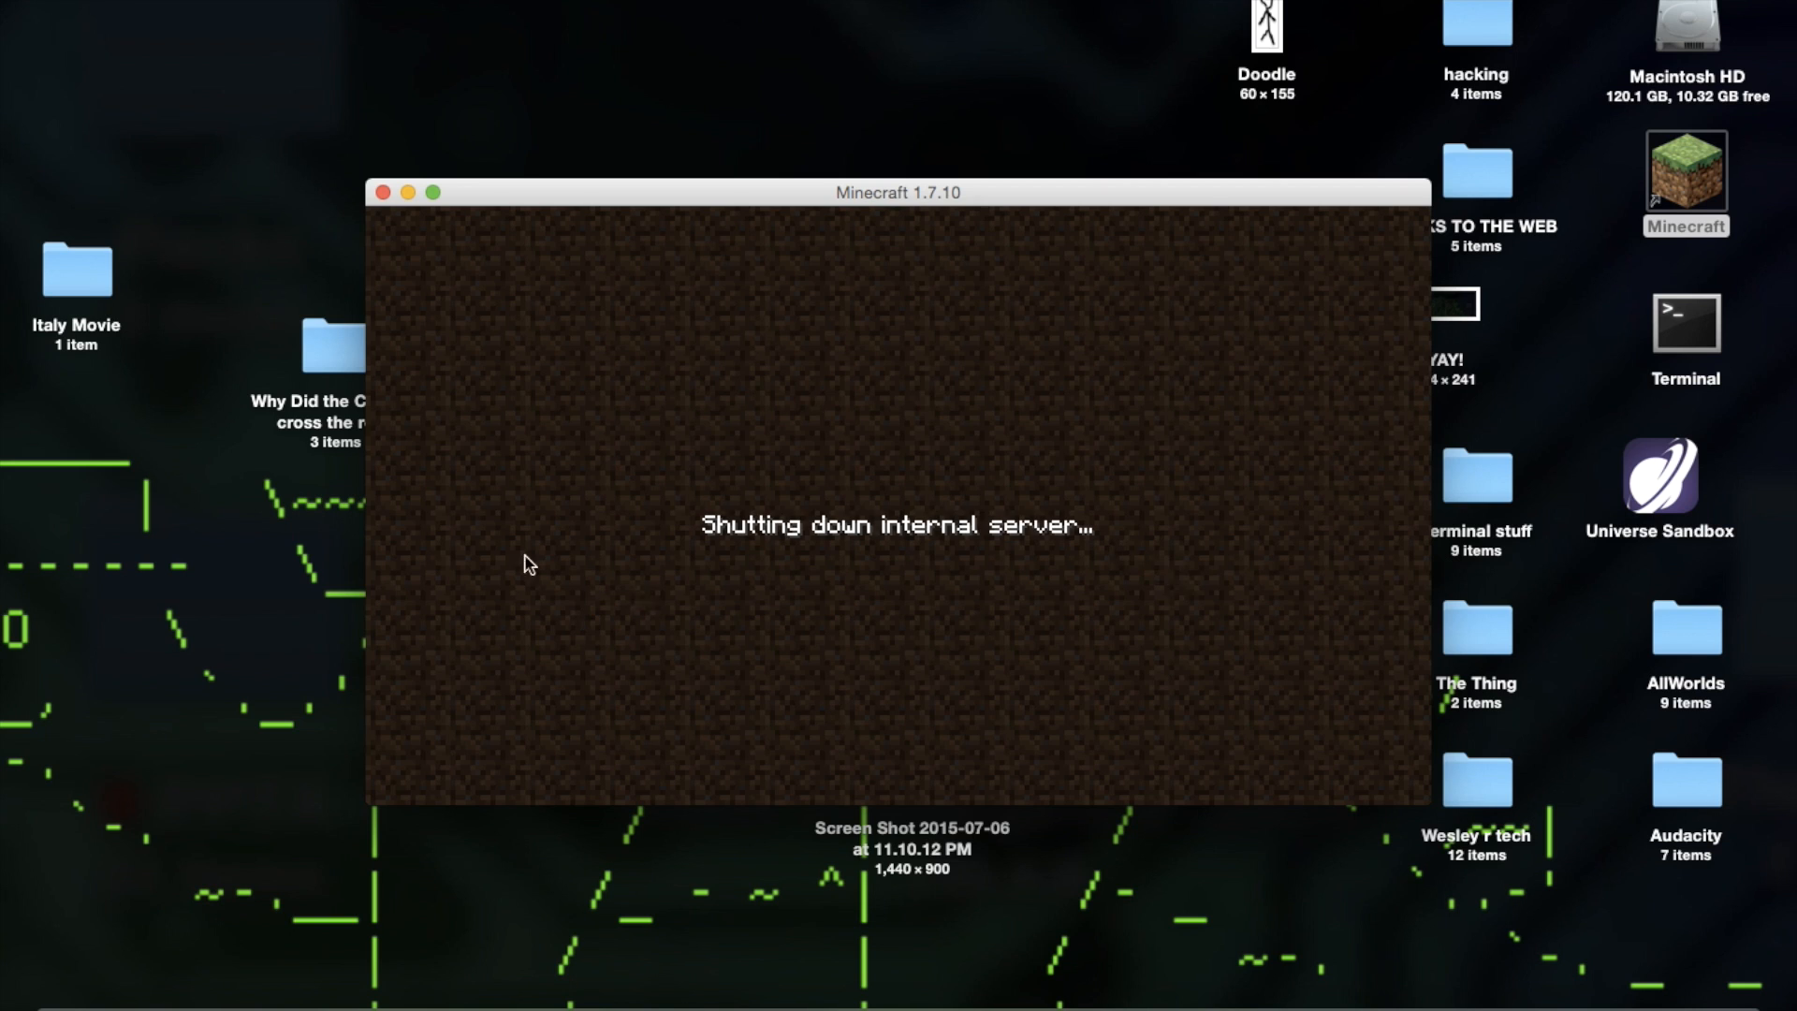
mouse_move(485, 303)
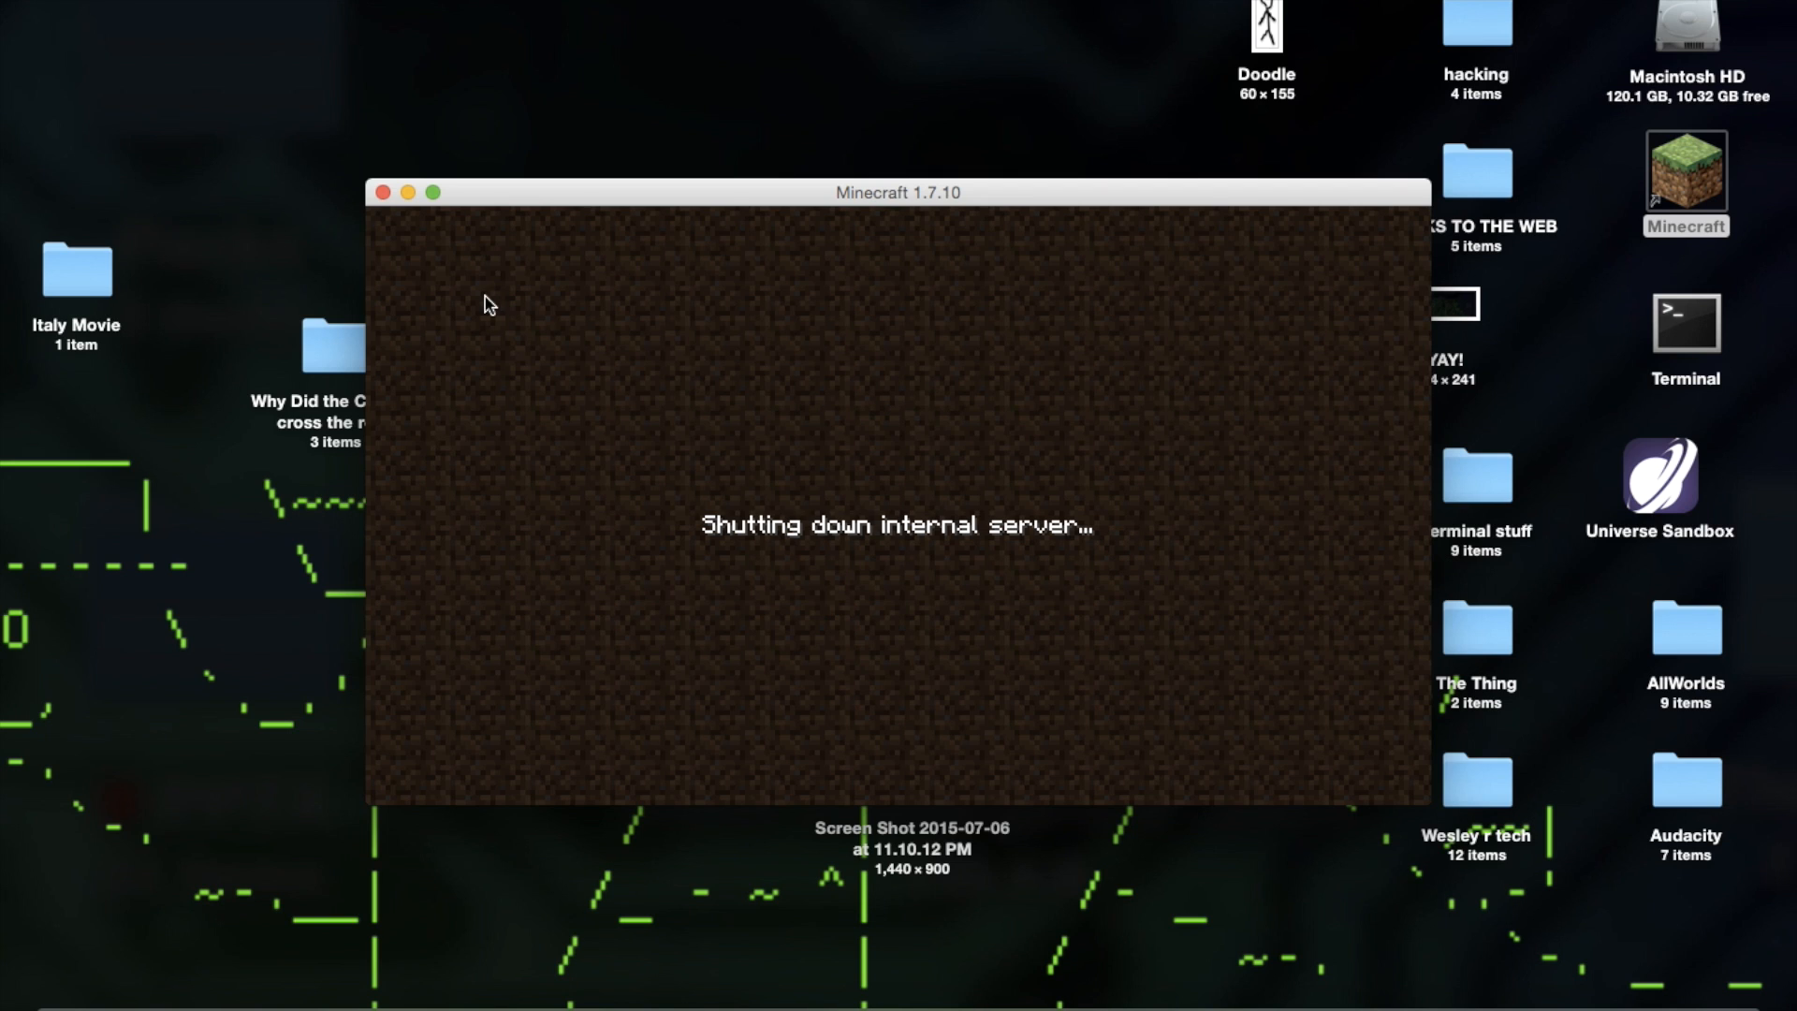
mouse_move(828, 209)
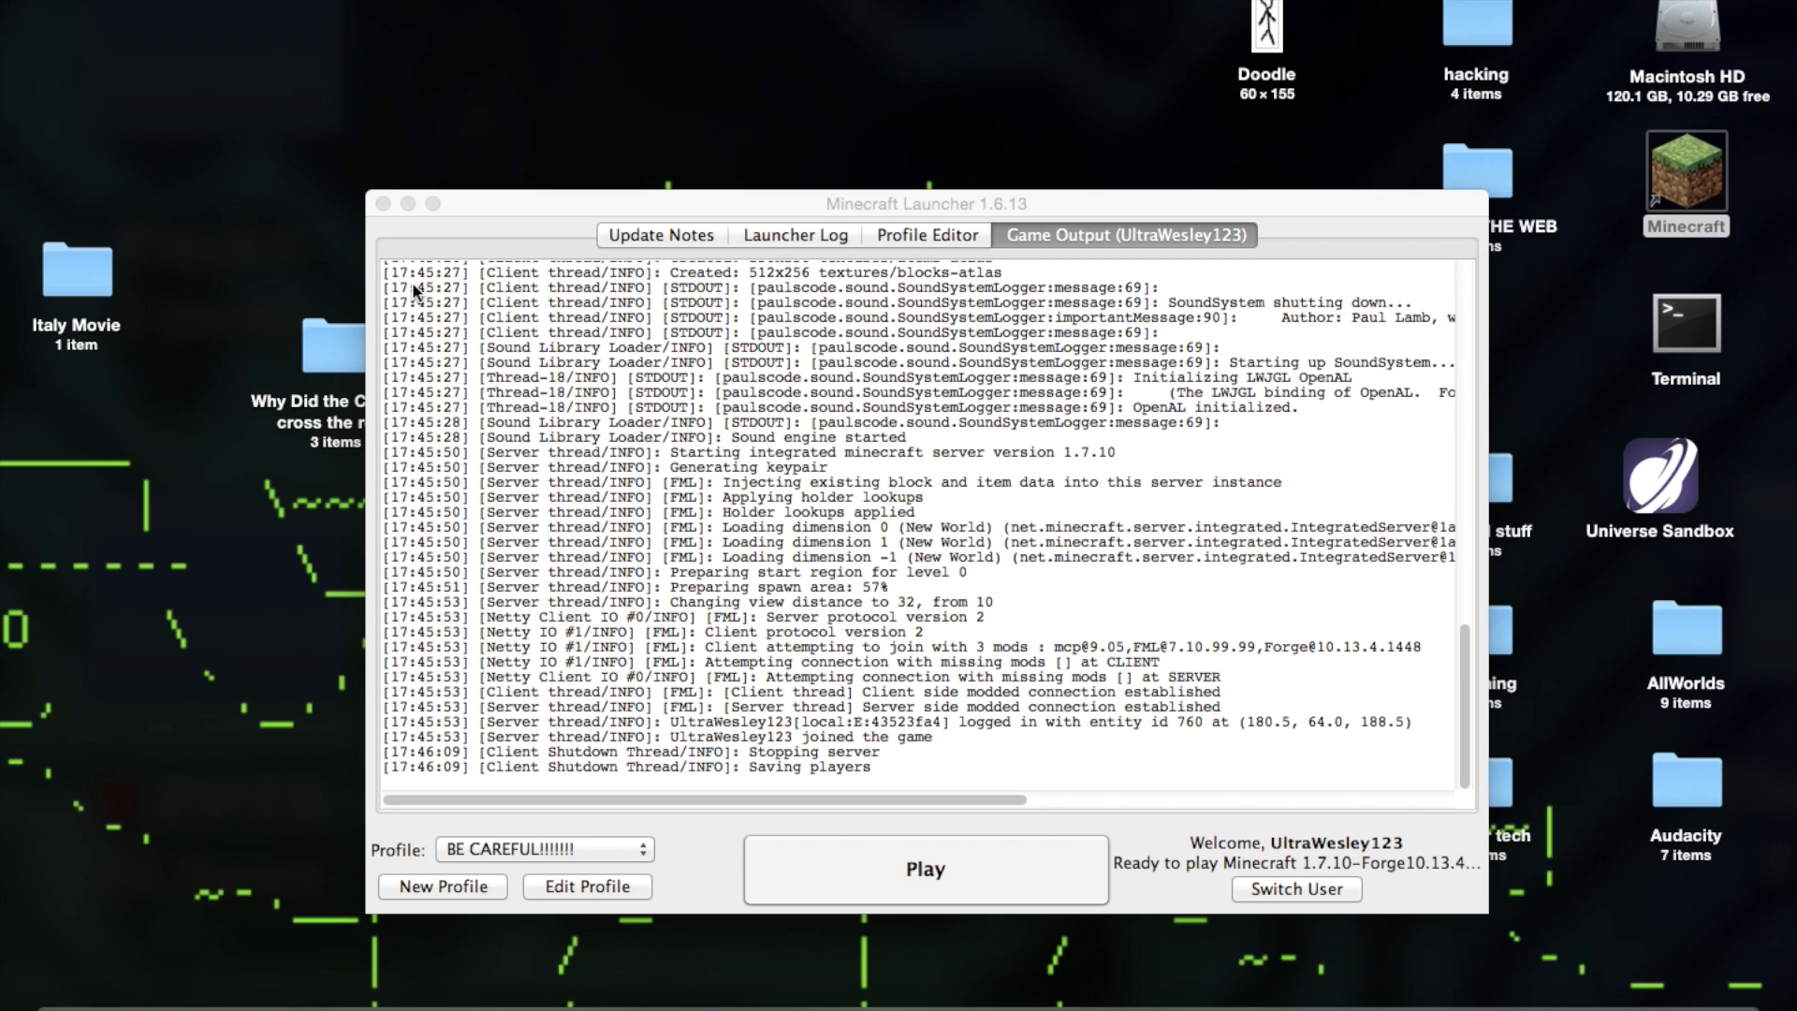
Close the Minecraft Launcher after the game output log ends and focus the desktop
left_click(382, 203)
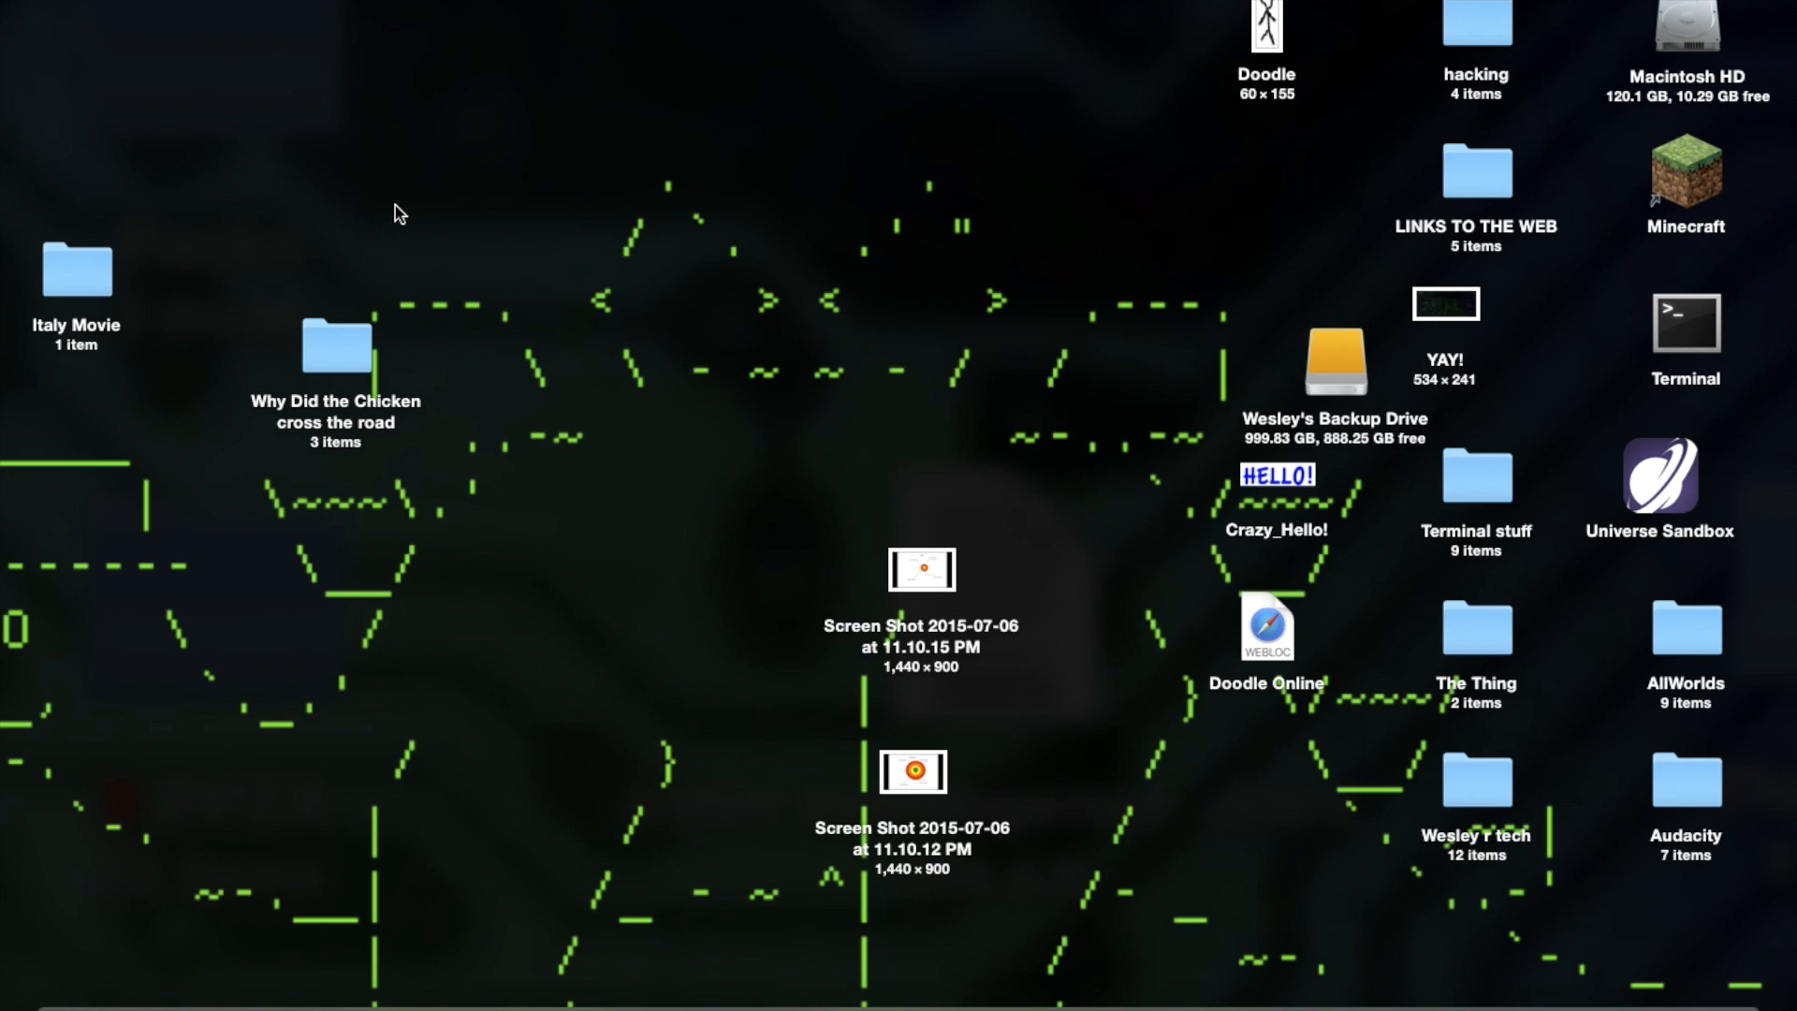
mouse_move(632, 55)
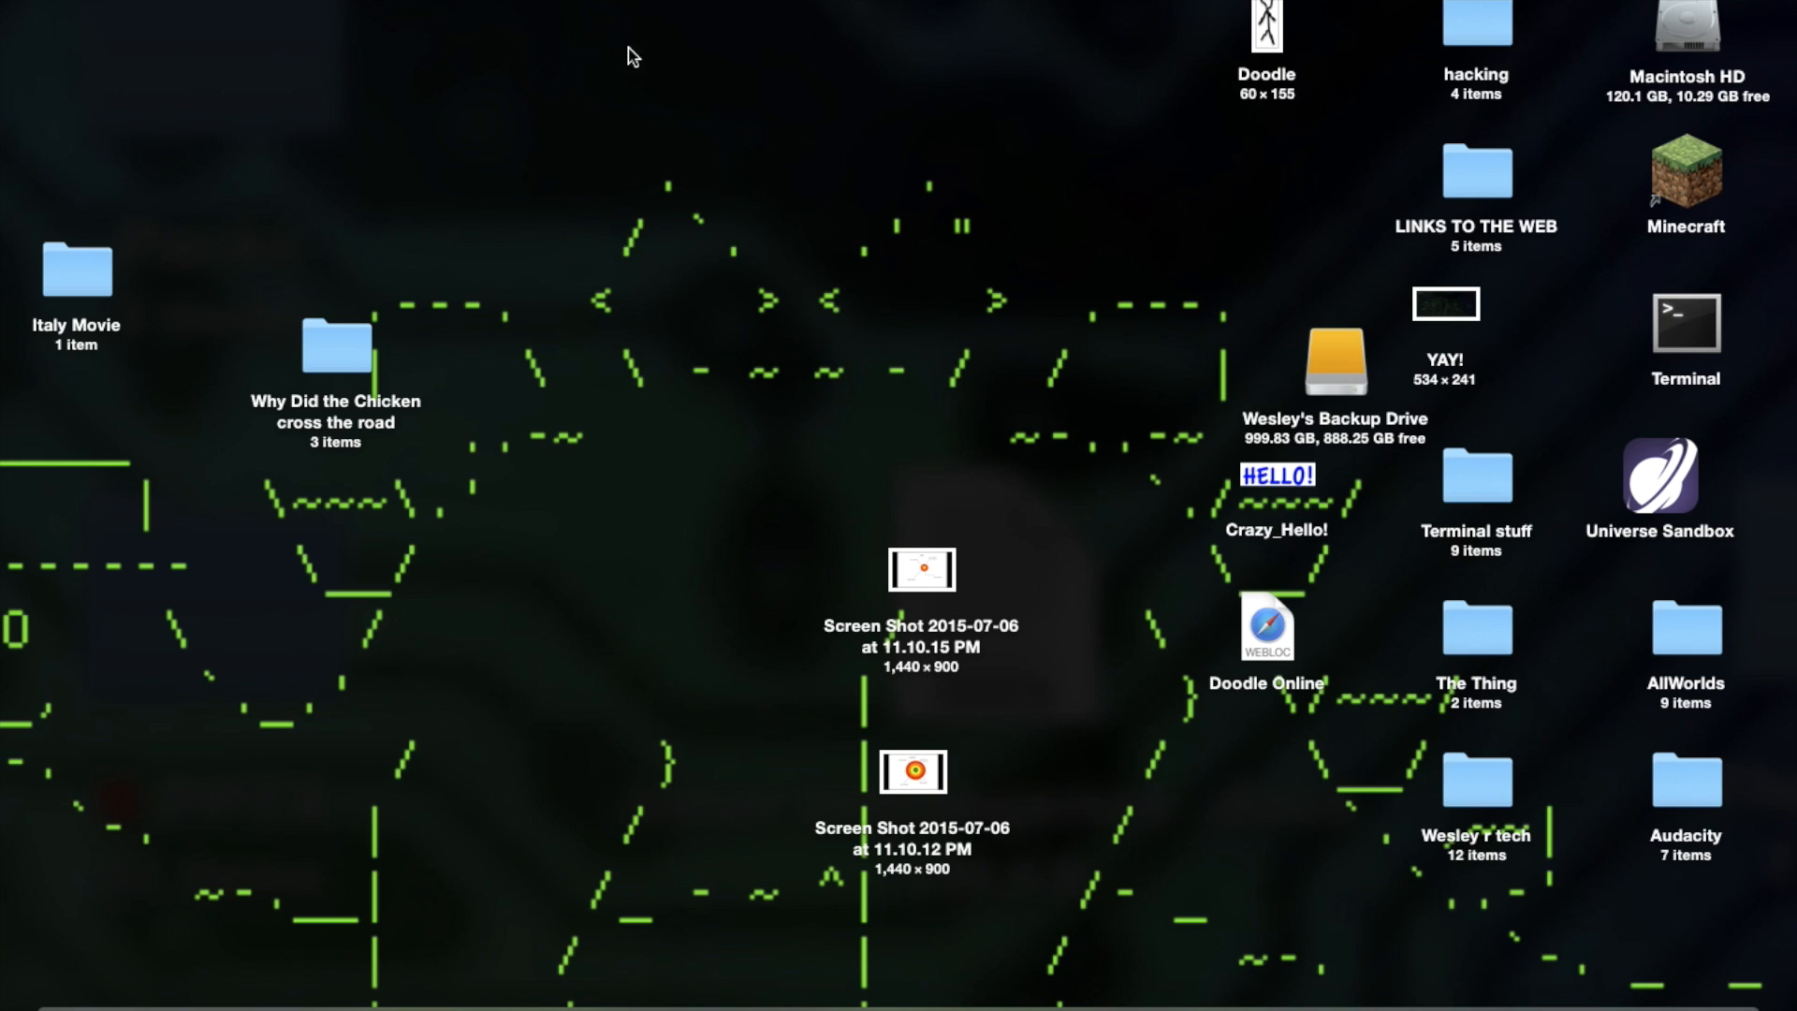
left_click(1657, 476)
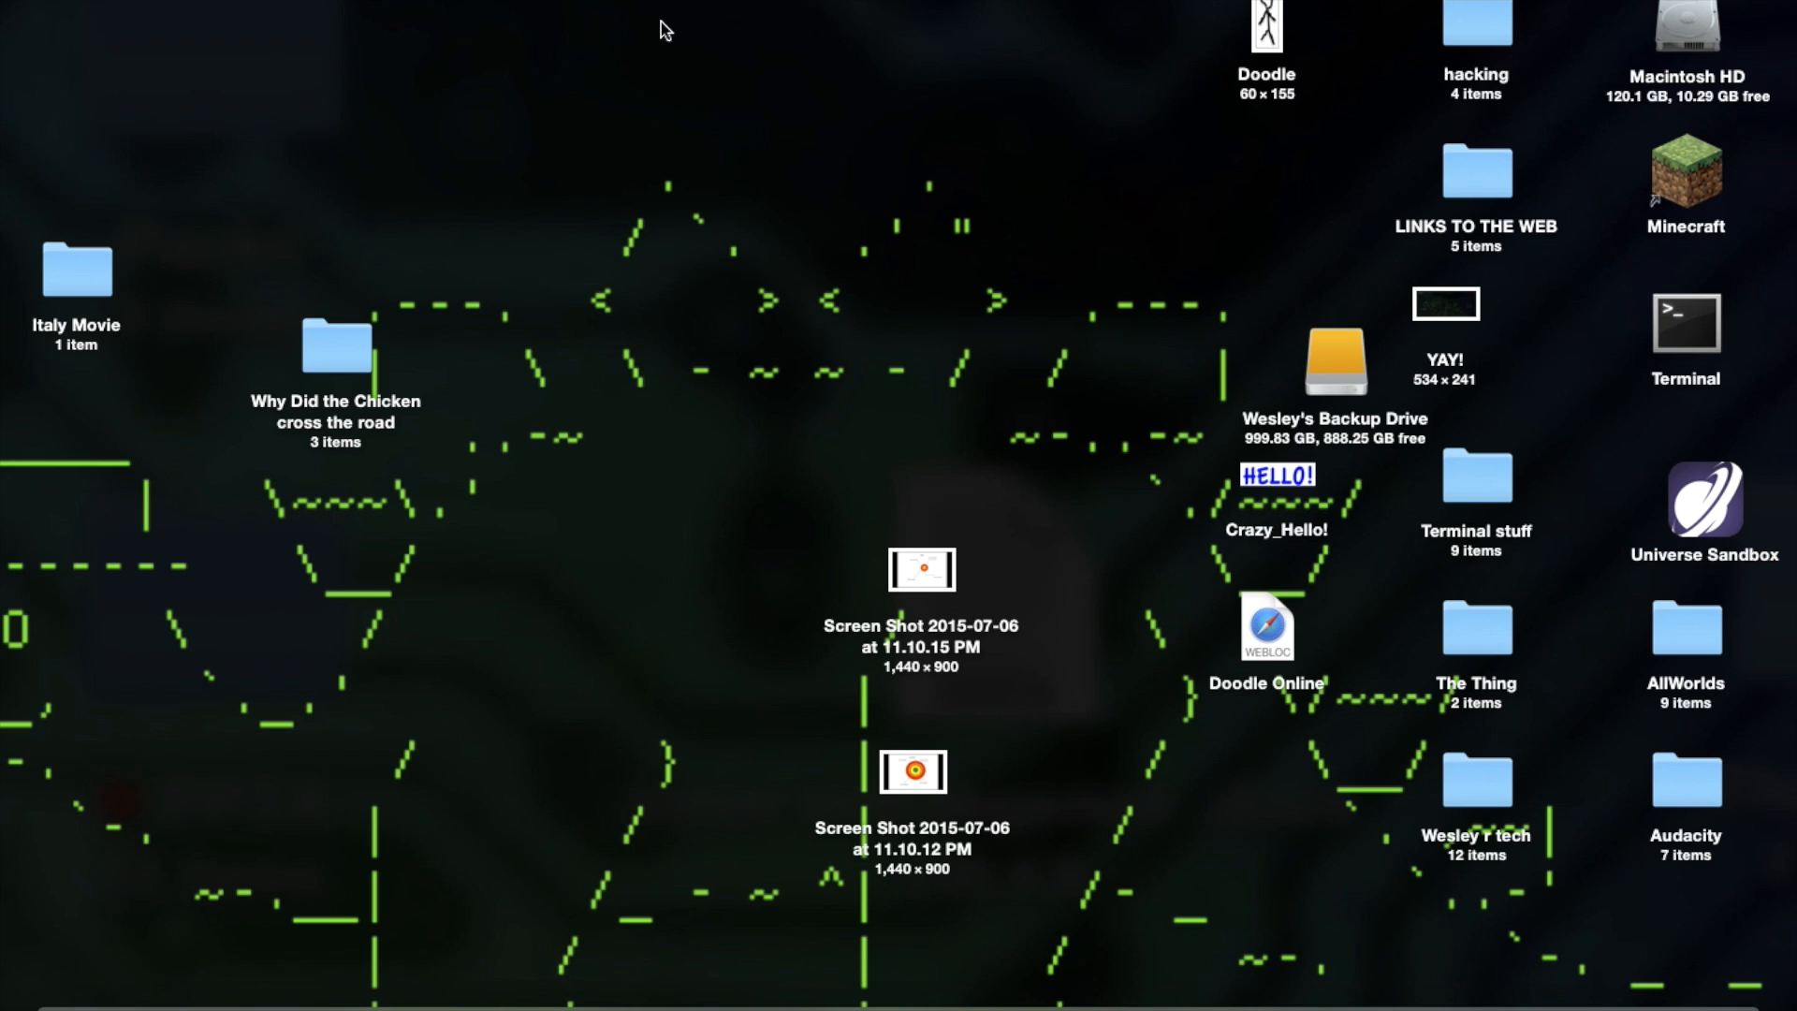
mouse_move(817, 588)
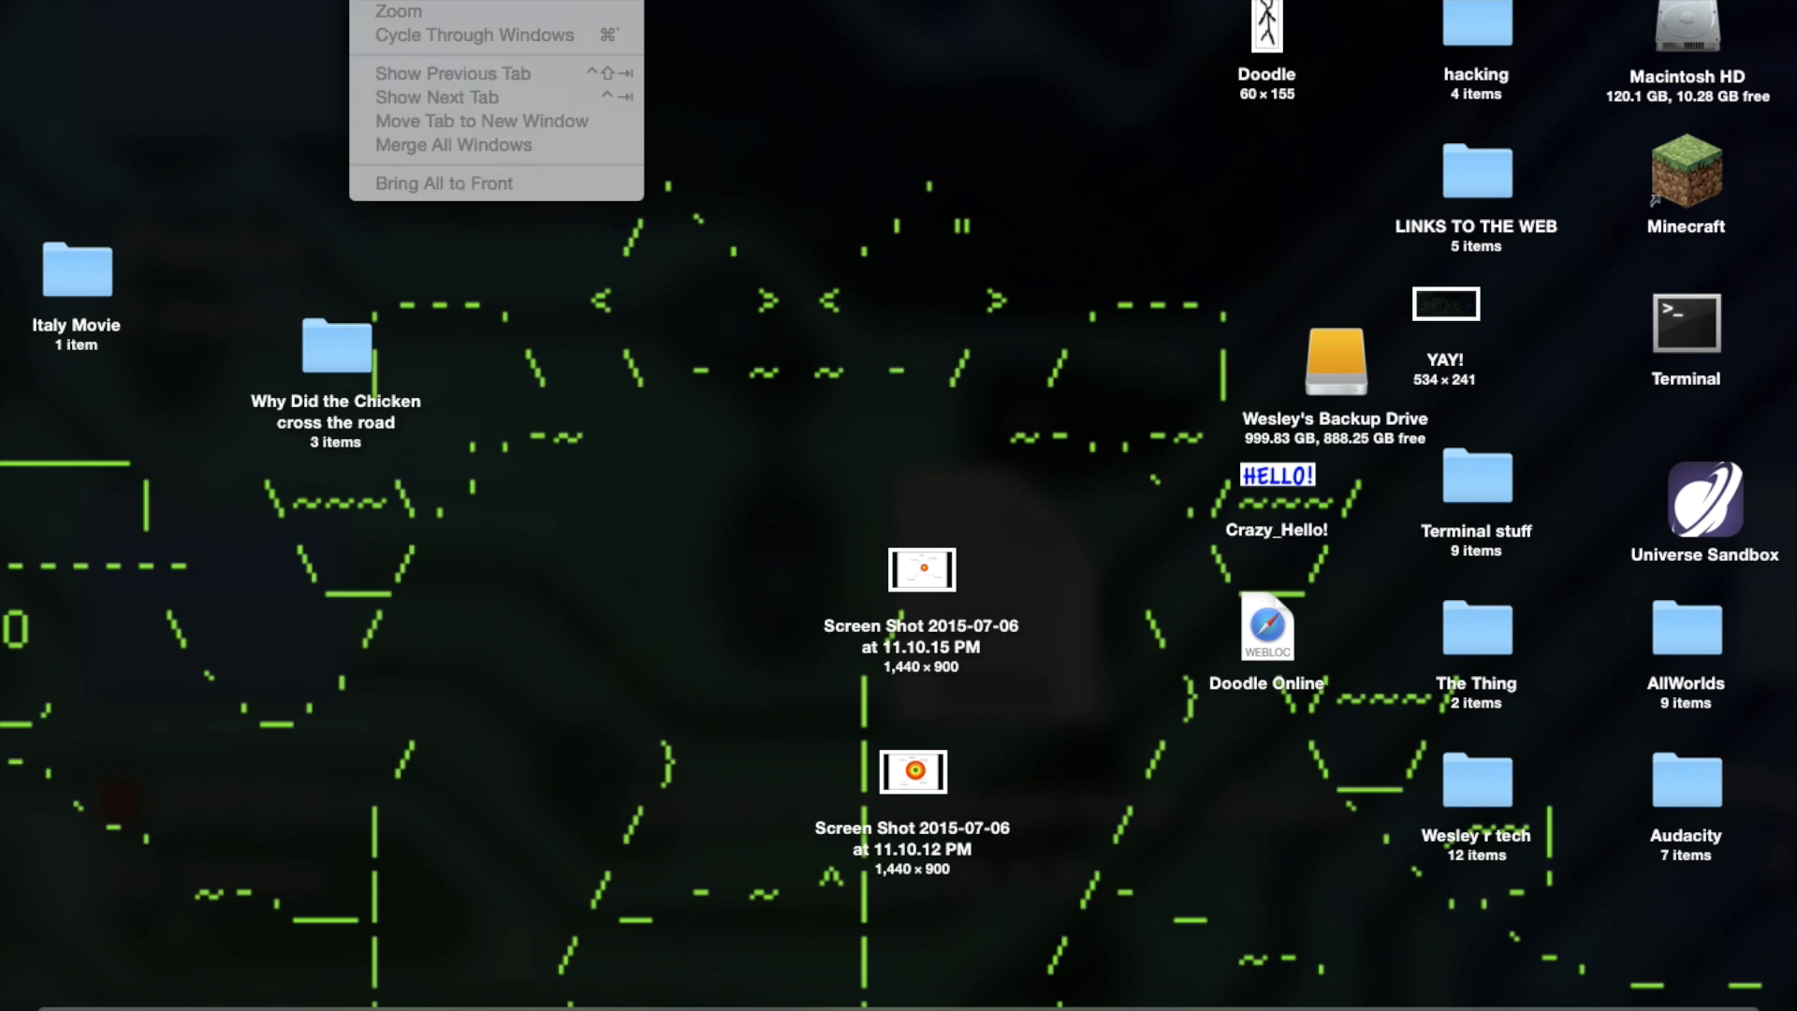
mouse_move(829, 570)
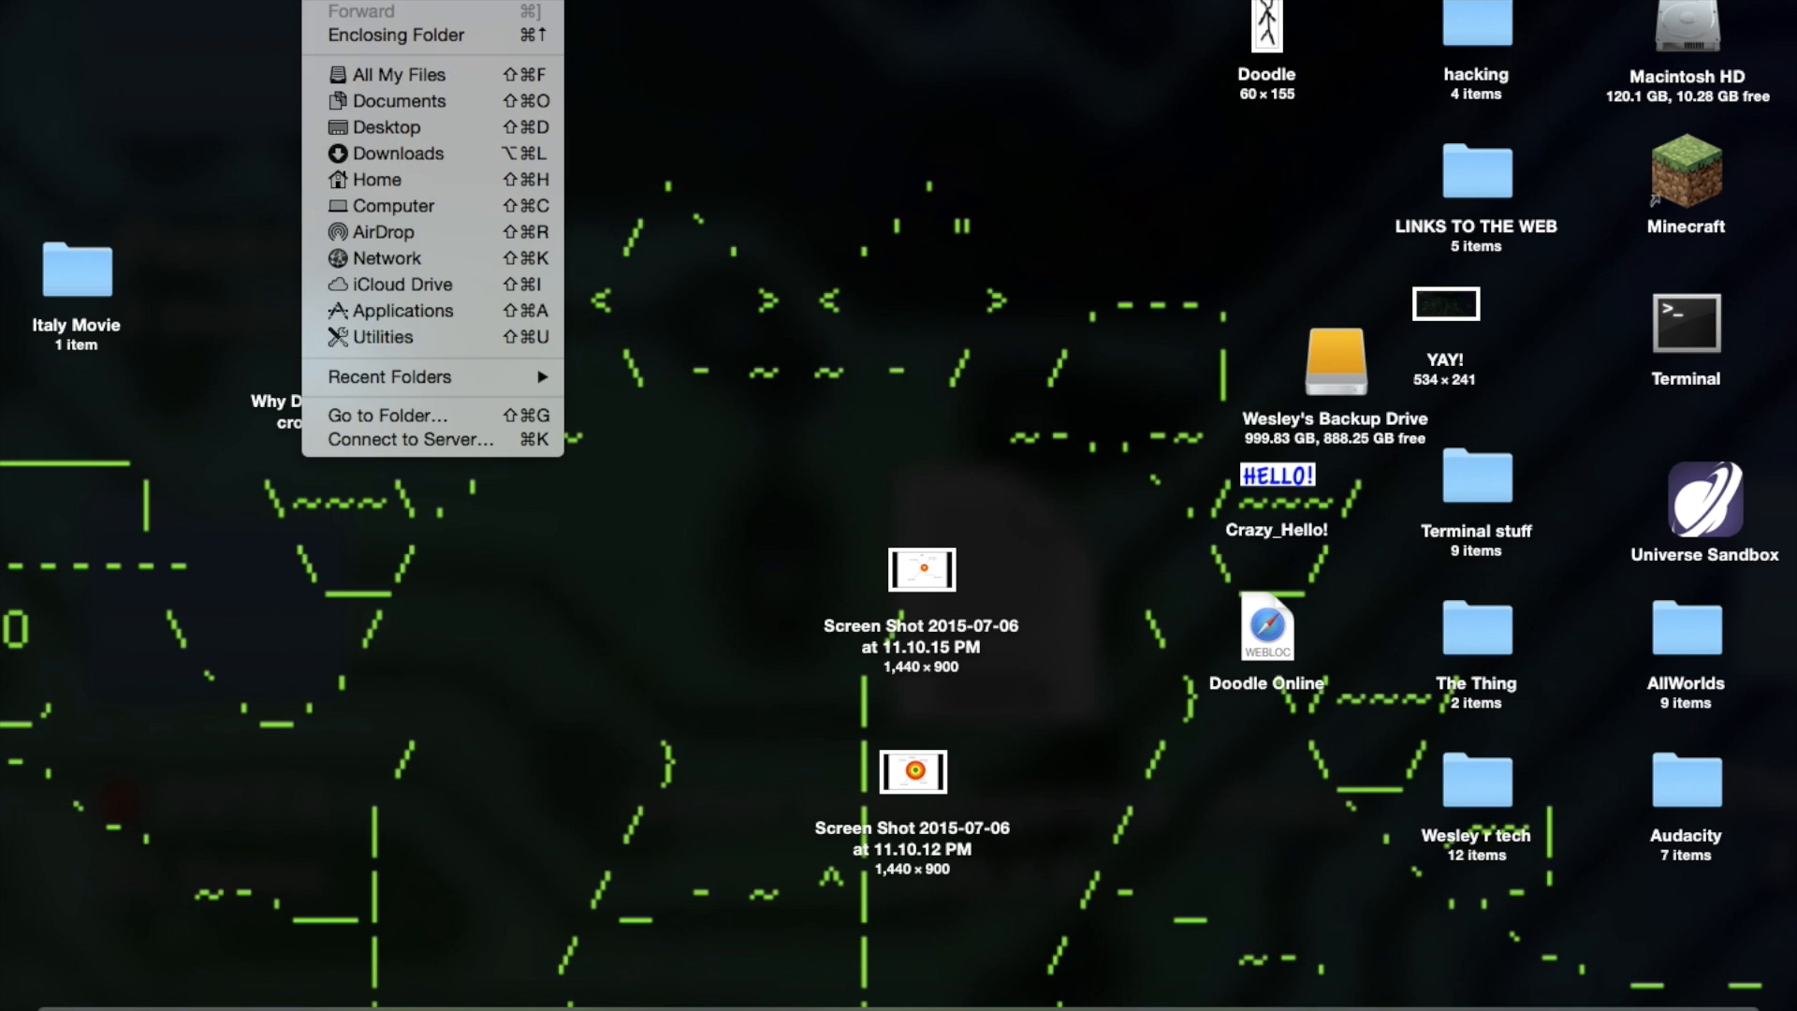
mouse_move(398, 101)
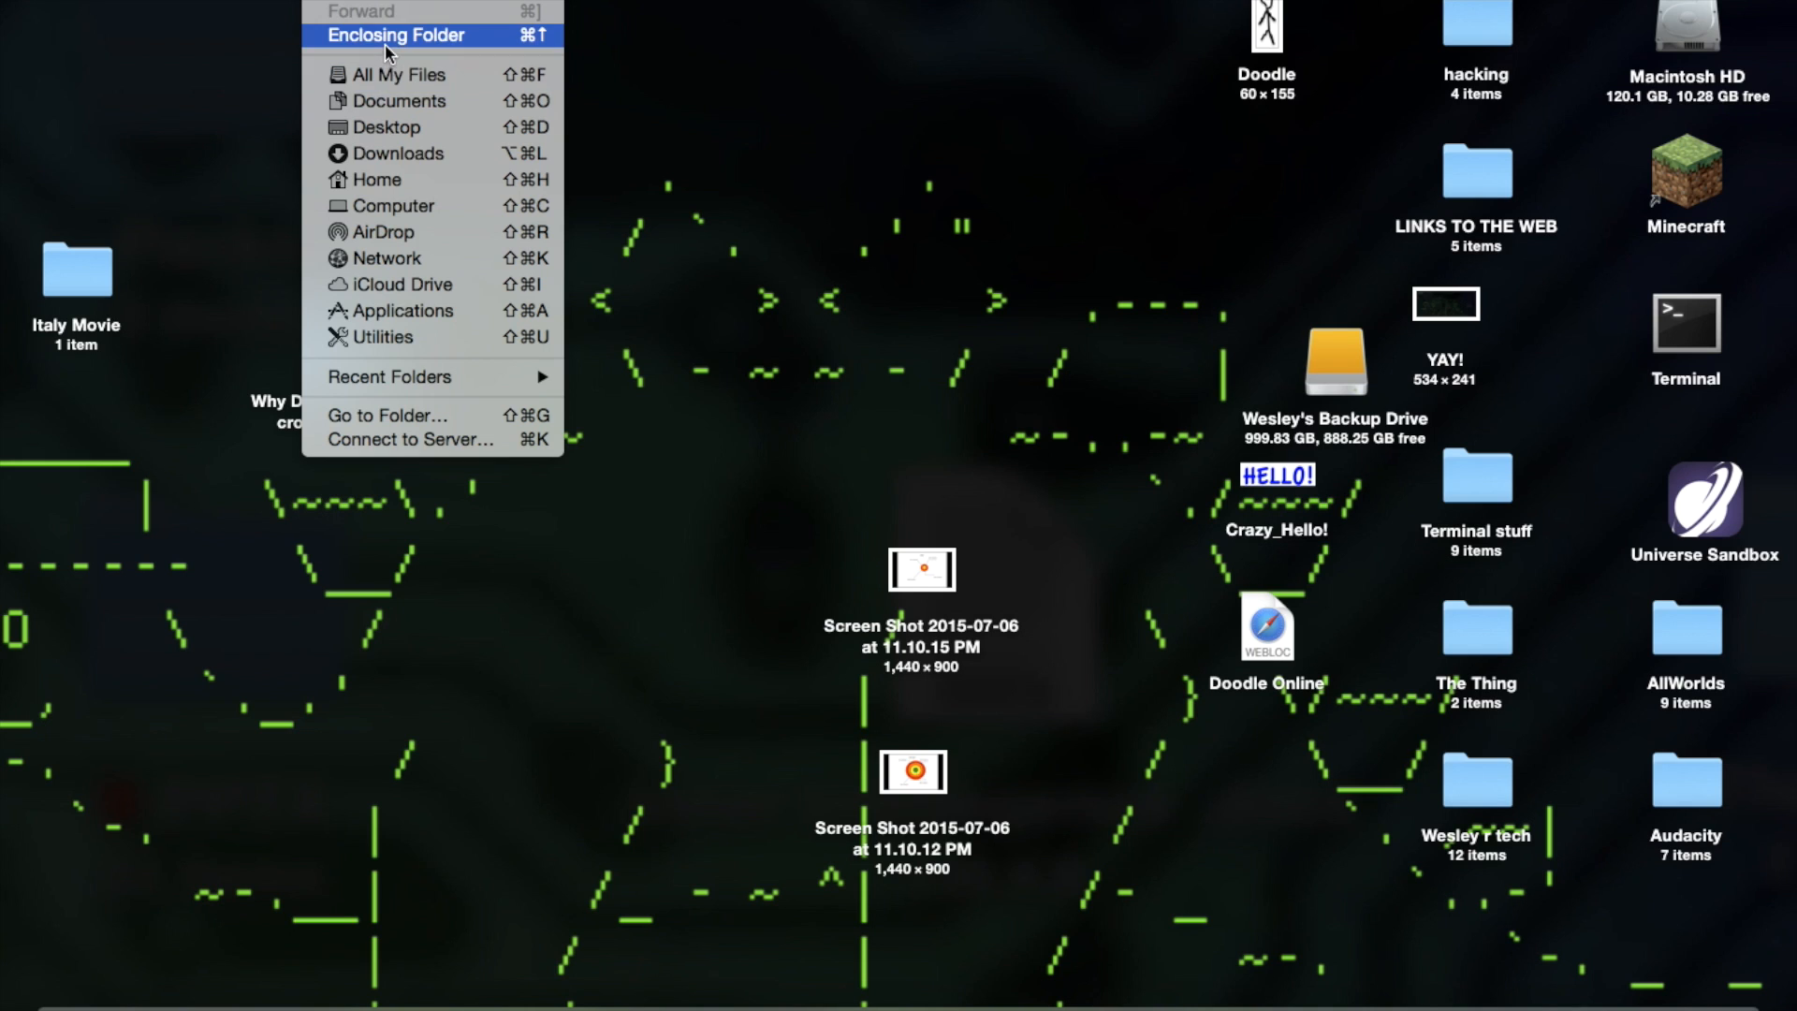
mouse_move(389, 180)
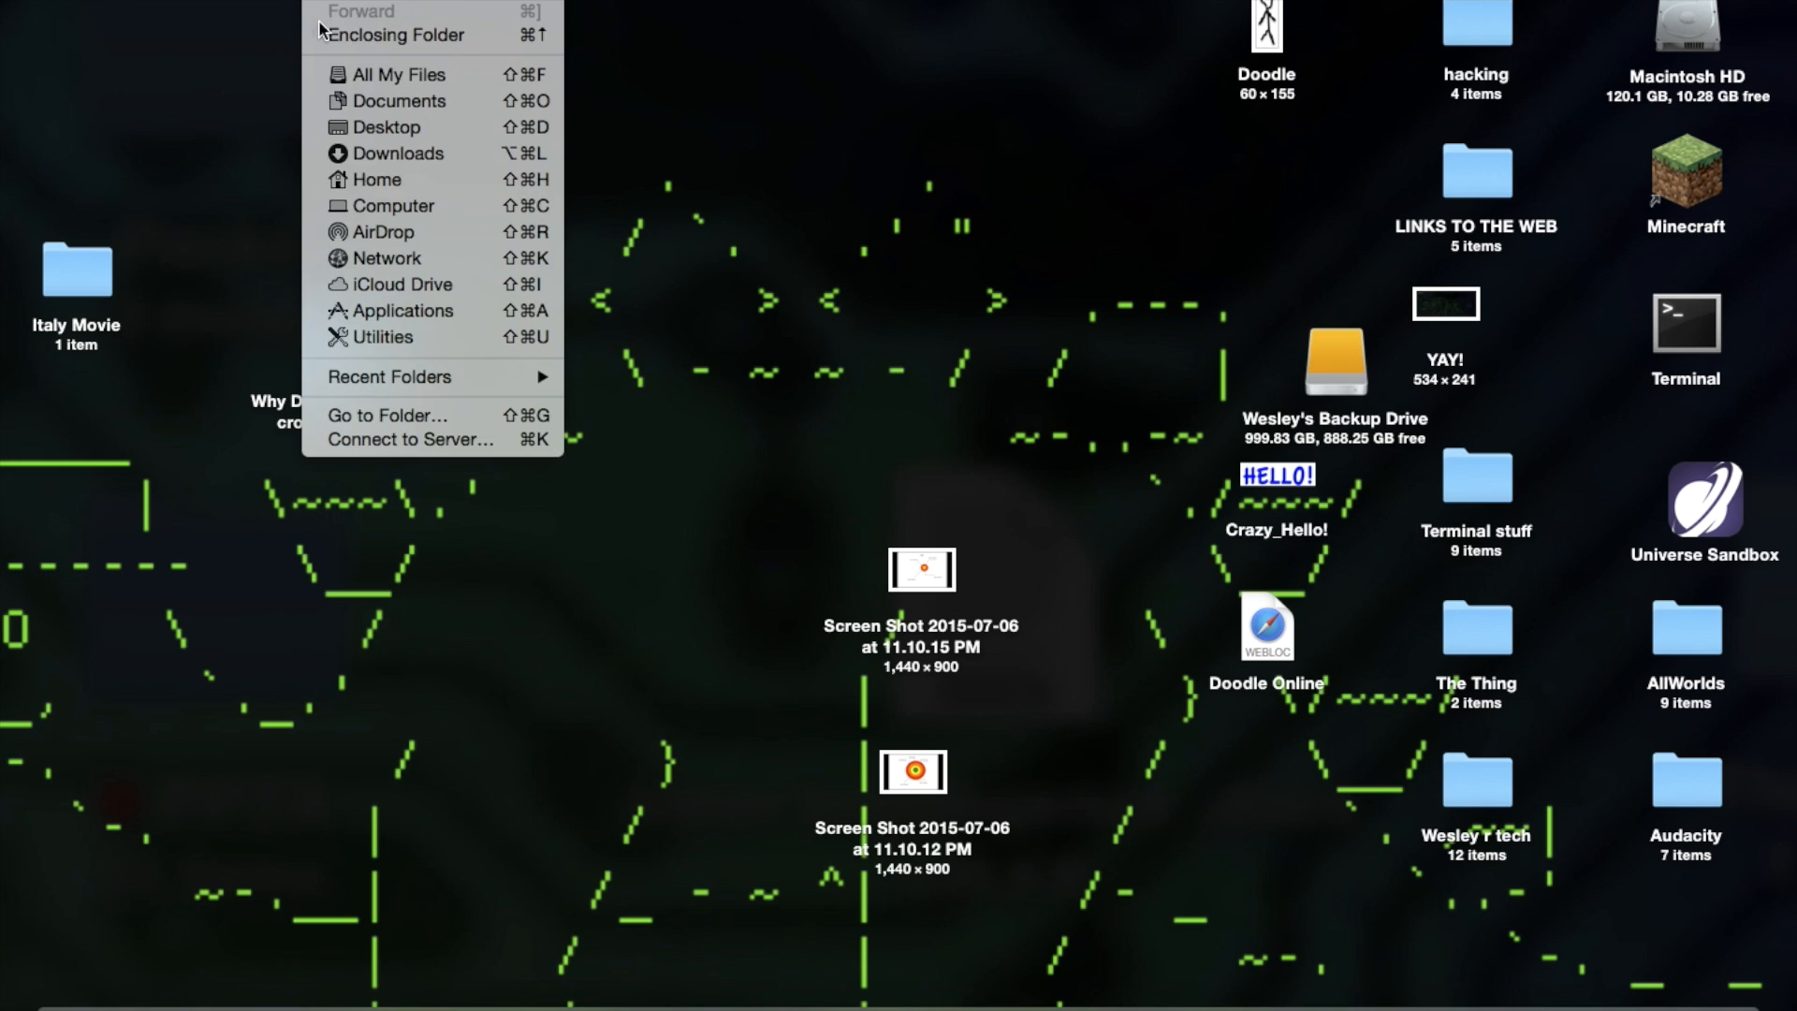
mouse_move(395, 34)
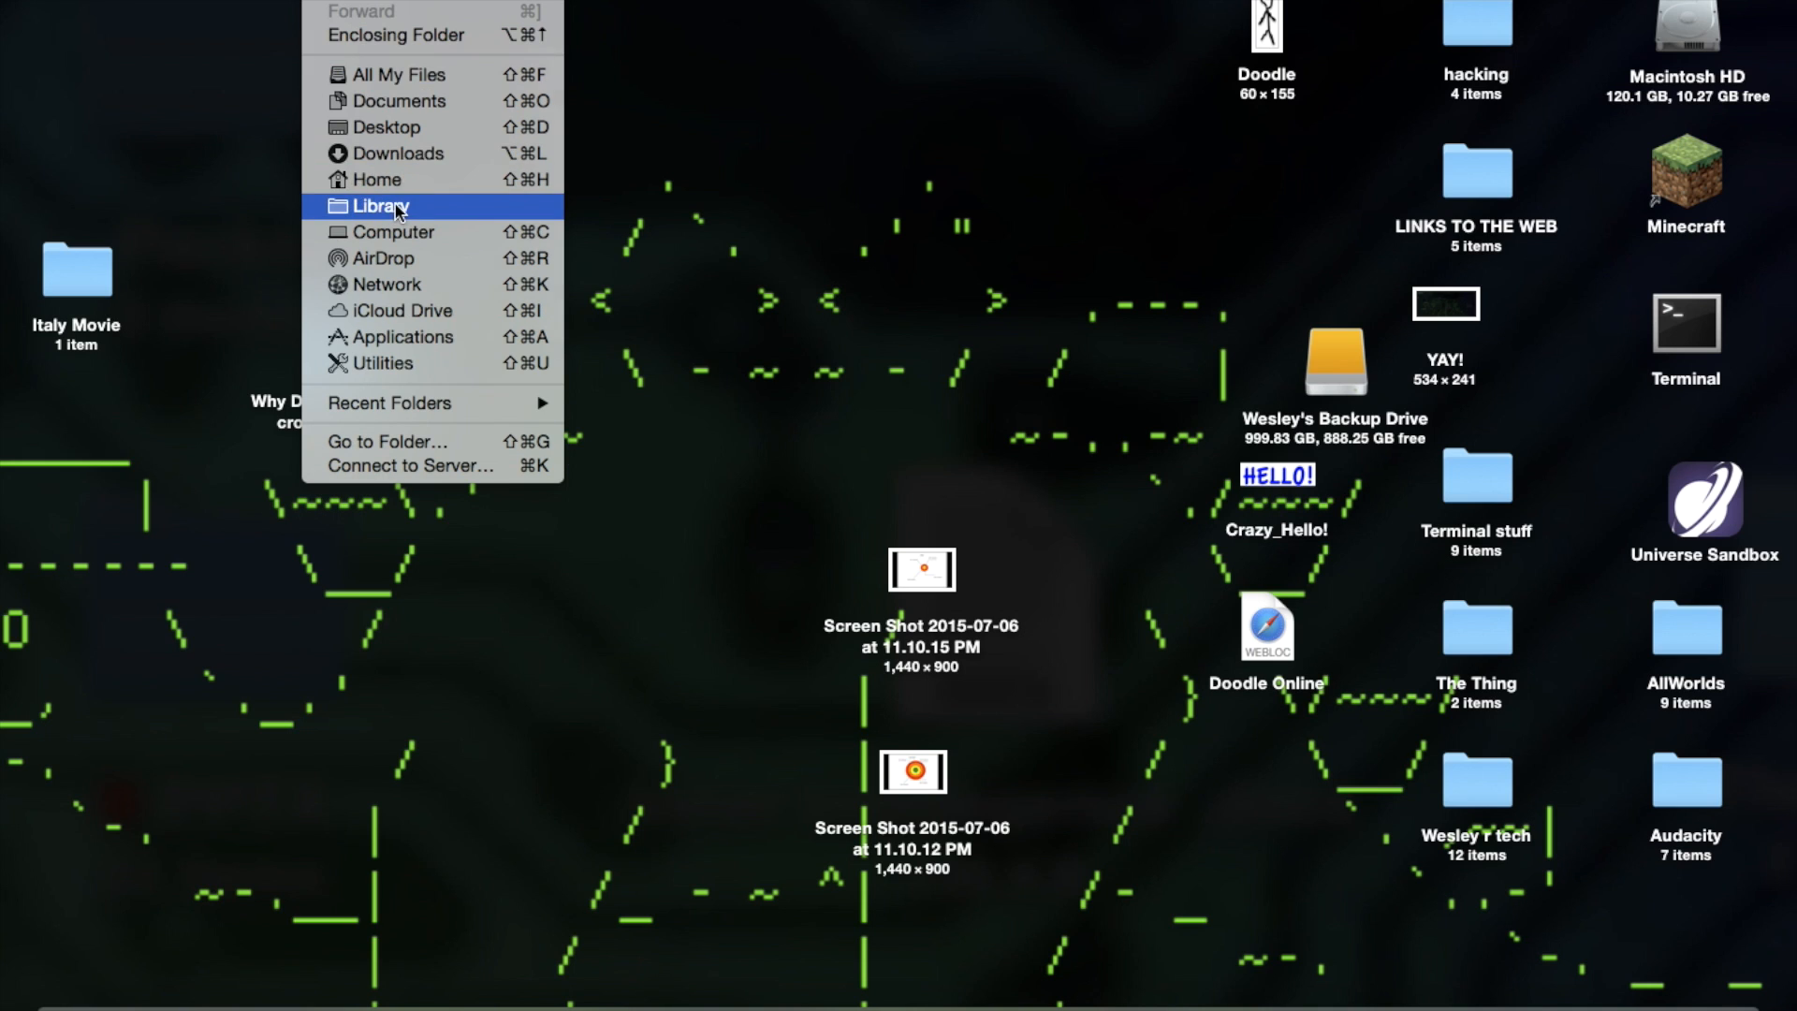
Browse from Library through Application Support into the minecraft folder
left_click(382, 206)
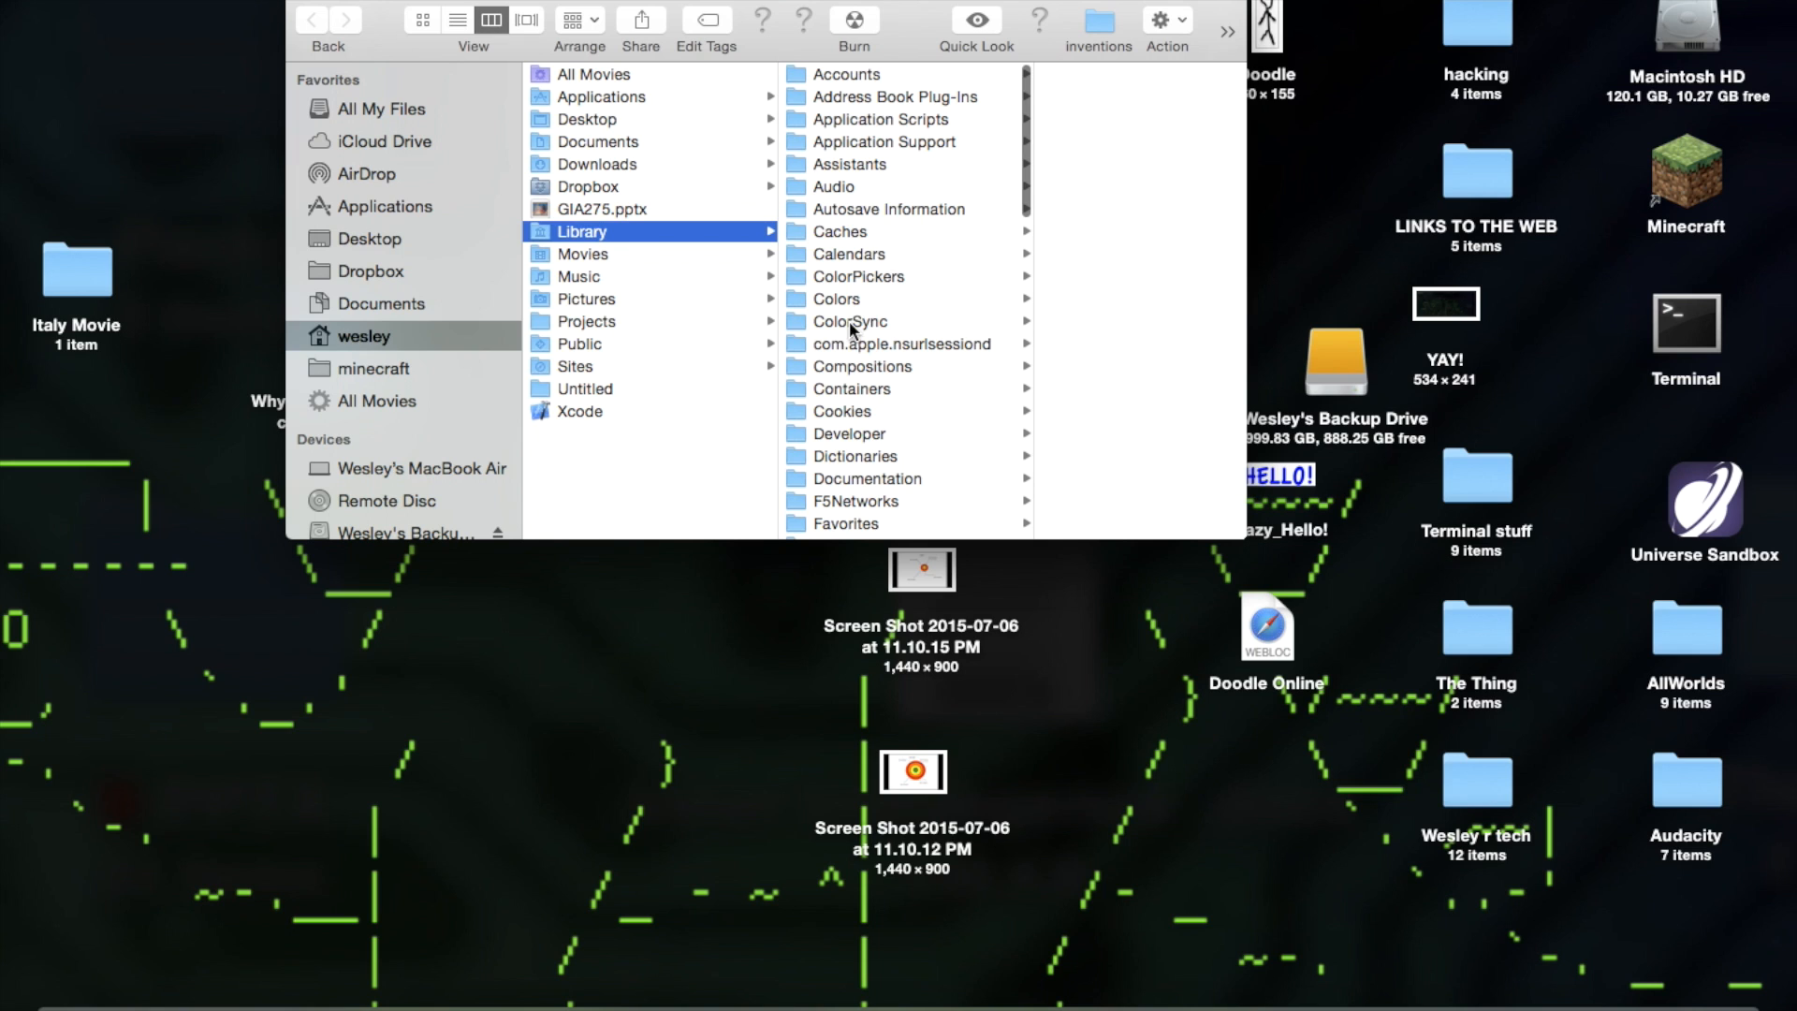
left_click(846, 75)
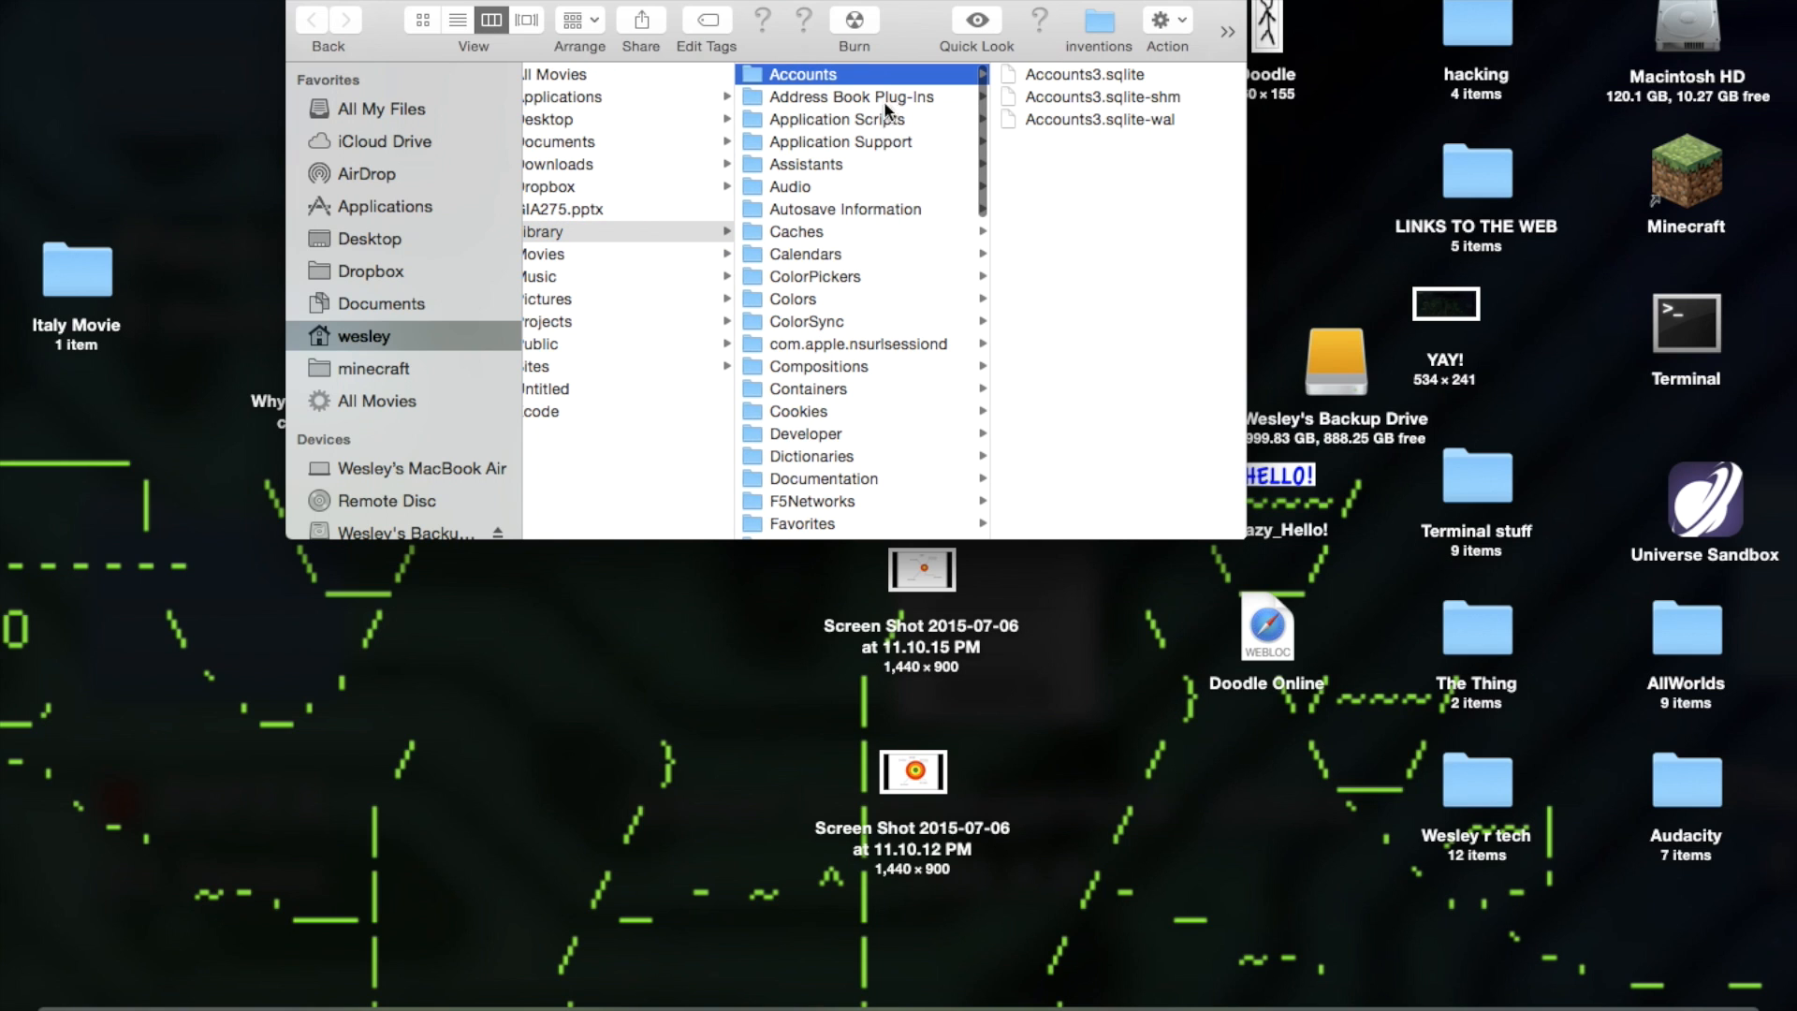
left_click(839, 142)
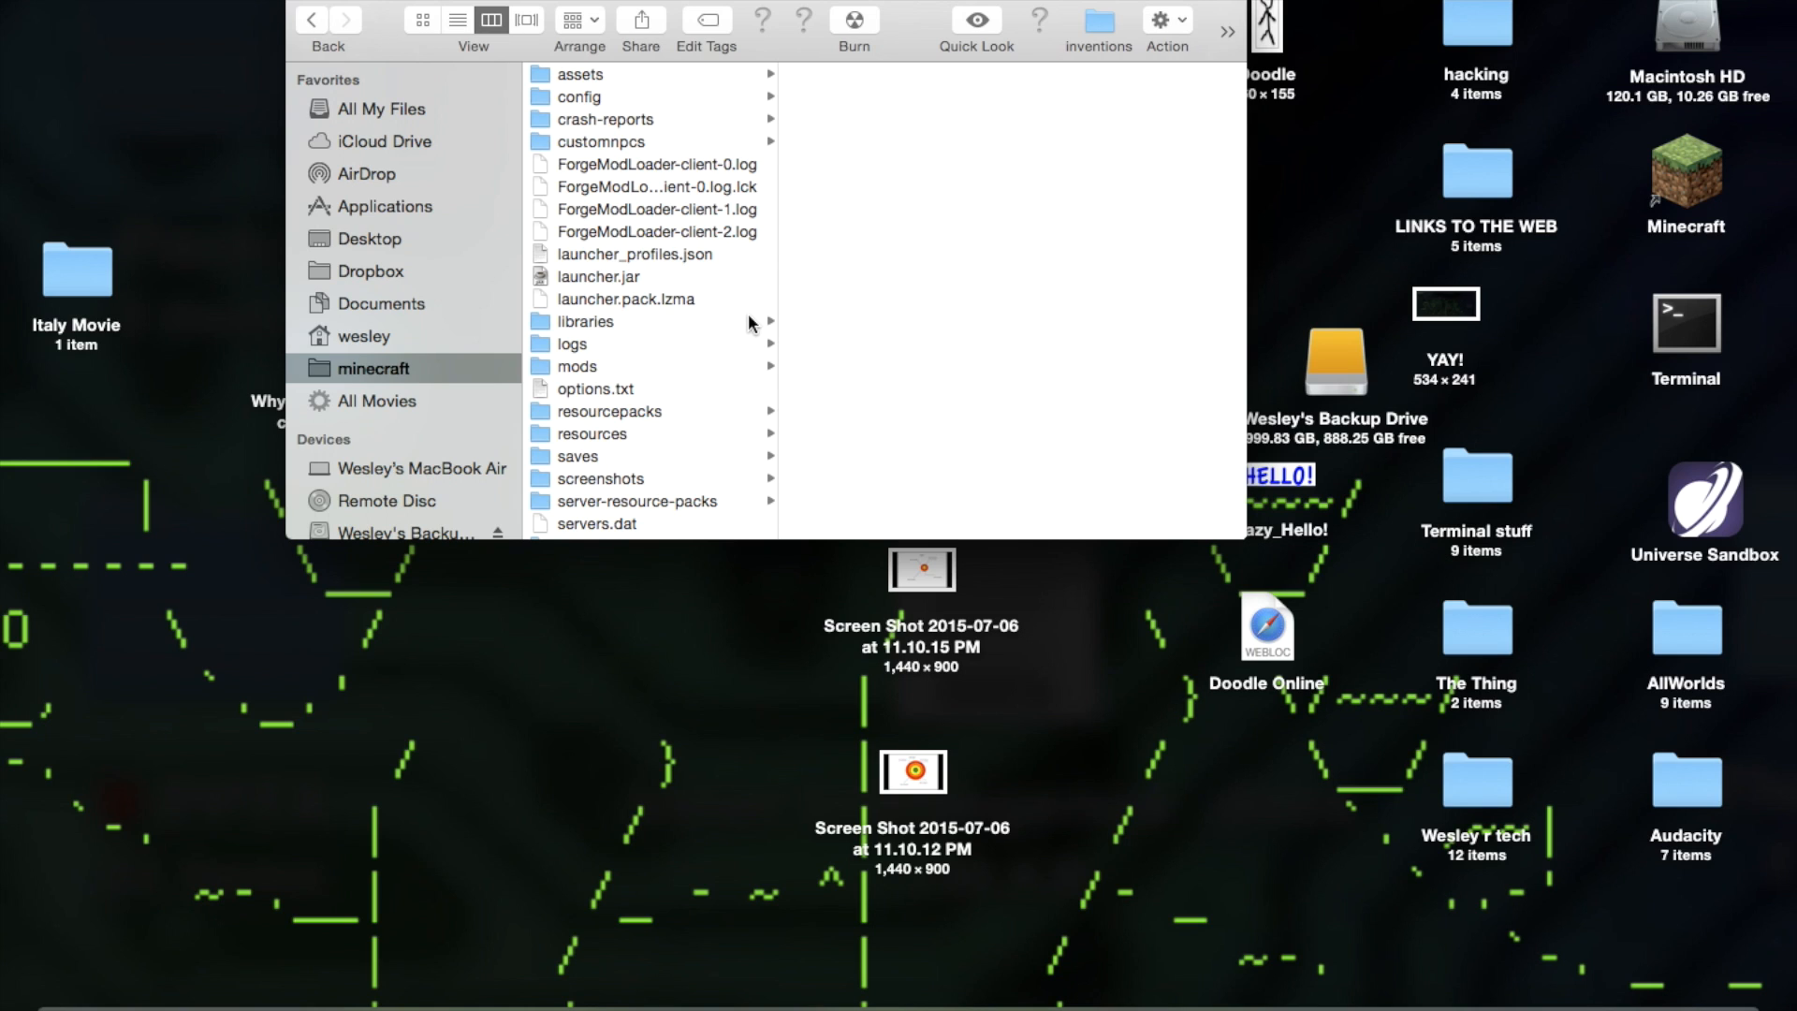
mouse_move(721, 418)
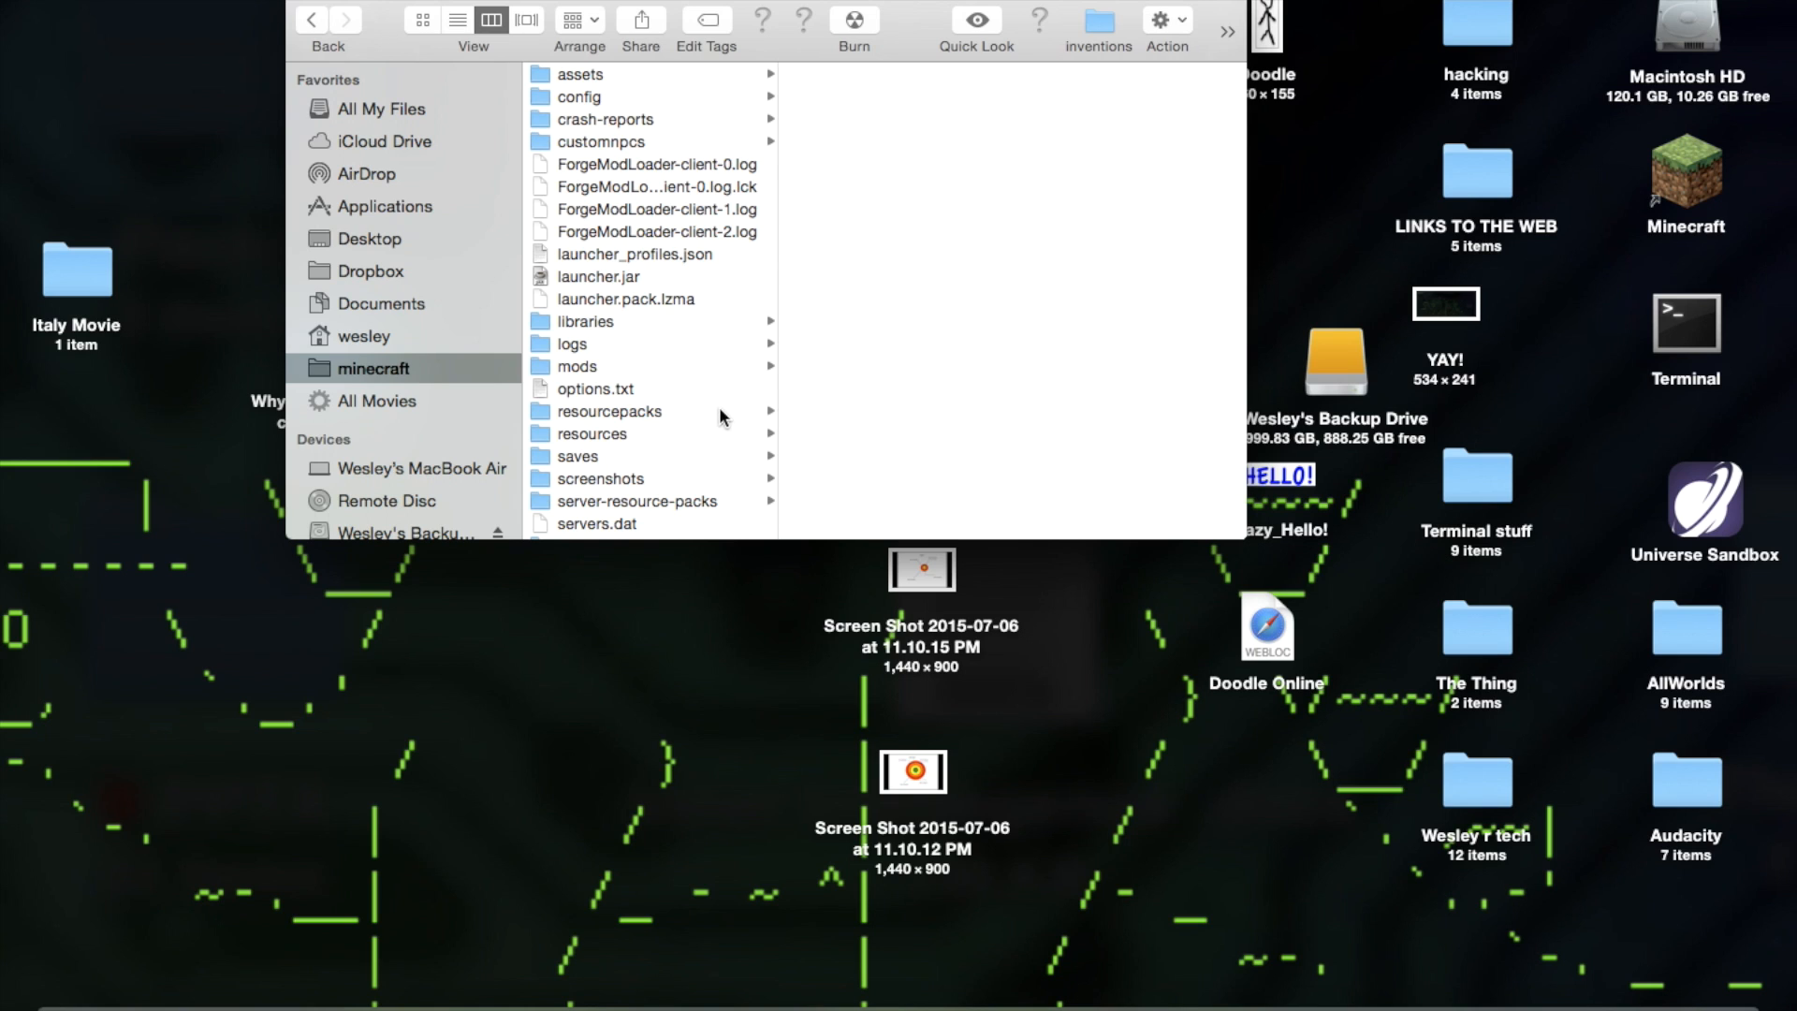
Drag options.txt onto the desktop beneath the Why Did the Chicken cross the road folder
left_click(596, 388)
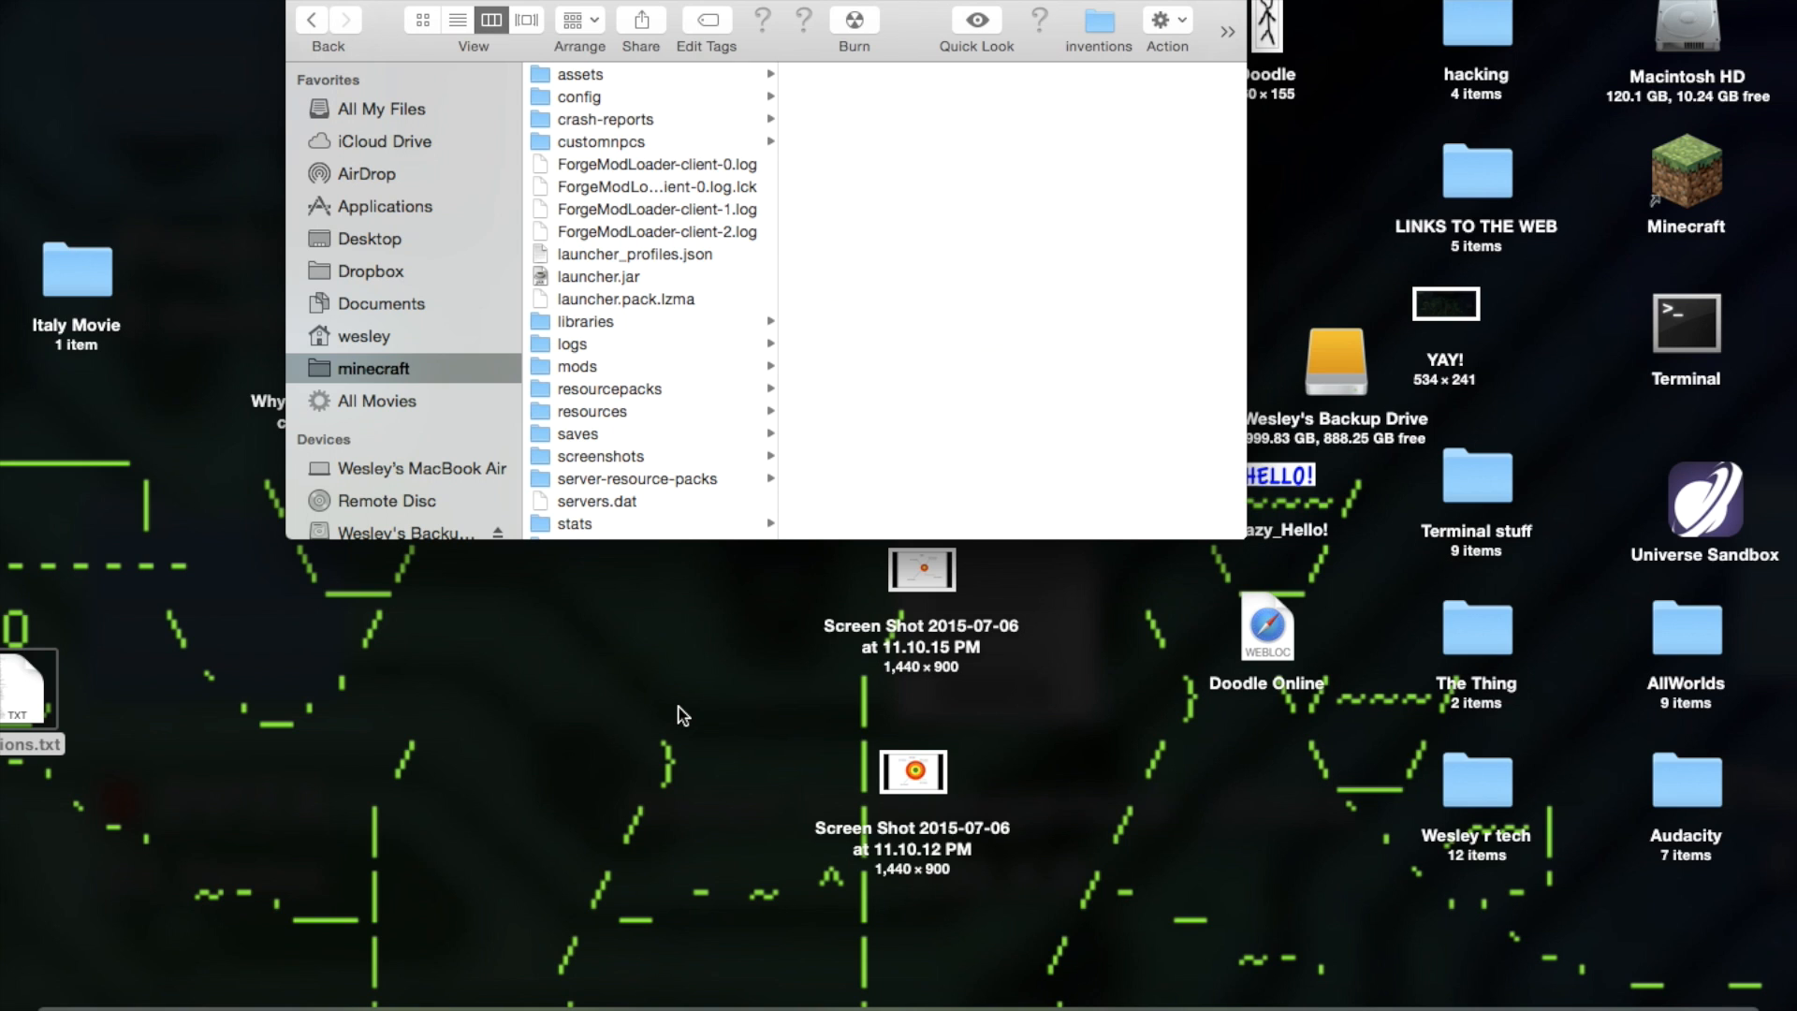
mouse_move(32, 691)
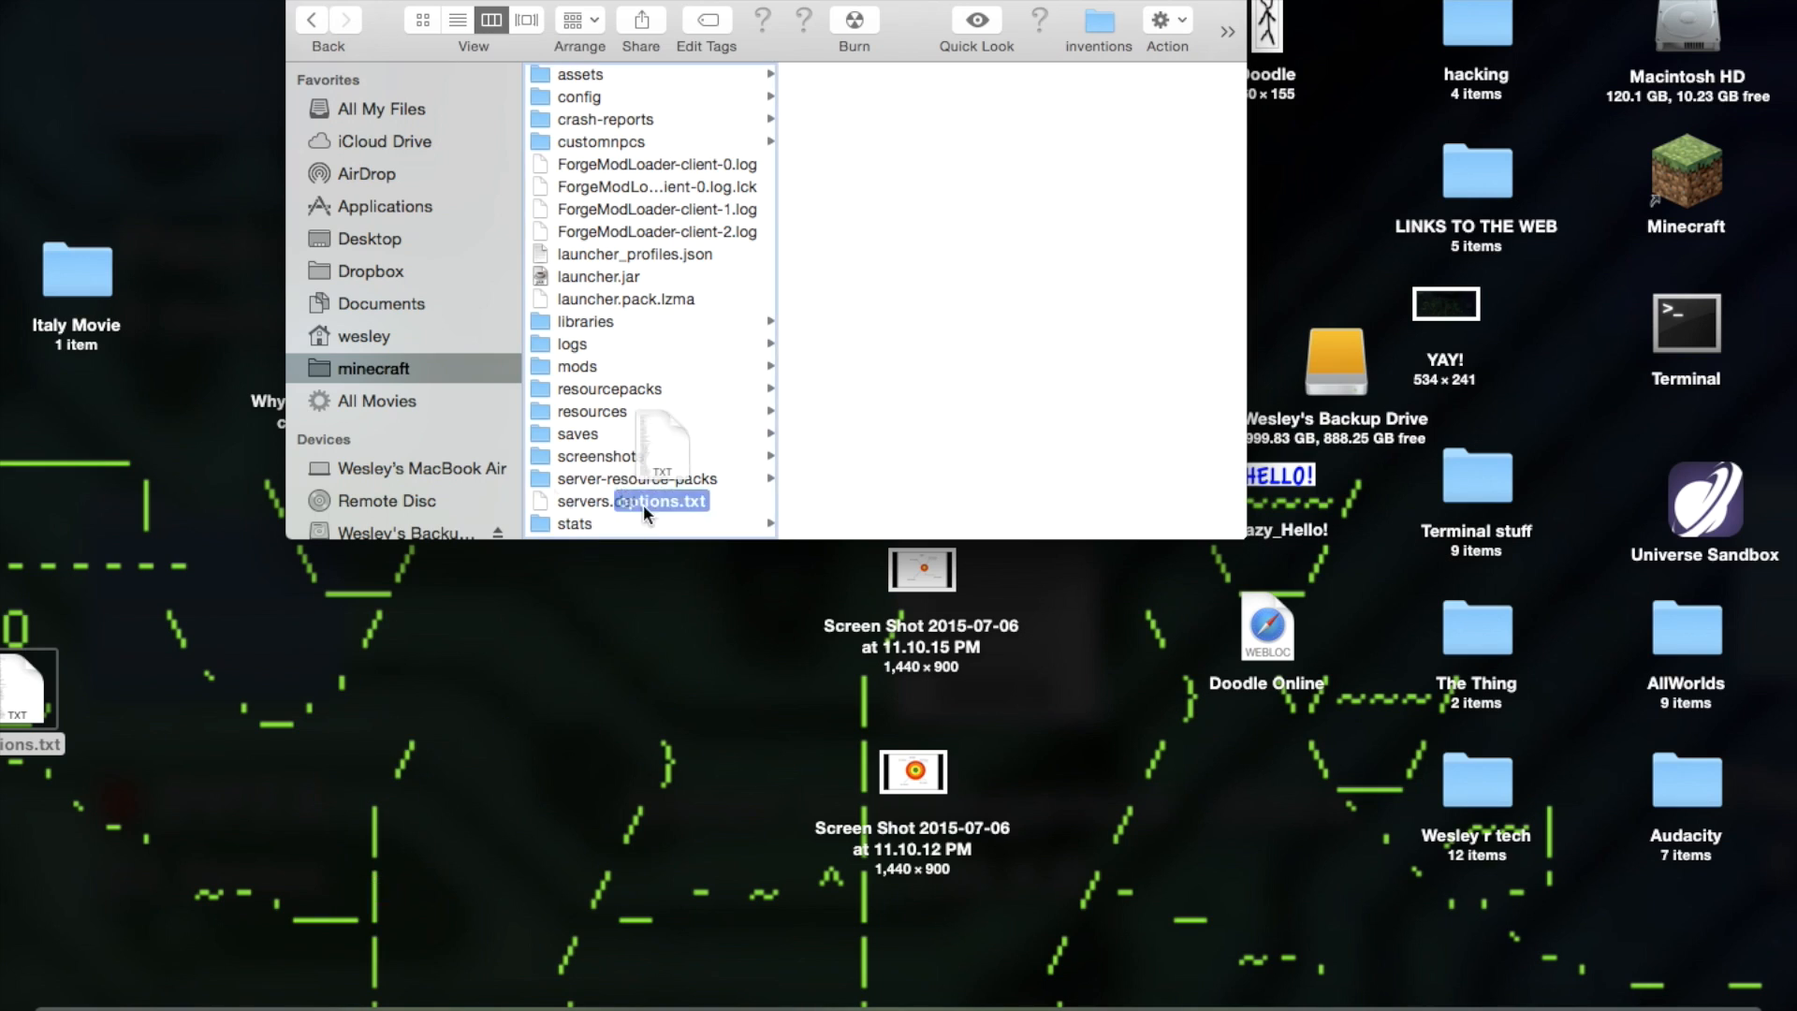
left_click_drag(648, 501, 622, 725)
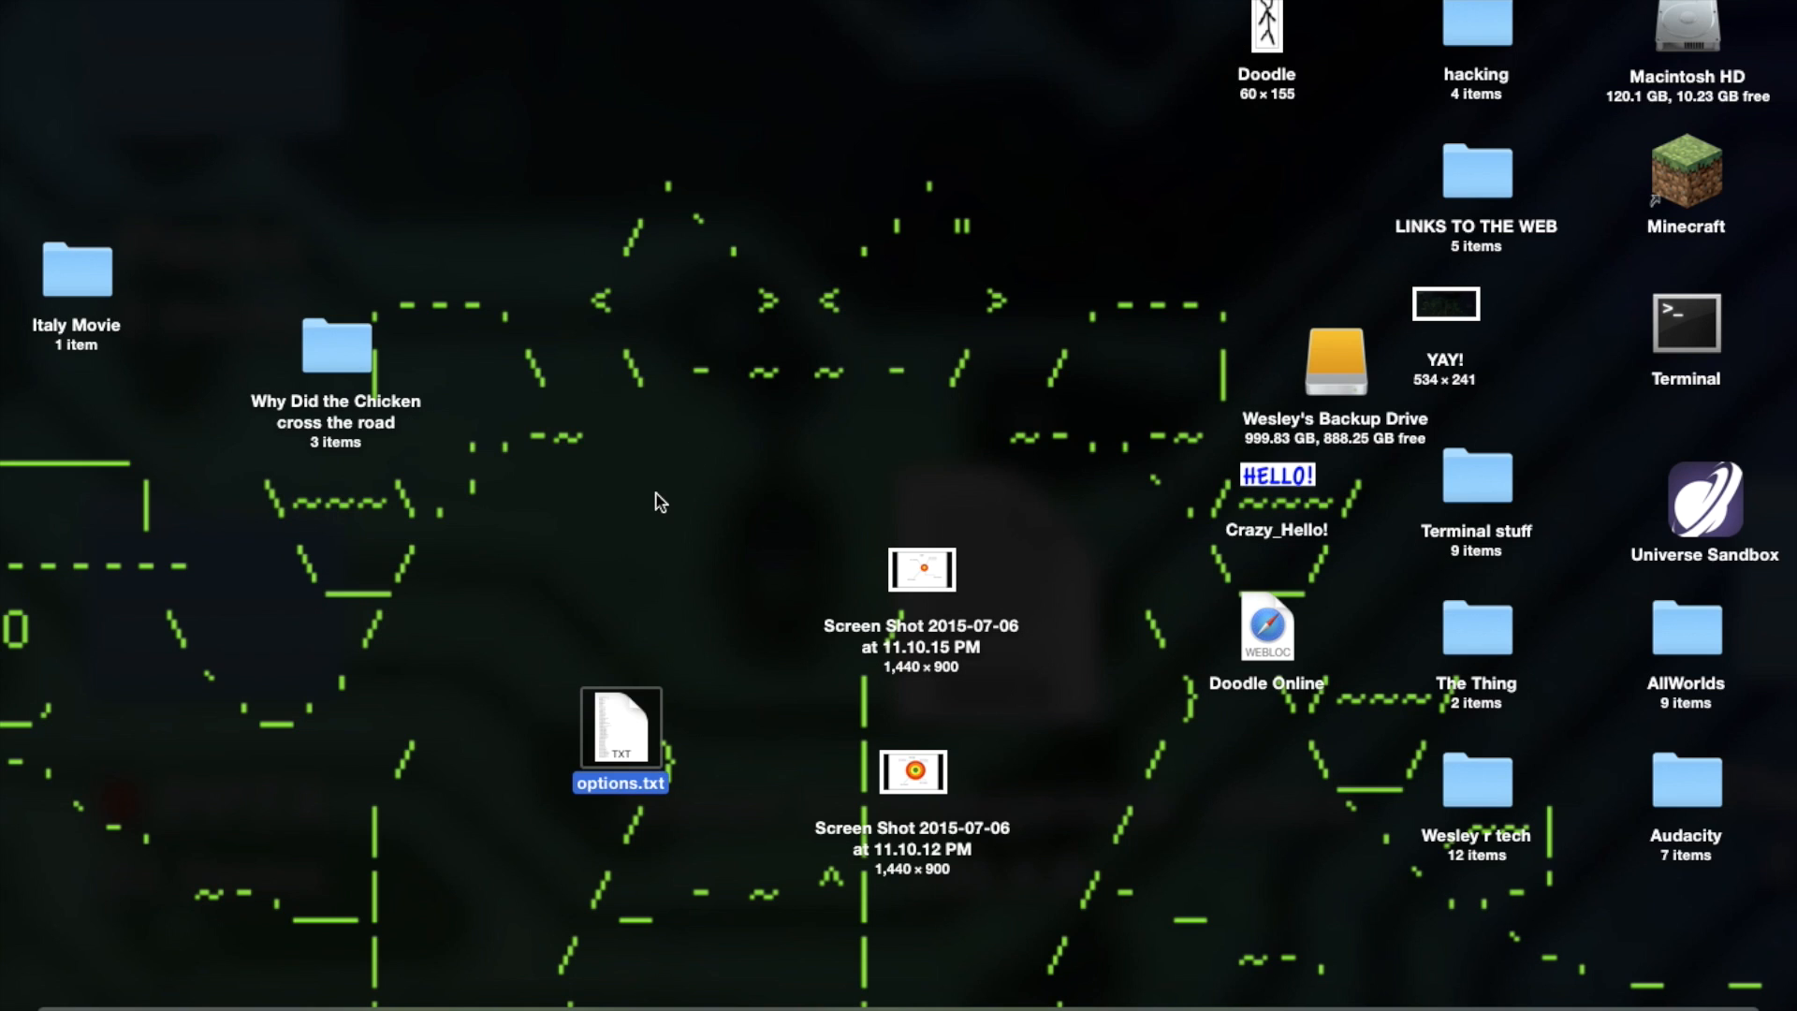
left_click_drag(619, 728, 601, 513)
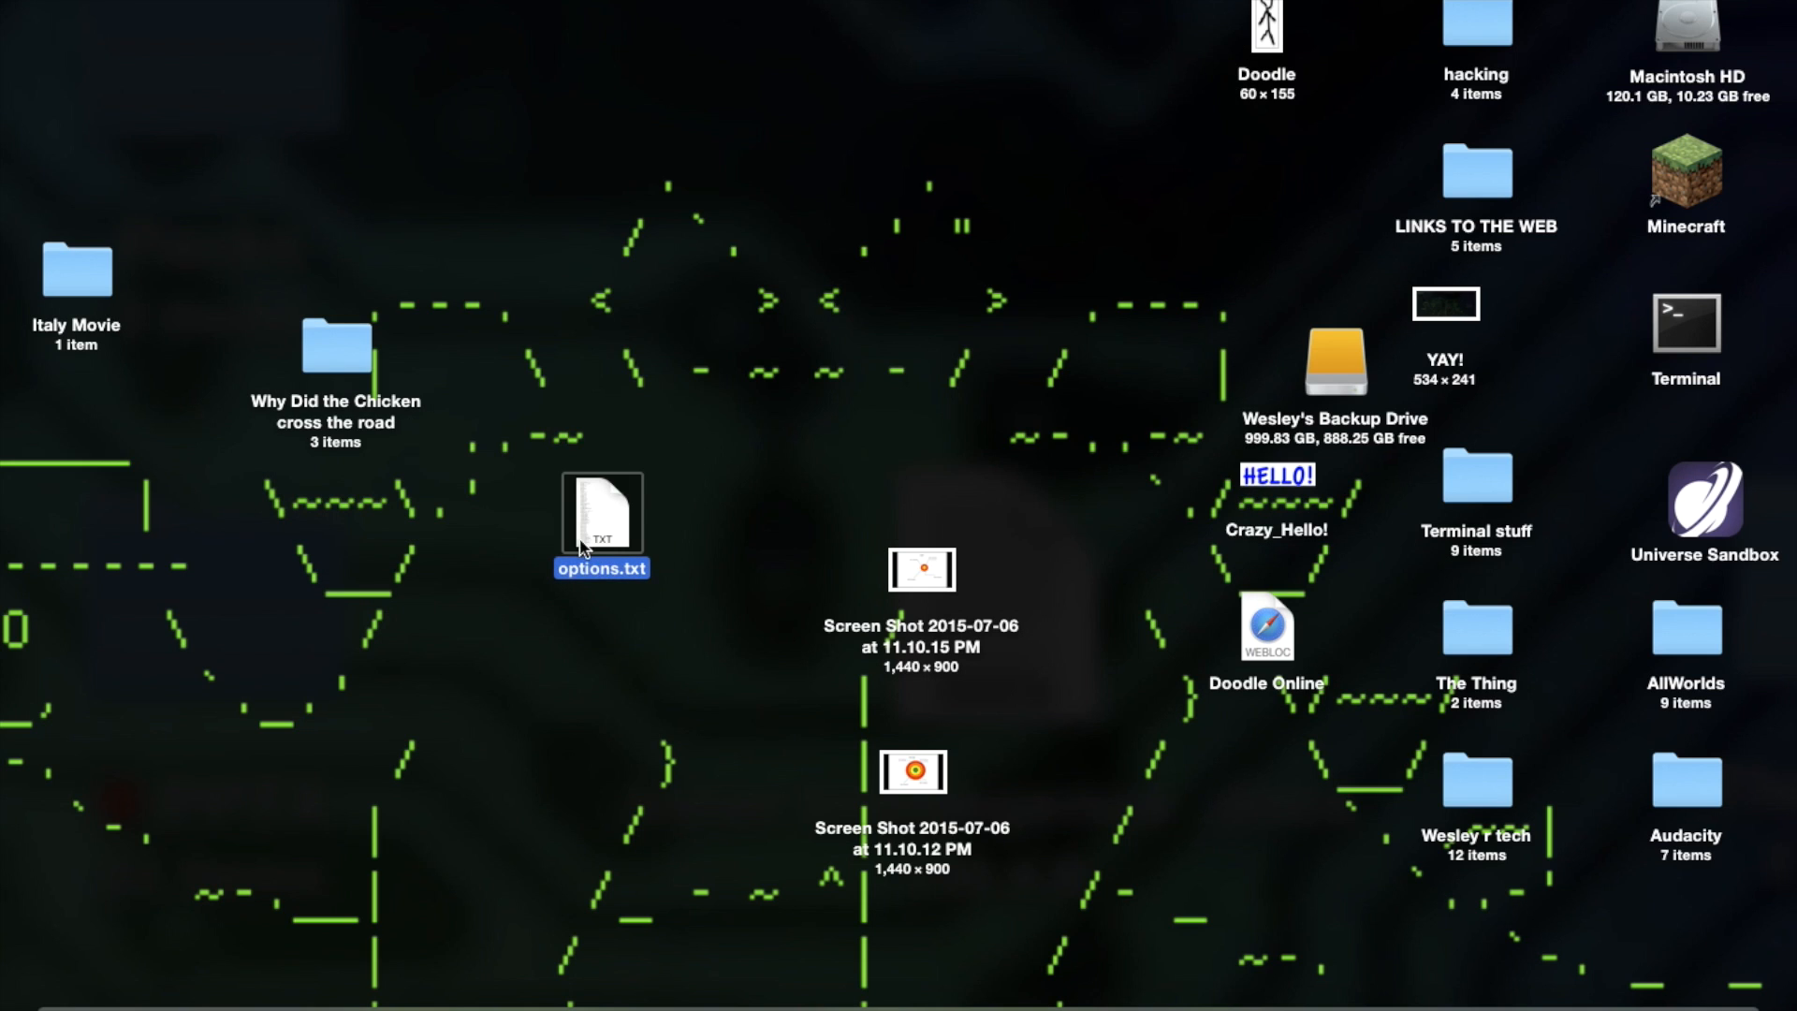
left_click_drag(602, 511, 349, 604)
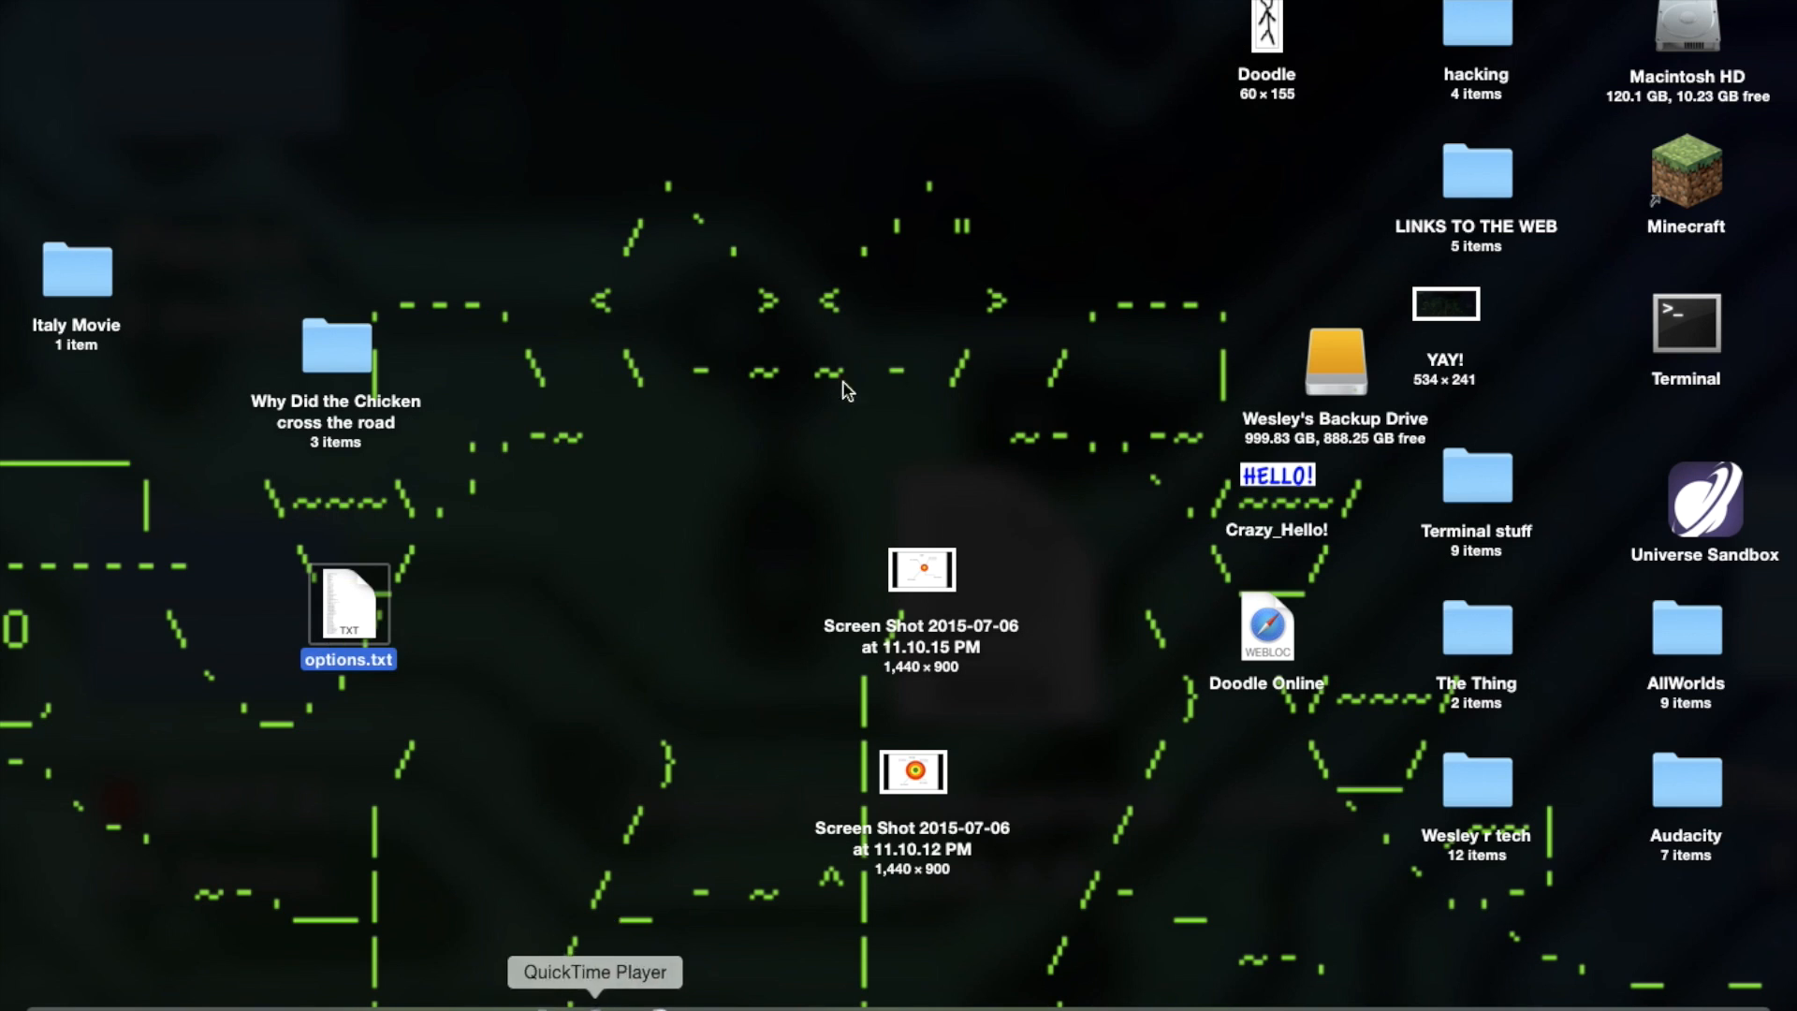
mouse_move(1714, 160)
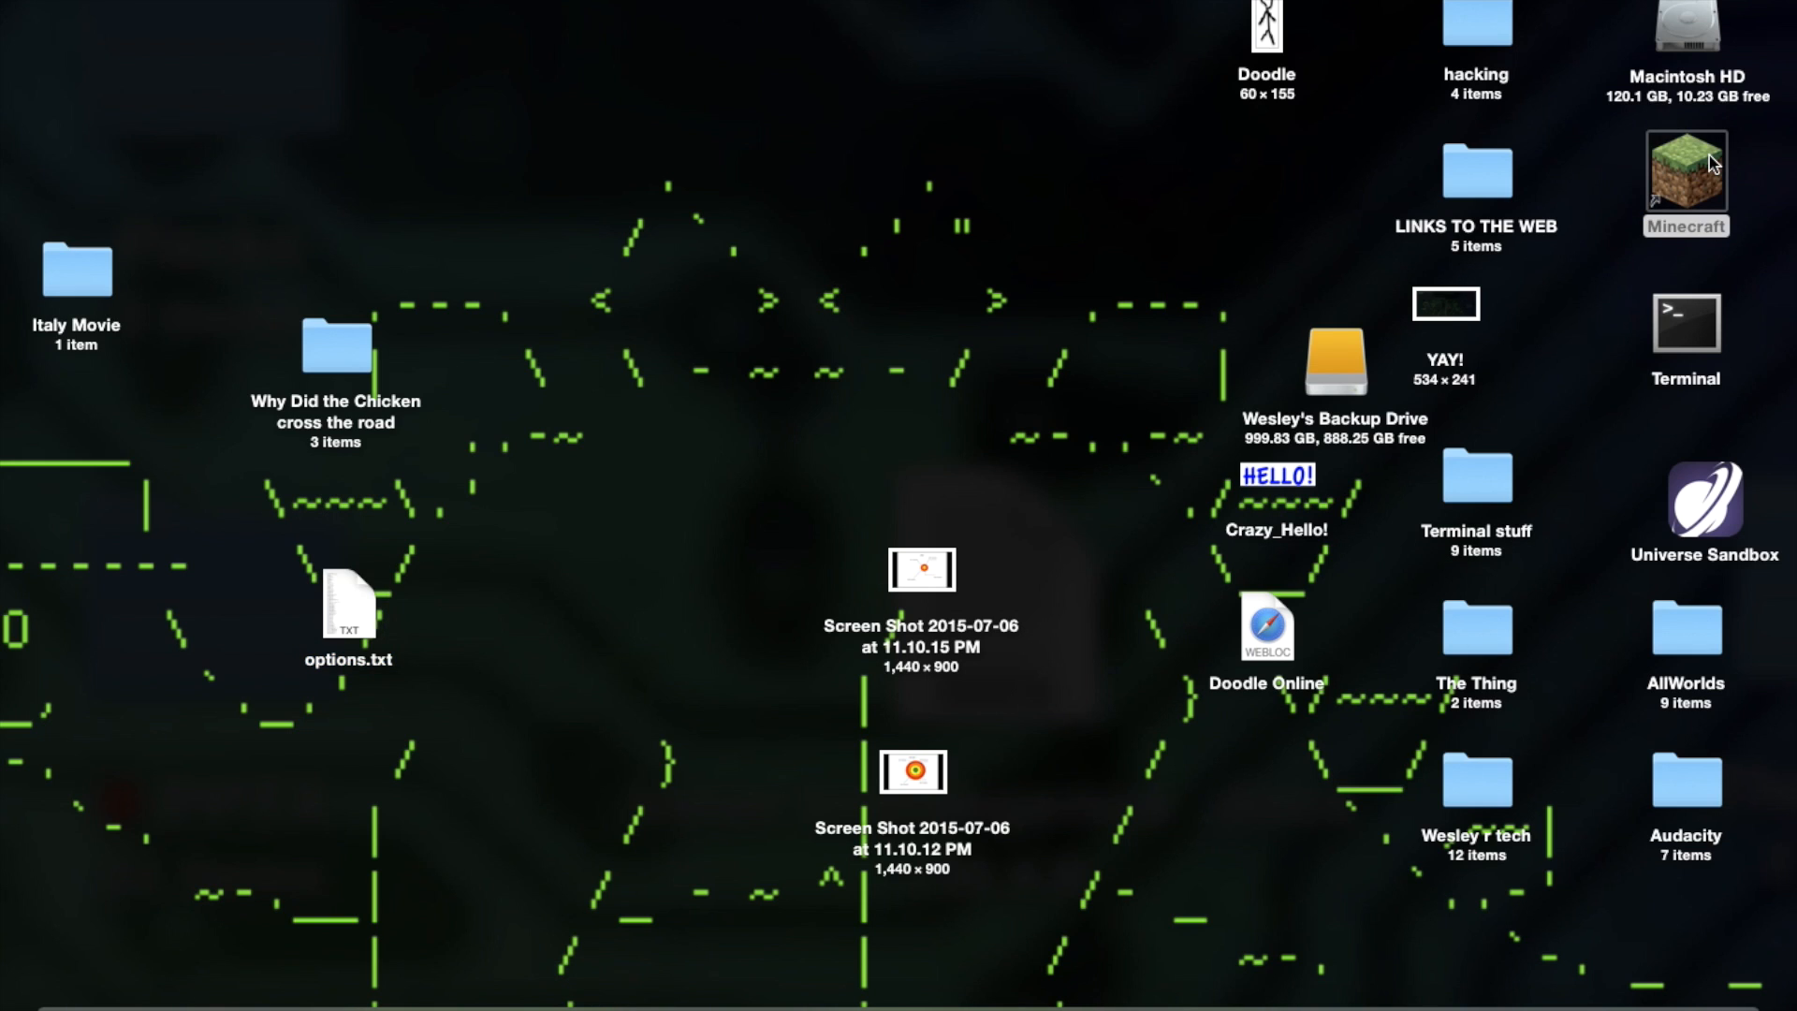
Reopen the Minecraft Launcher and launch the Forge 1.7.10 profile to its title screen
double_click(1684, 168)
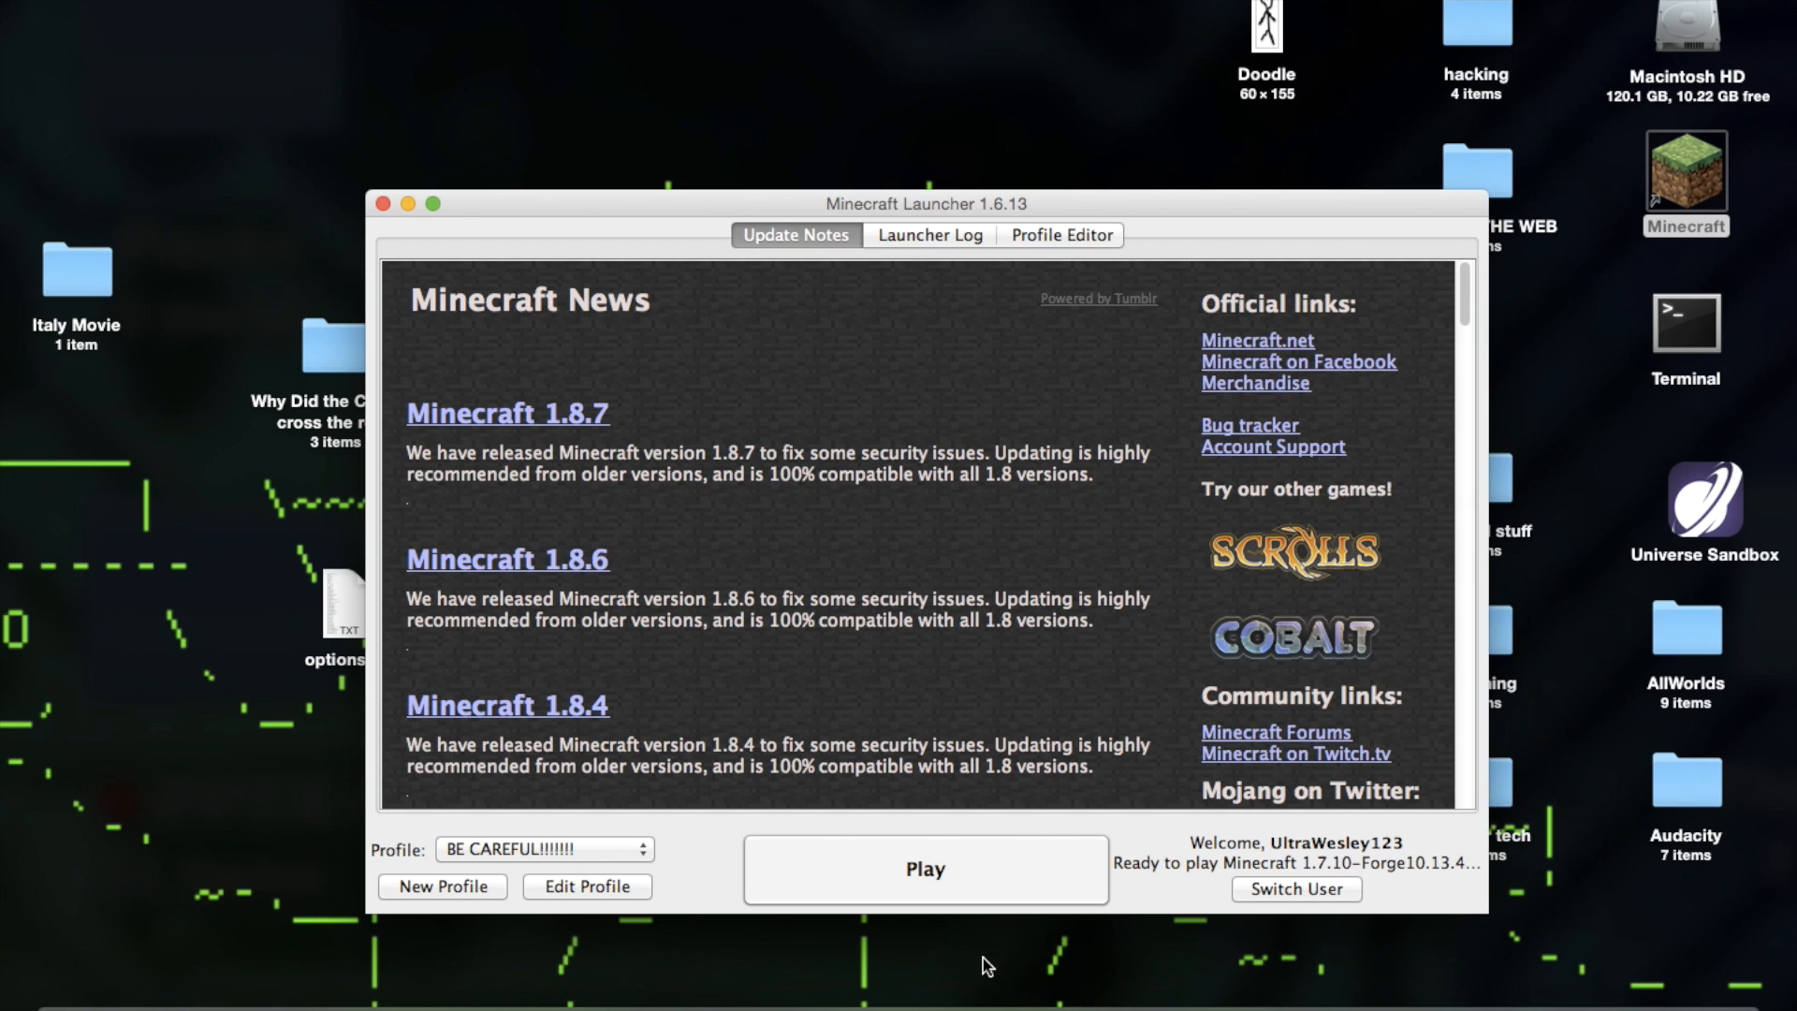
left_click(377, 203)
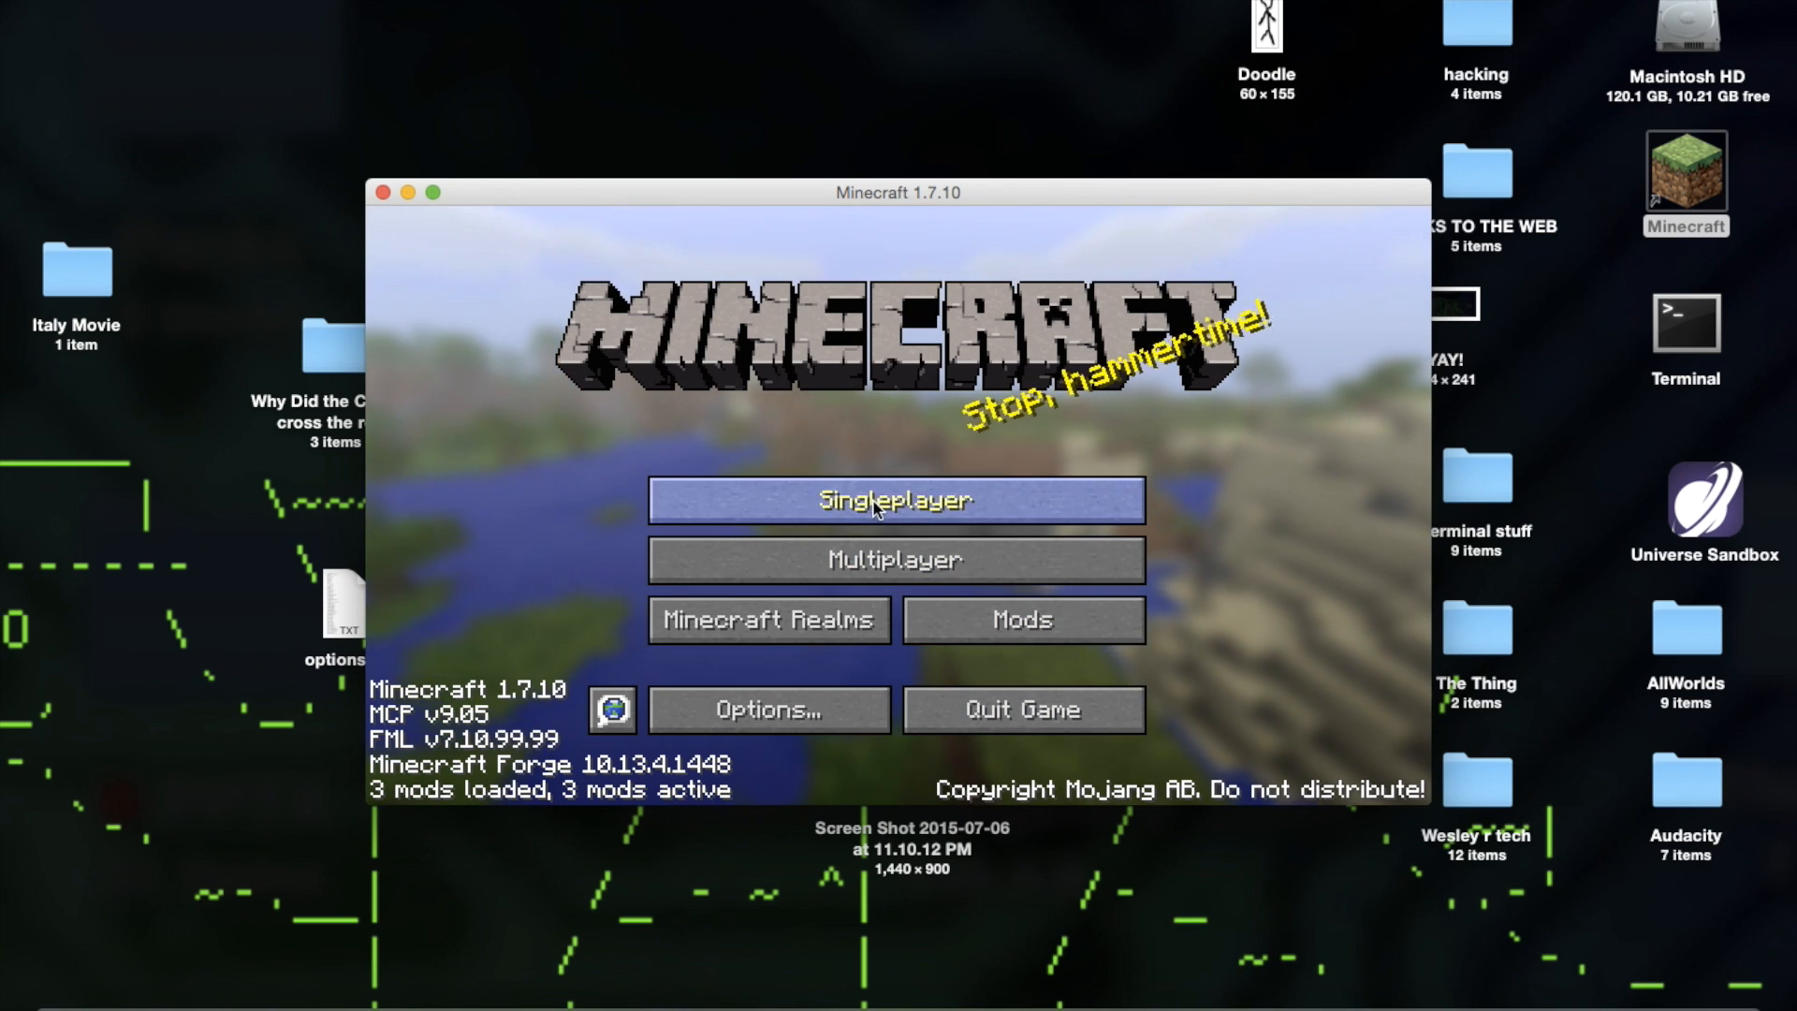
Load a saved singleplayer world, play, and type 'gamemod' into chat
left_click(893, 500)
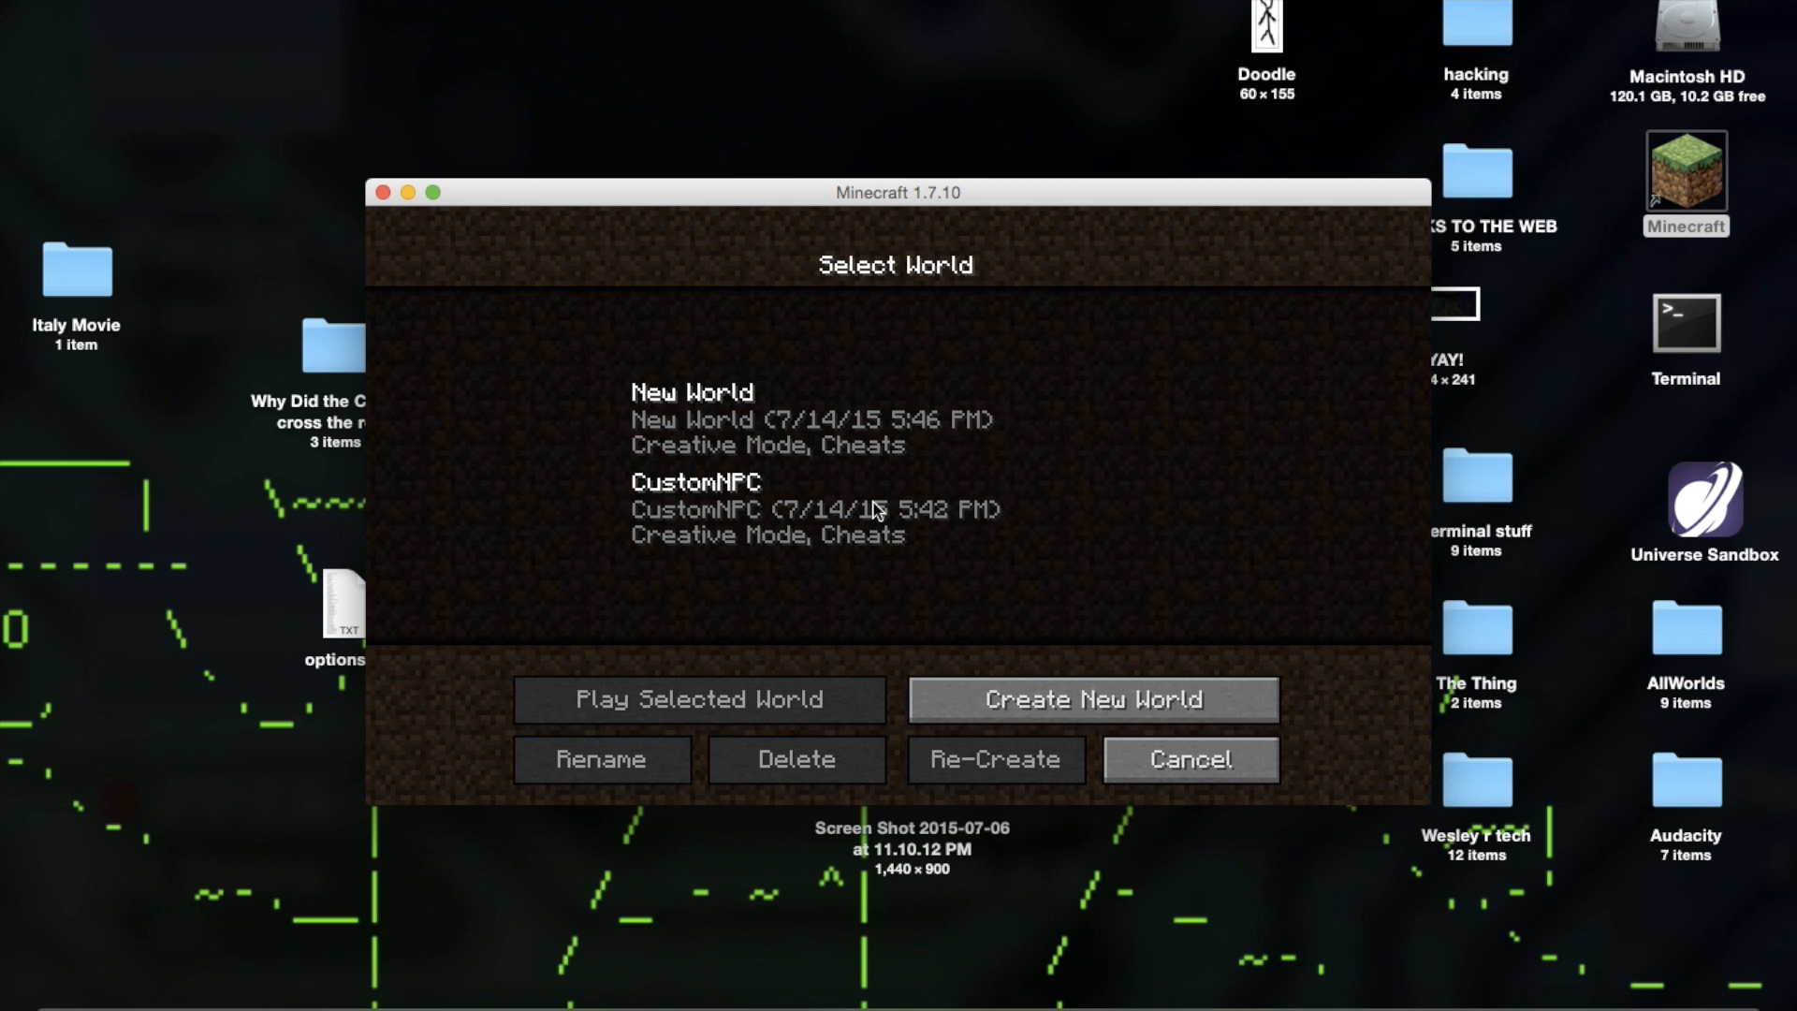
mouse_move(848, 447)
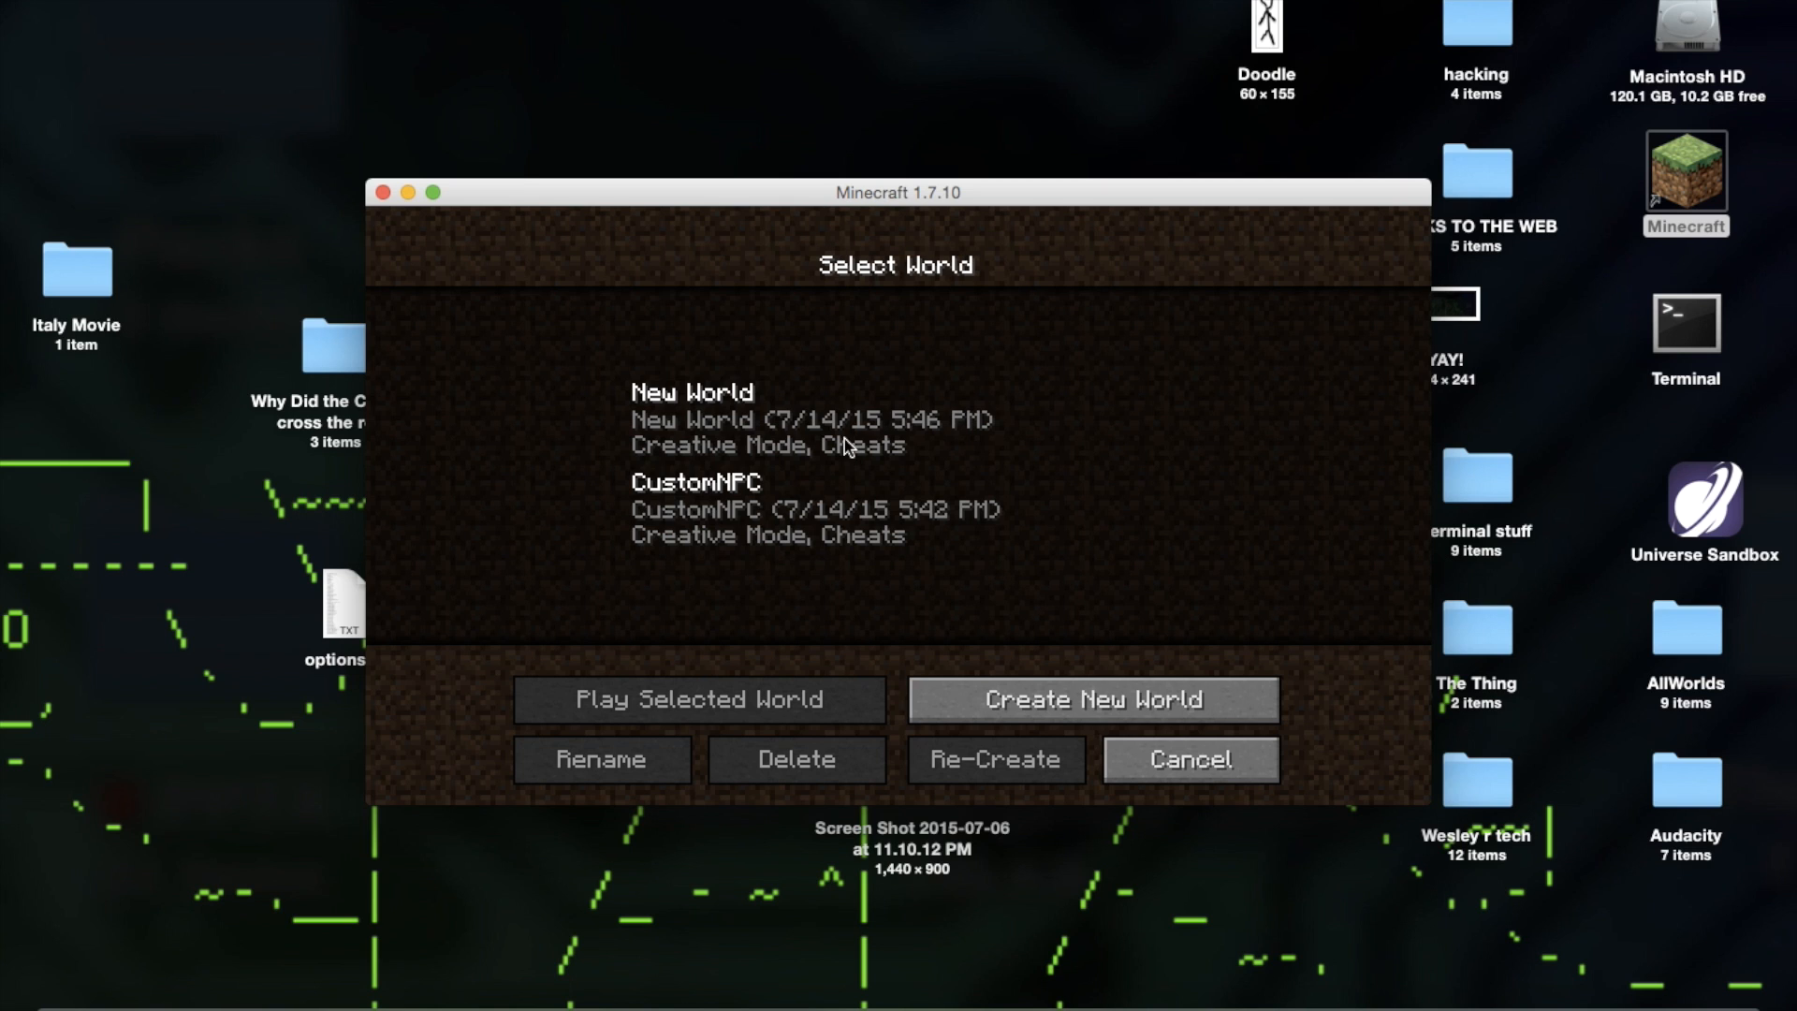
left_click(698, 700)
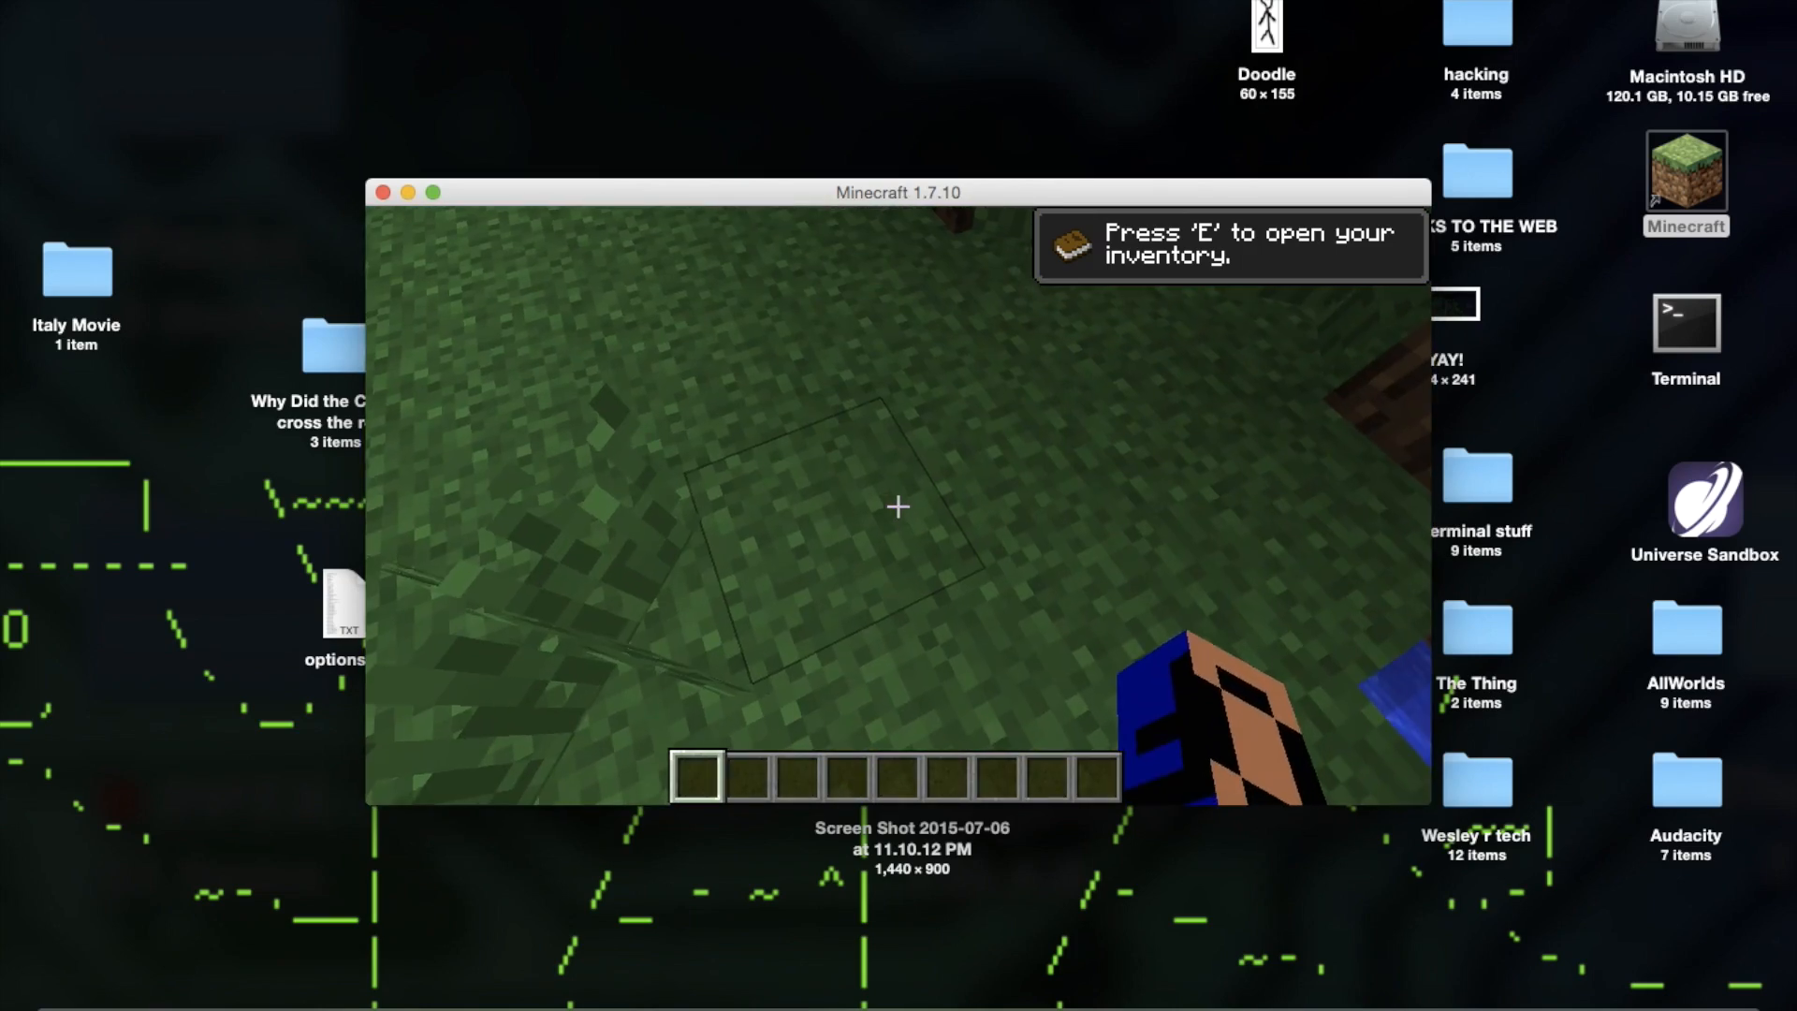
key("e")
type("/")
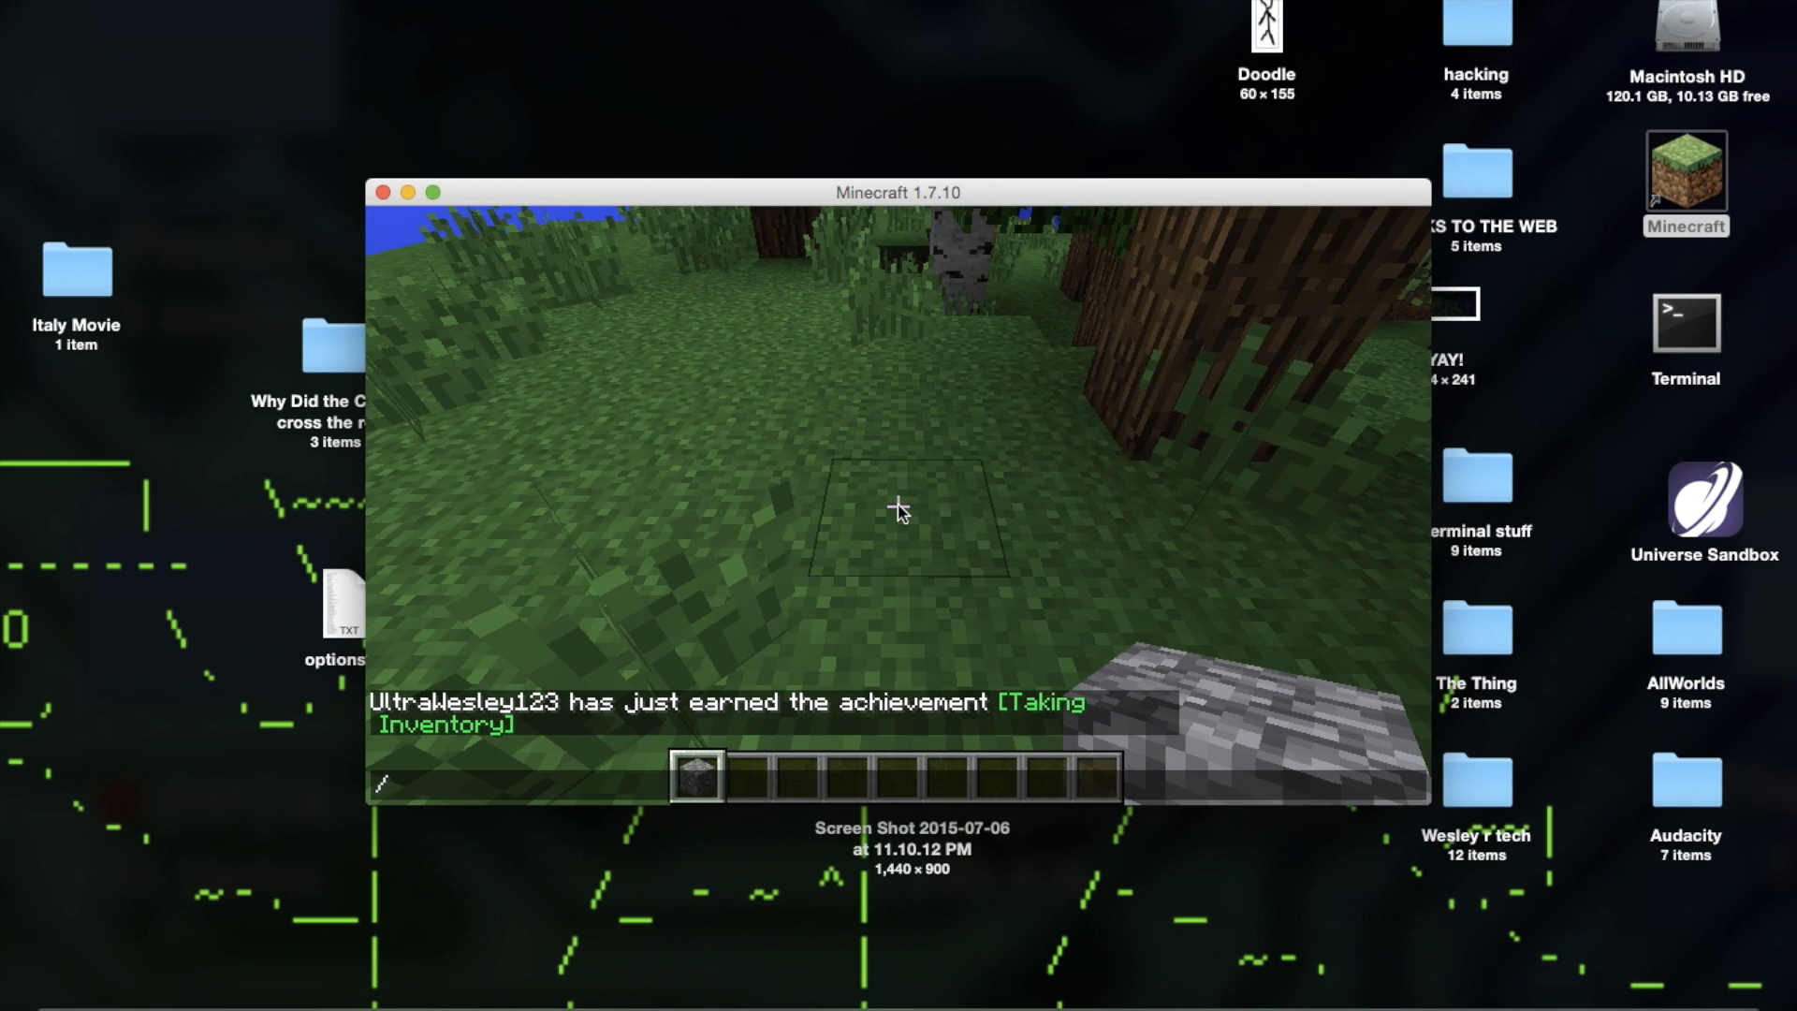
type("gamemod")
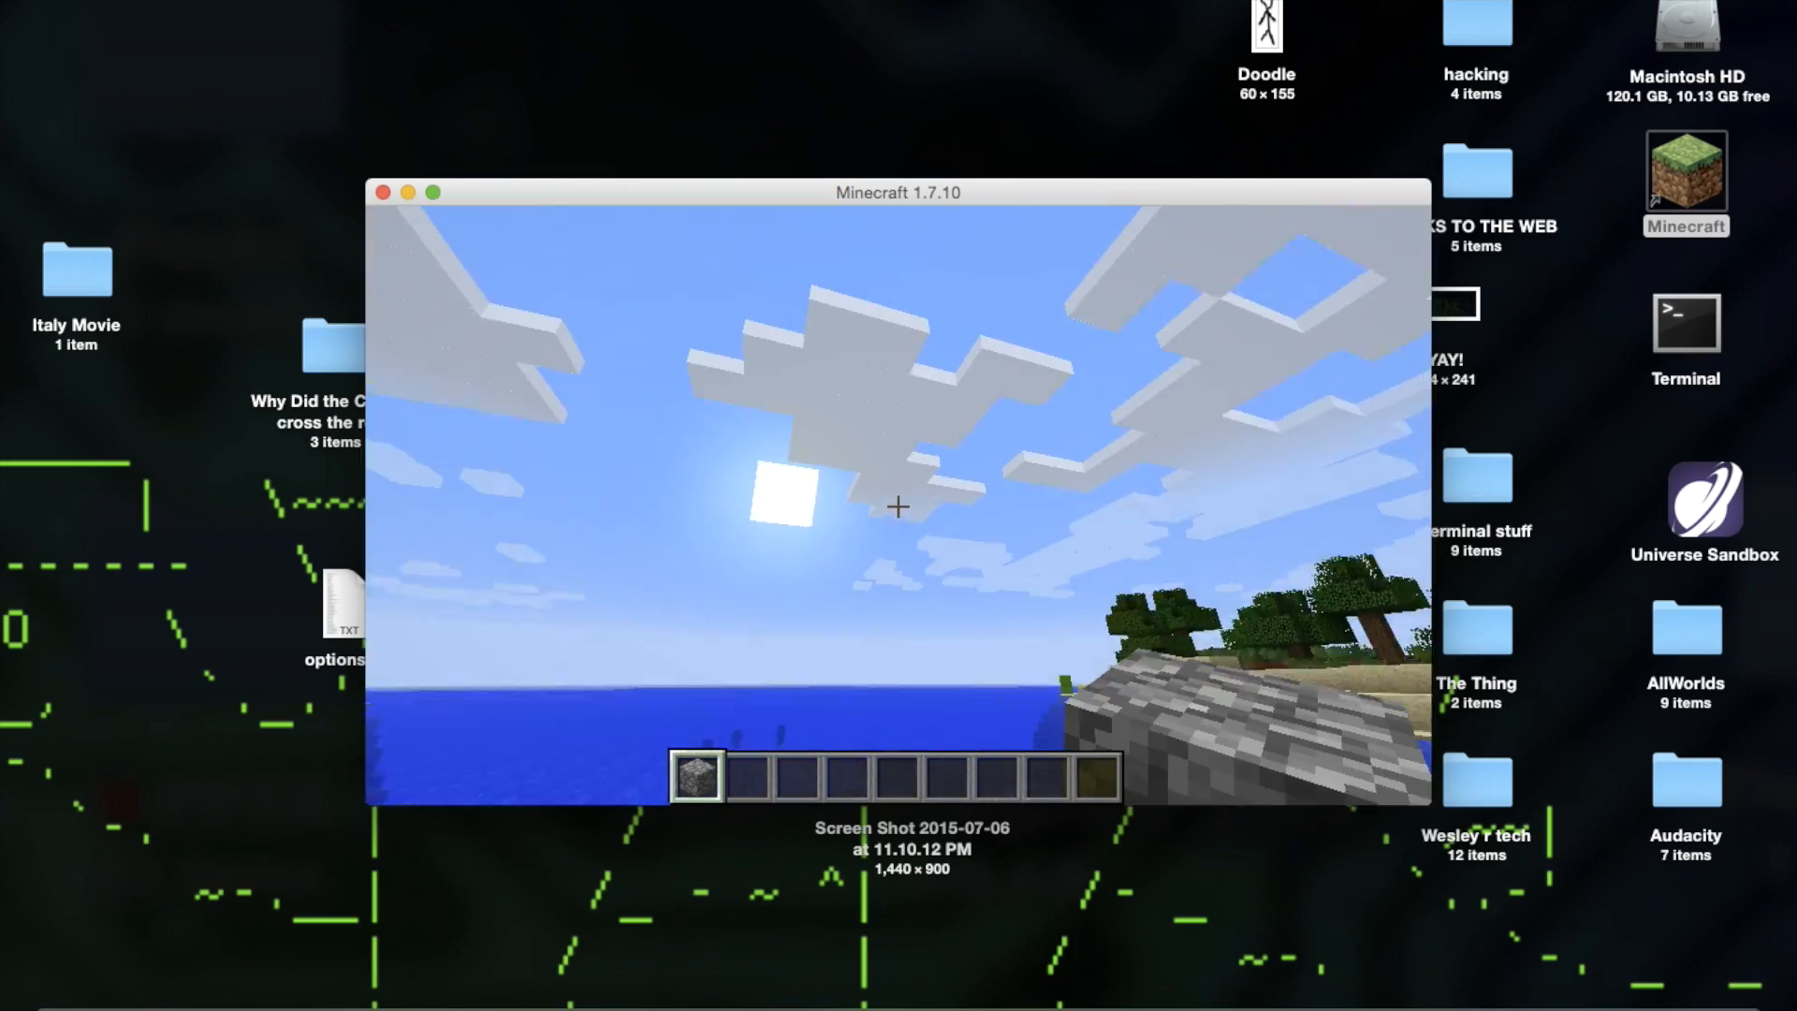
Pause the game and open Options > Controls, scrolling the key bindings list
key("Escape")
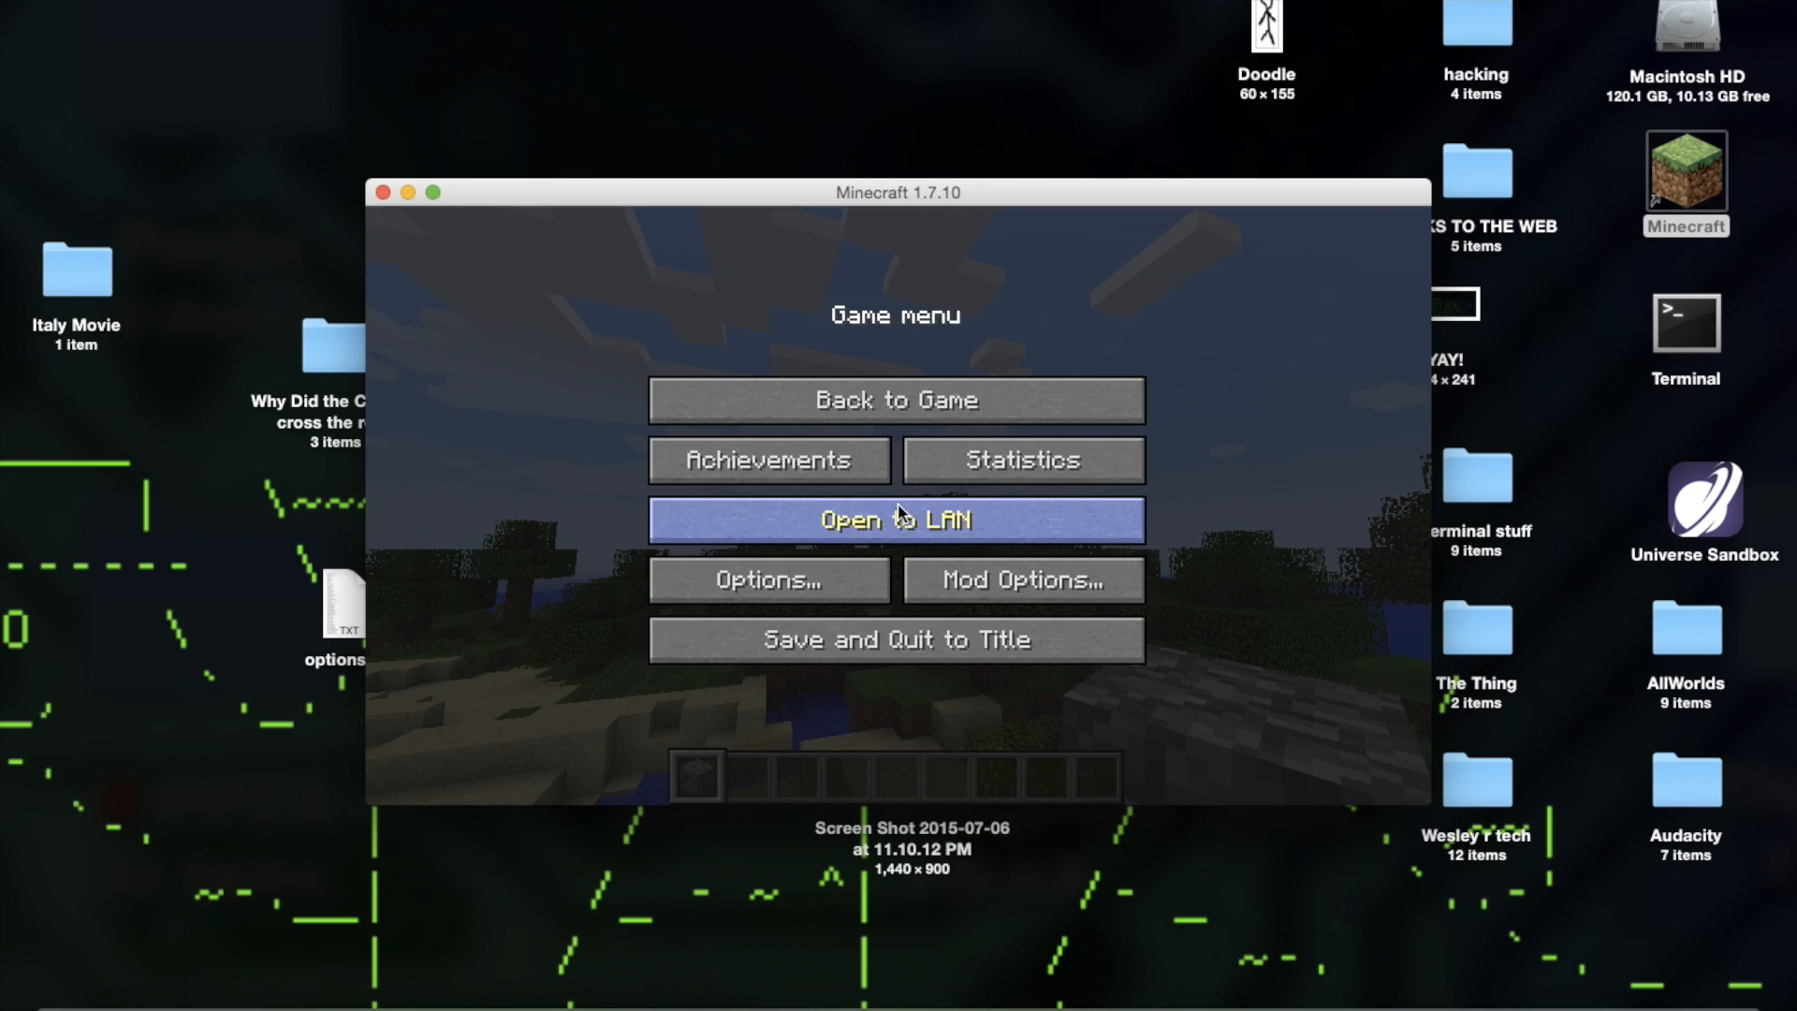
left_click(767, 578)
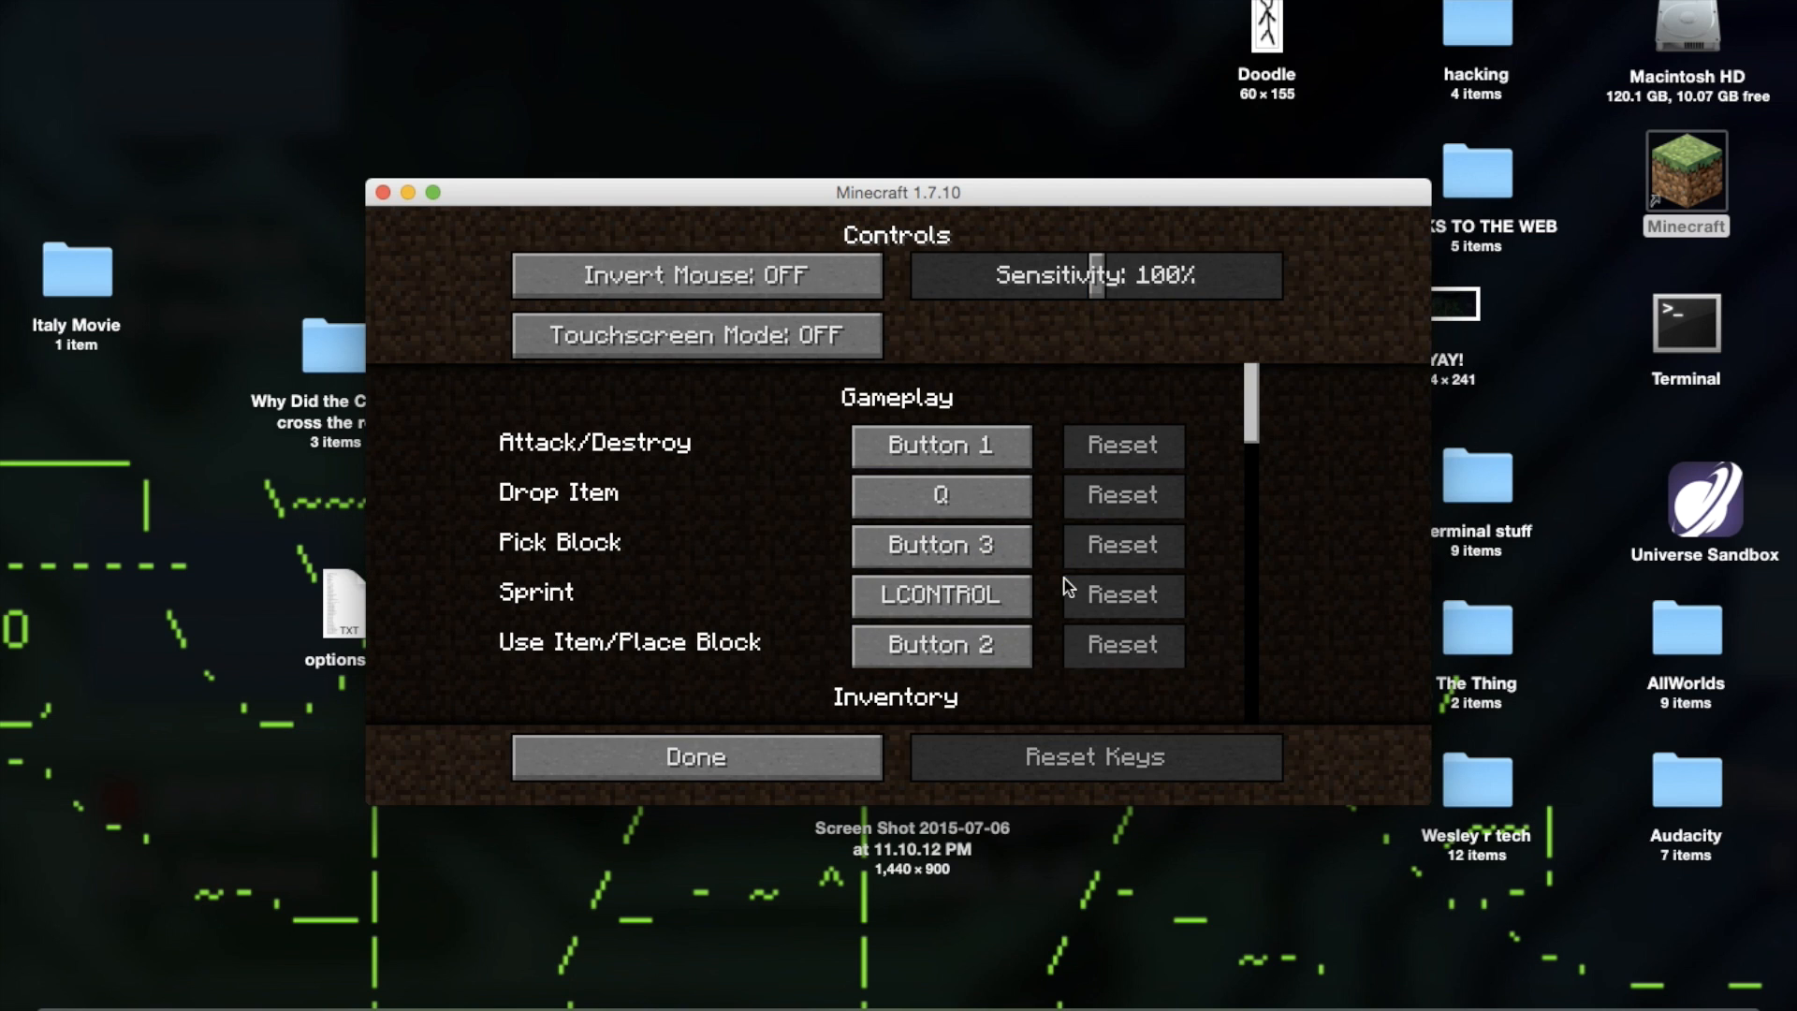
left_click(939, 644)
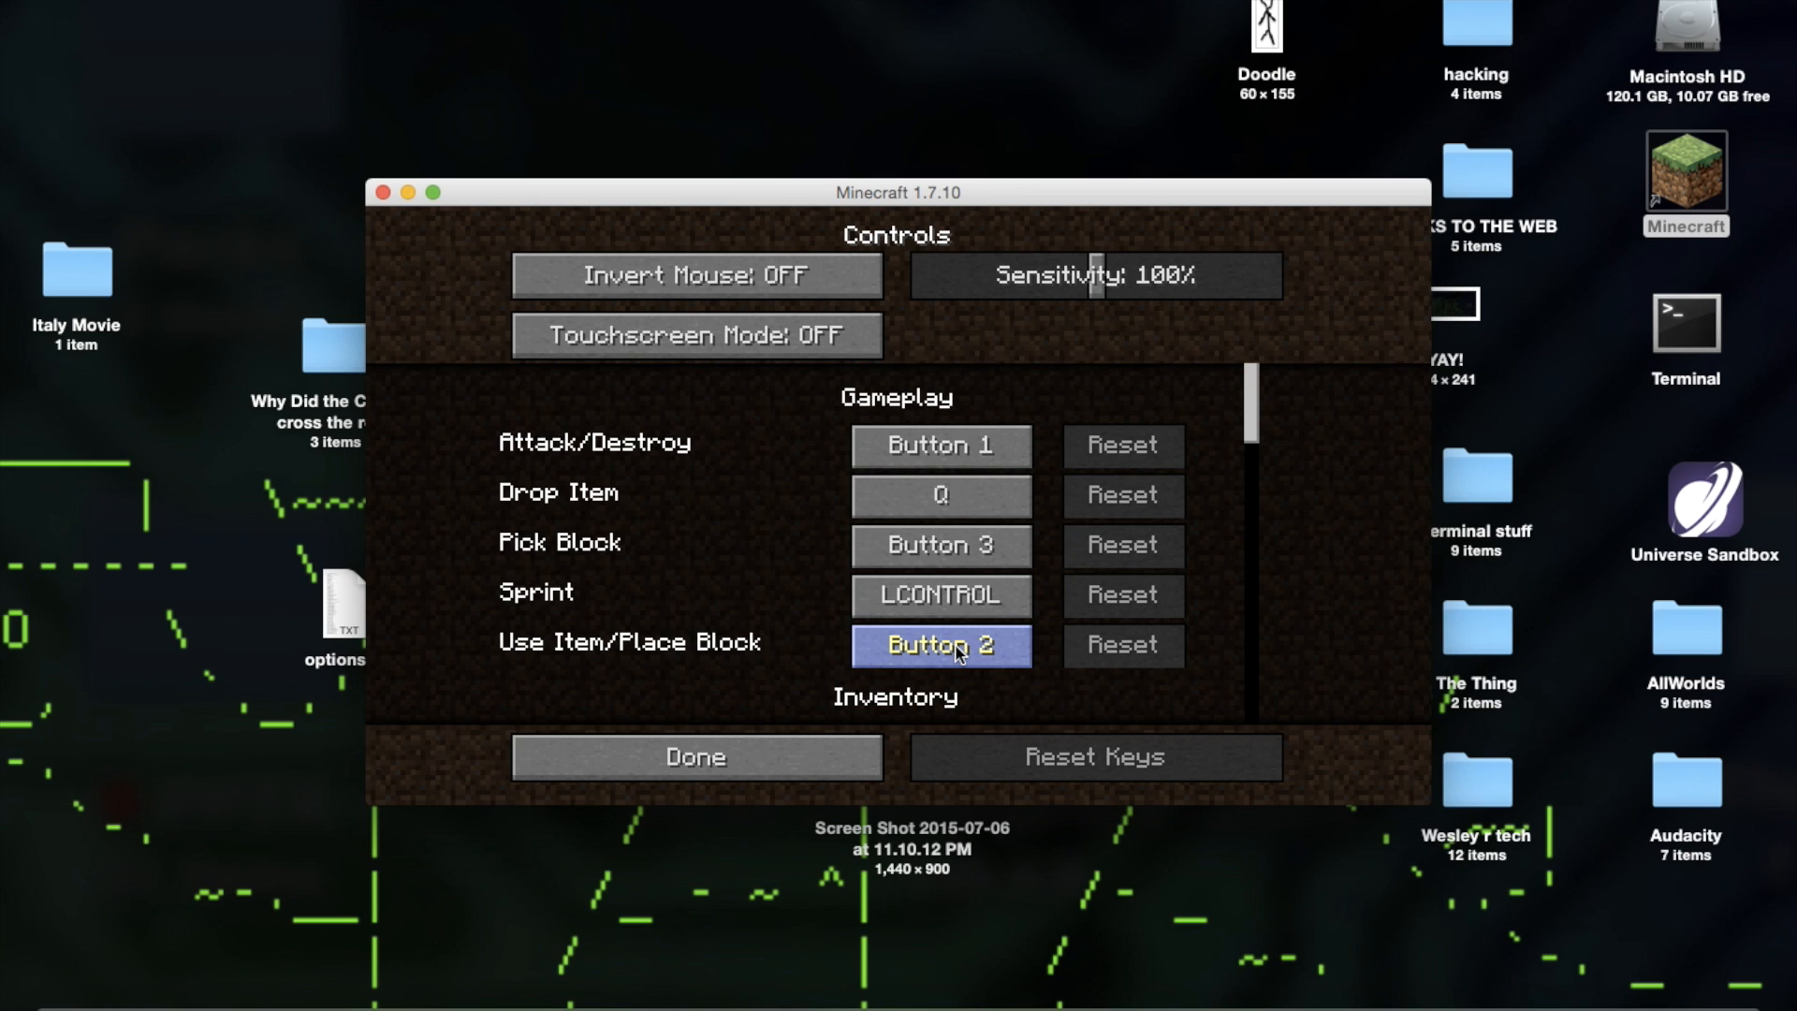
scroll("down", 3)
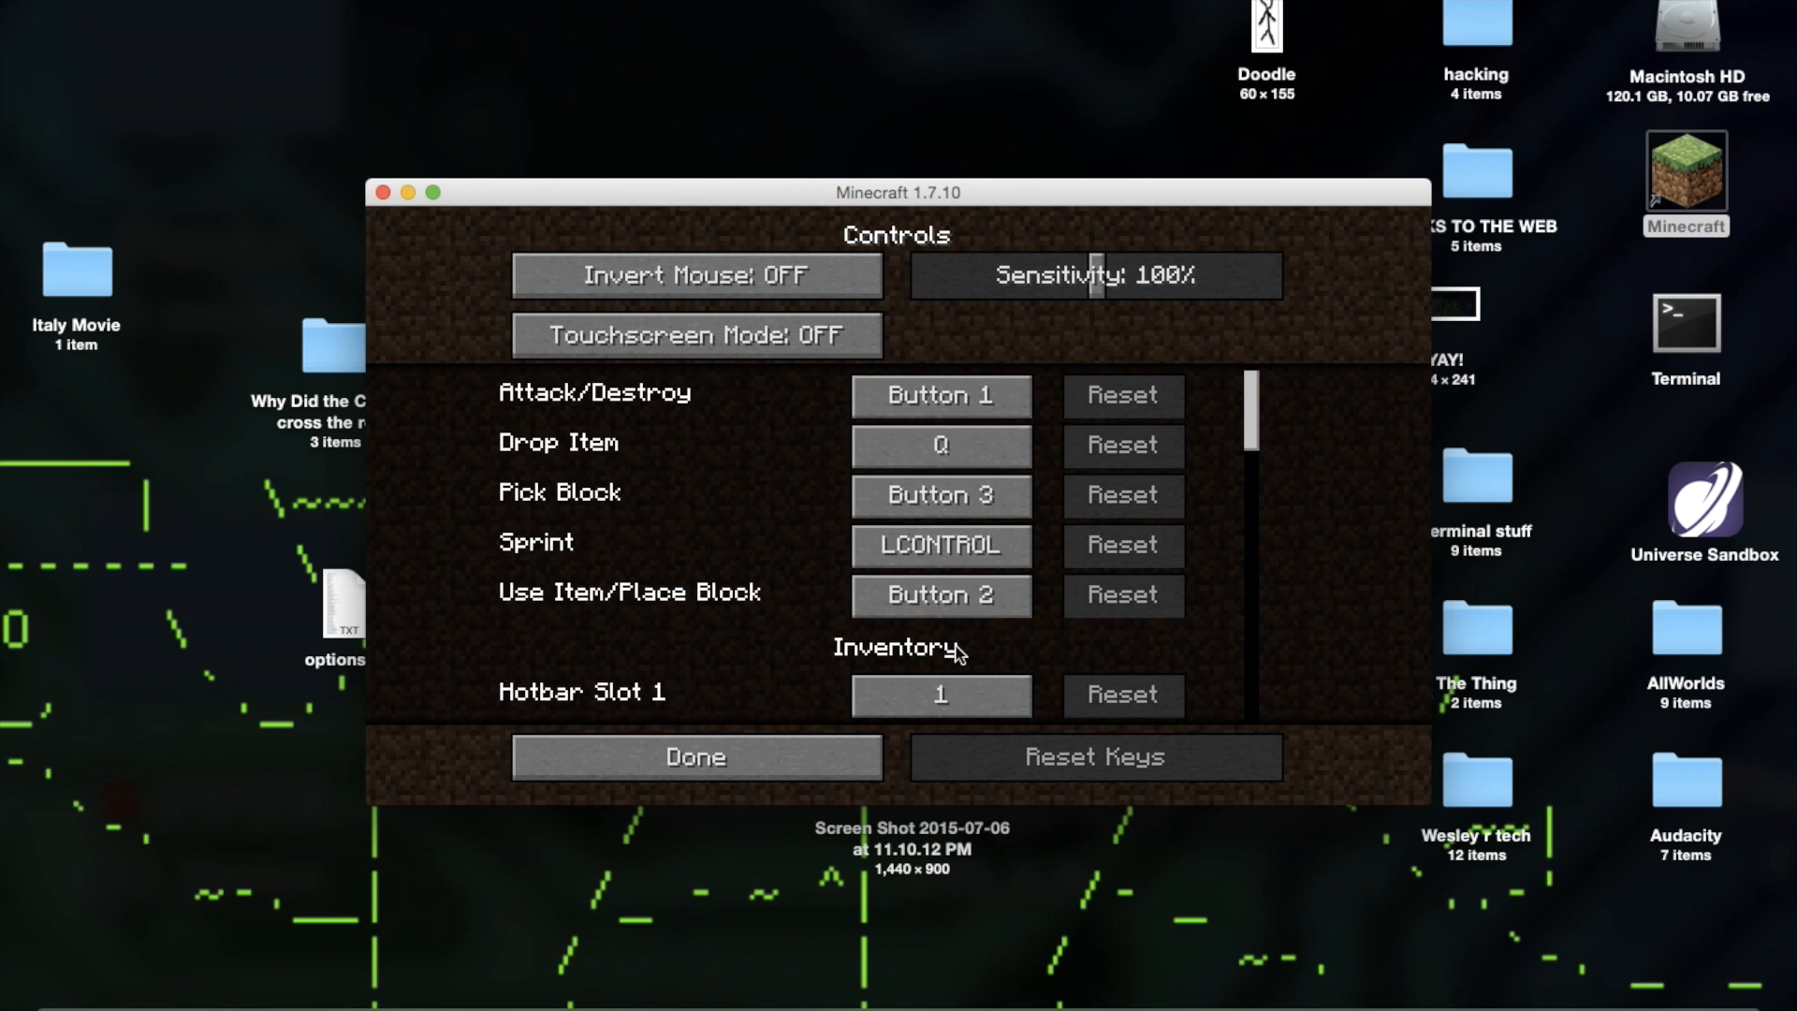
Rebind Attack/Destroy to G and return to the game
left_click(939, 395)
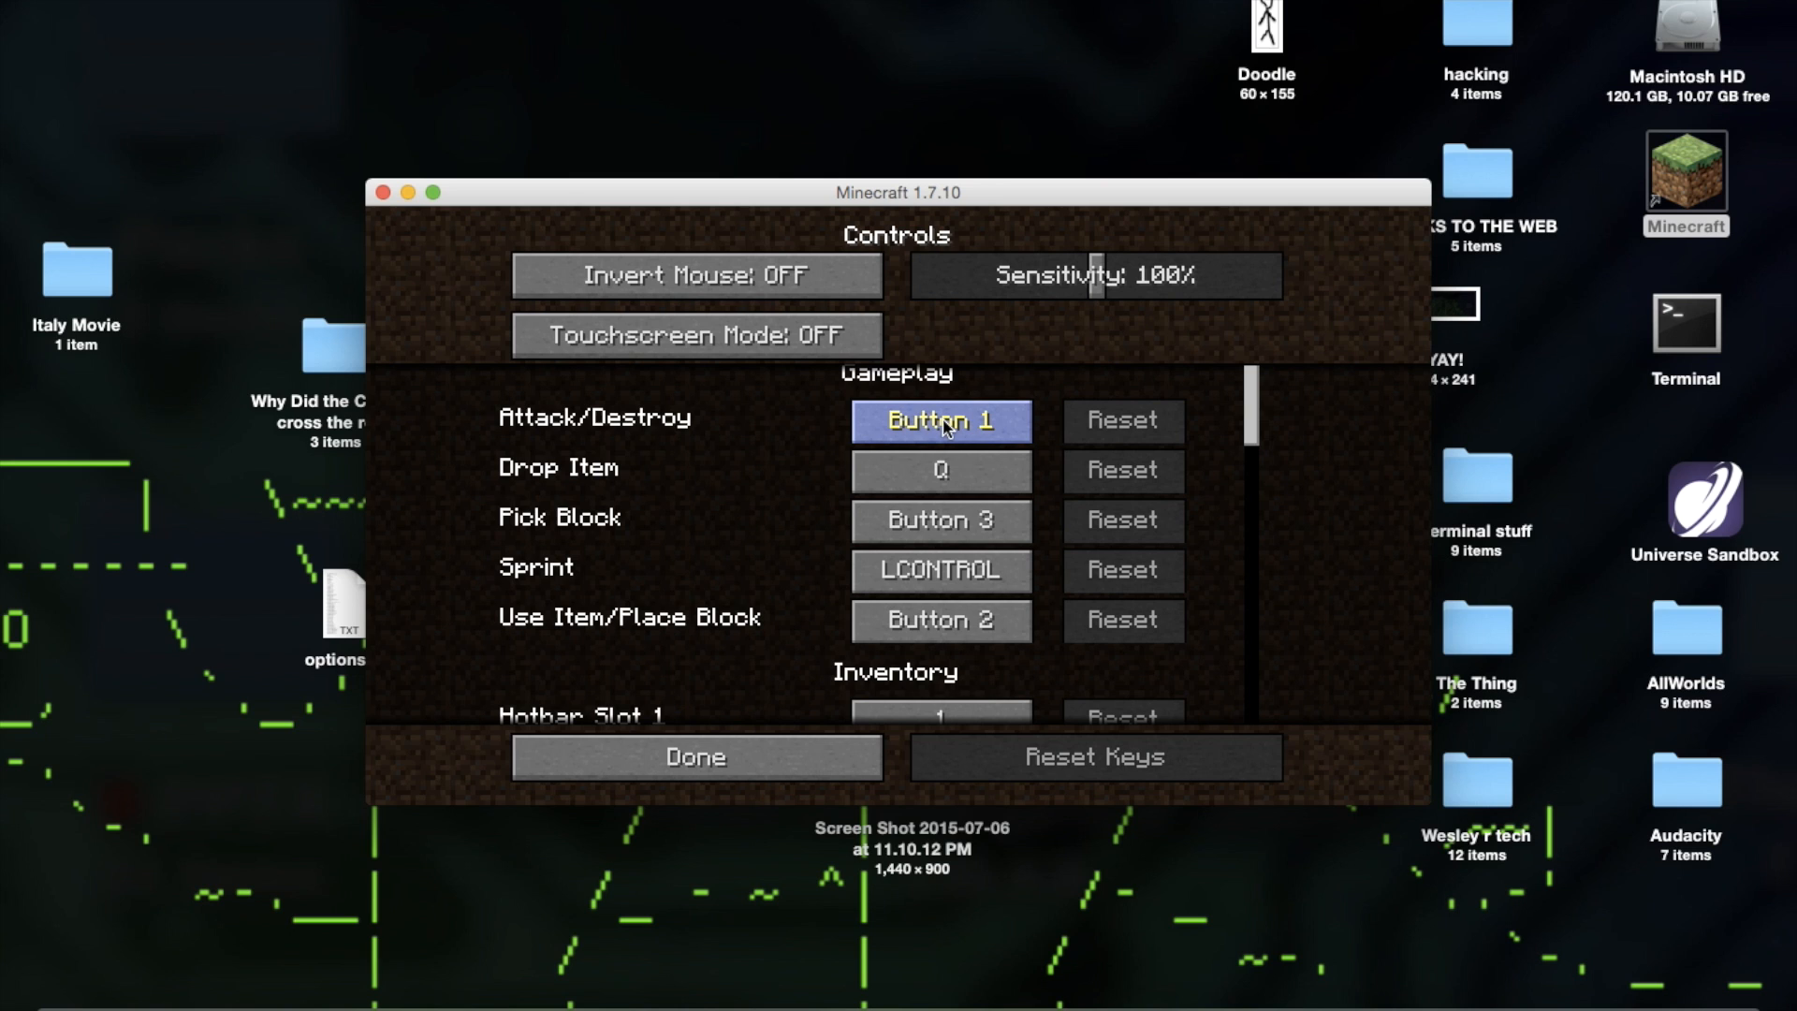
left_click(938, 421)
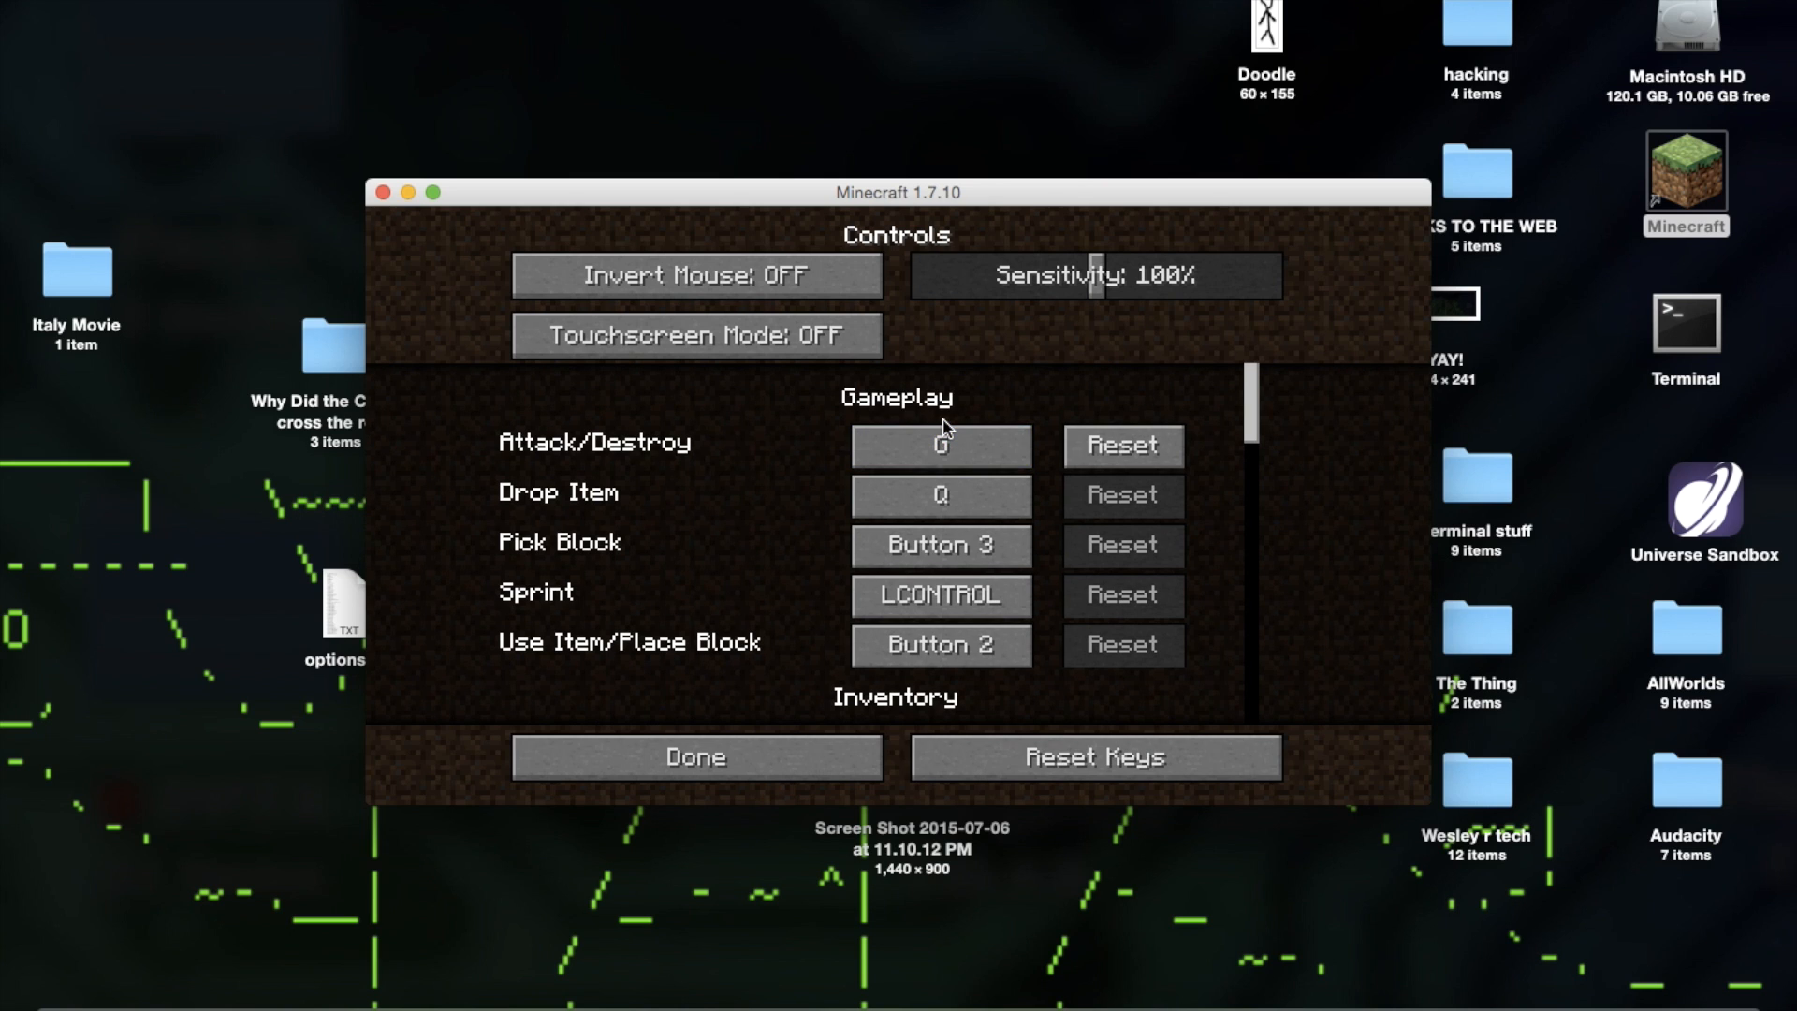
left_click(939, 545)
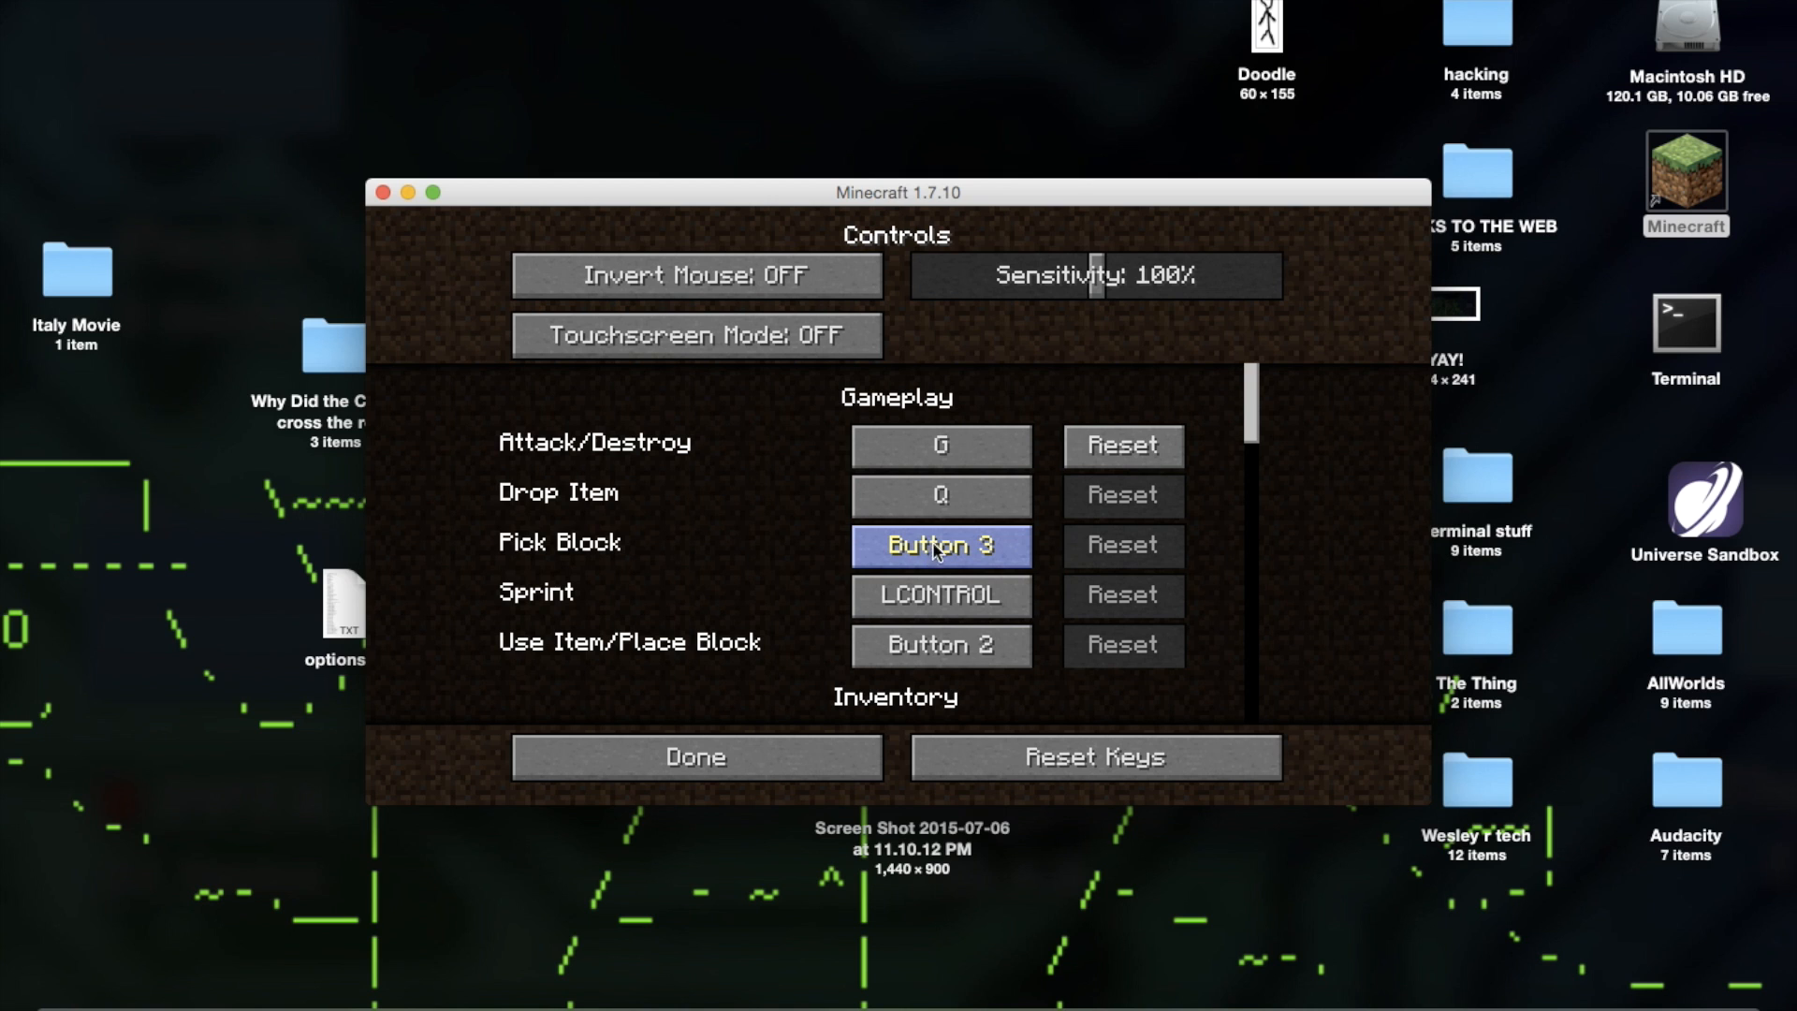
scroll("down", 3)
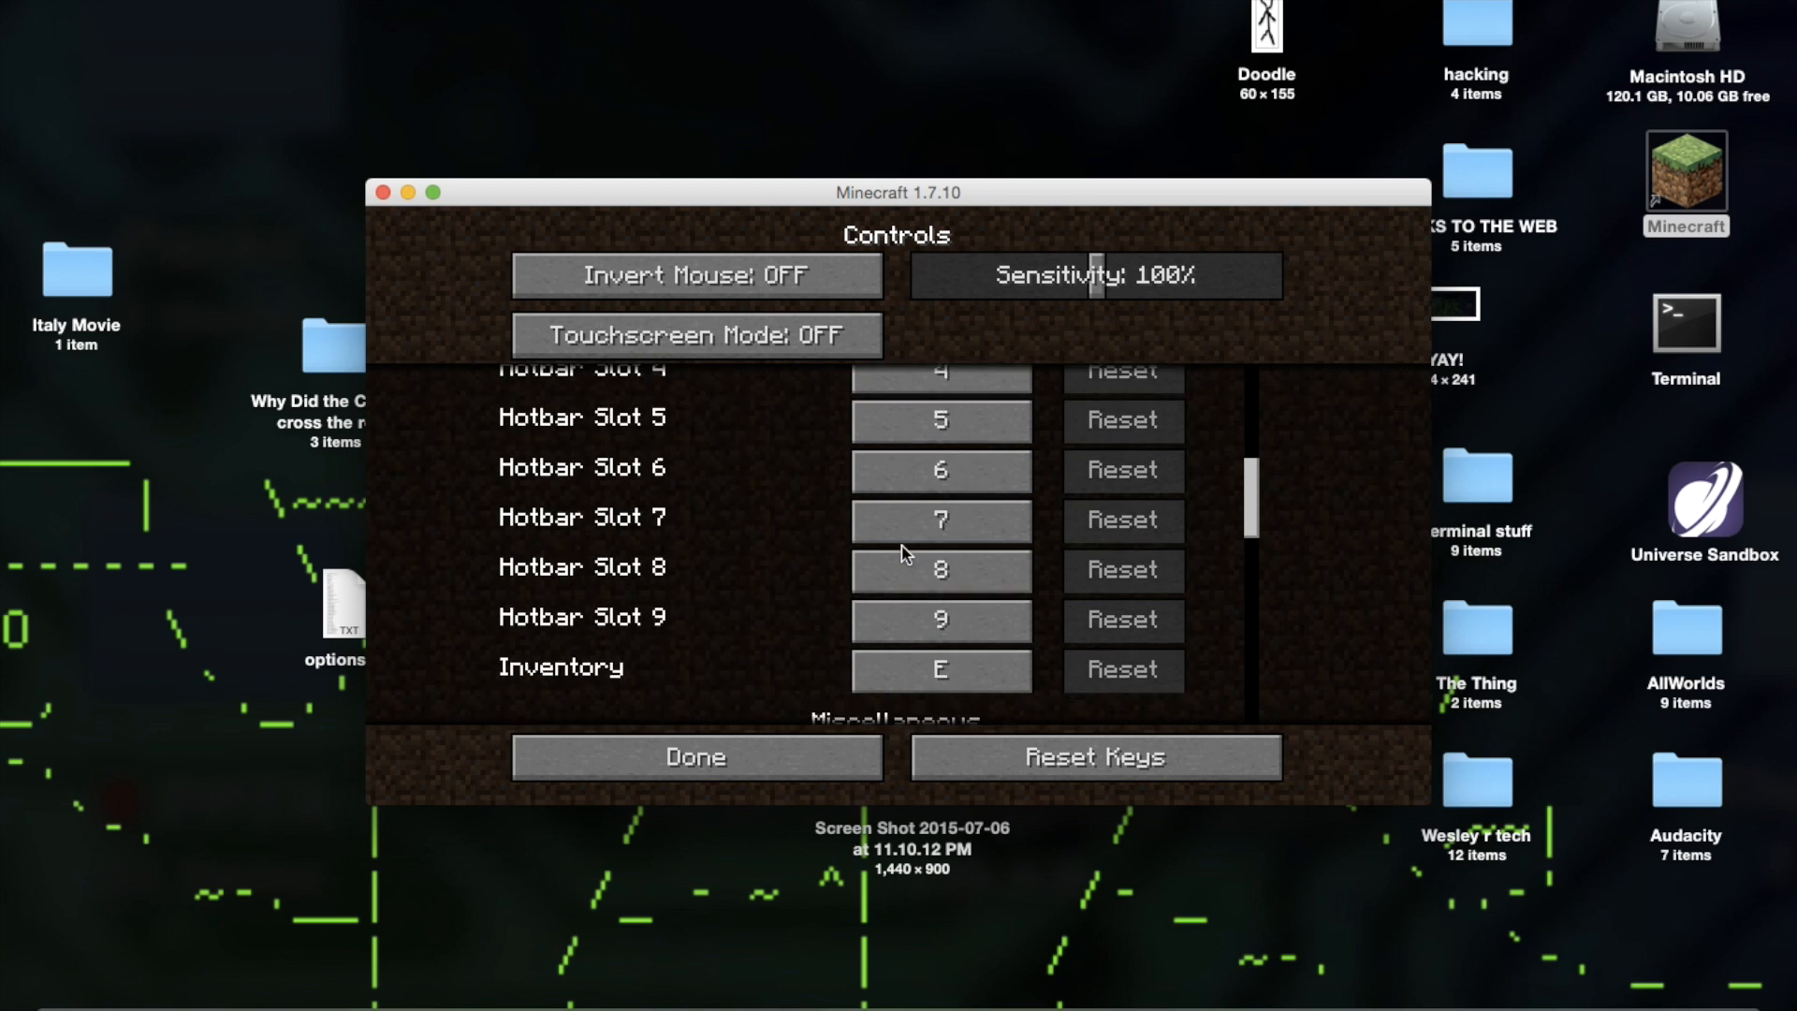
left_click(938, 545)
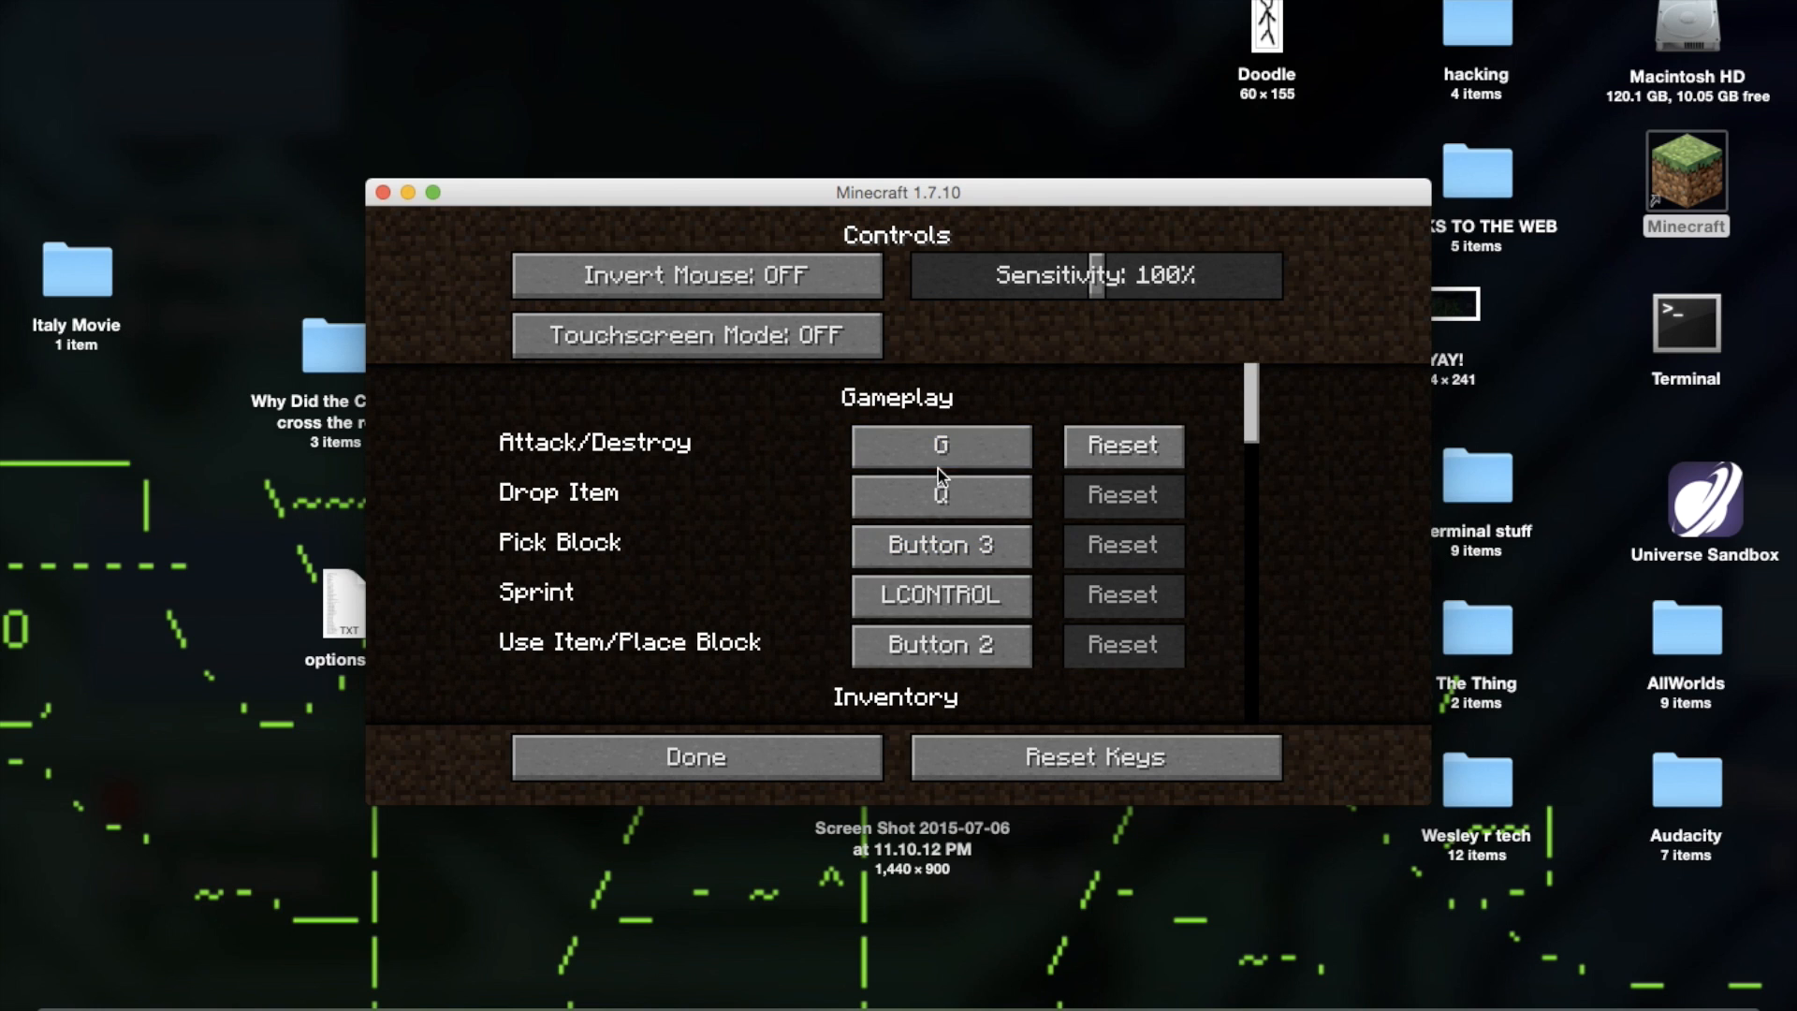
left_click(939, 446)
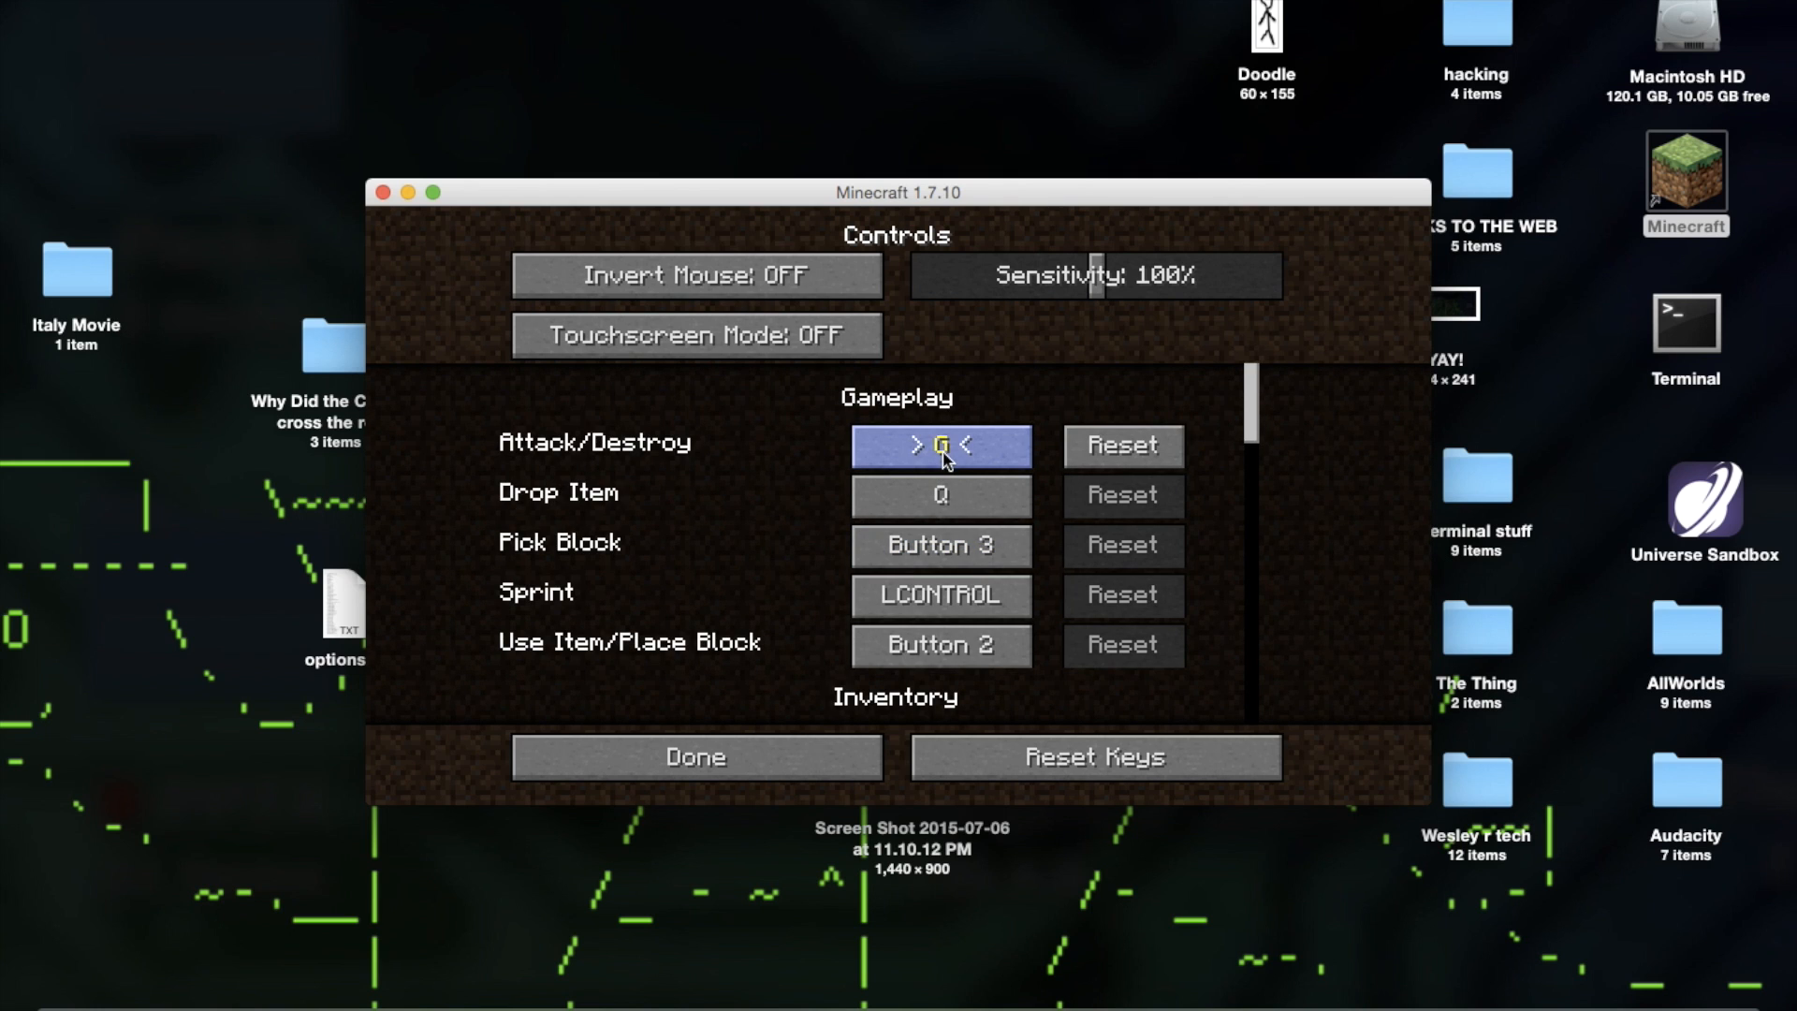
key("h")
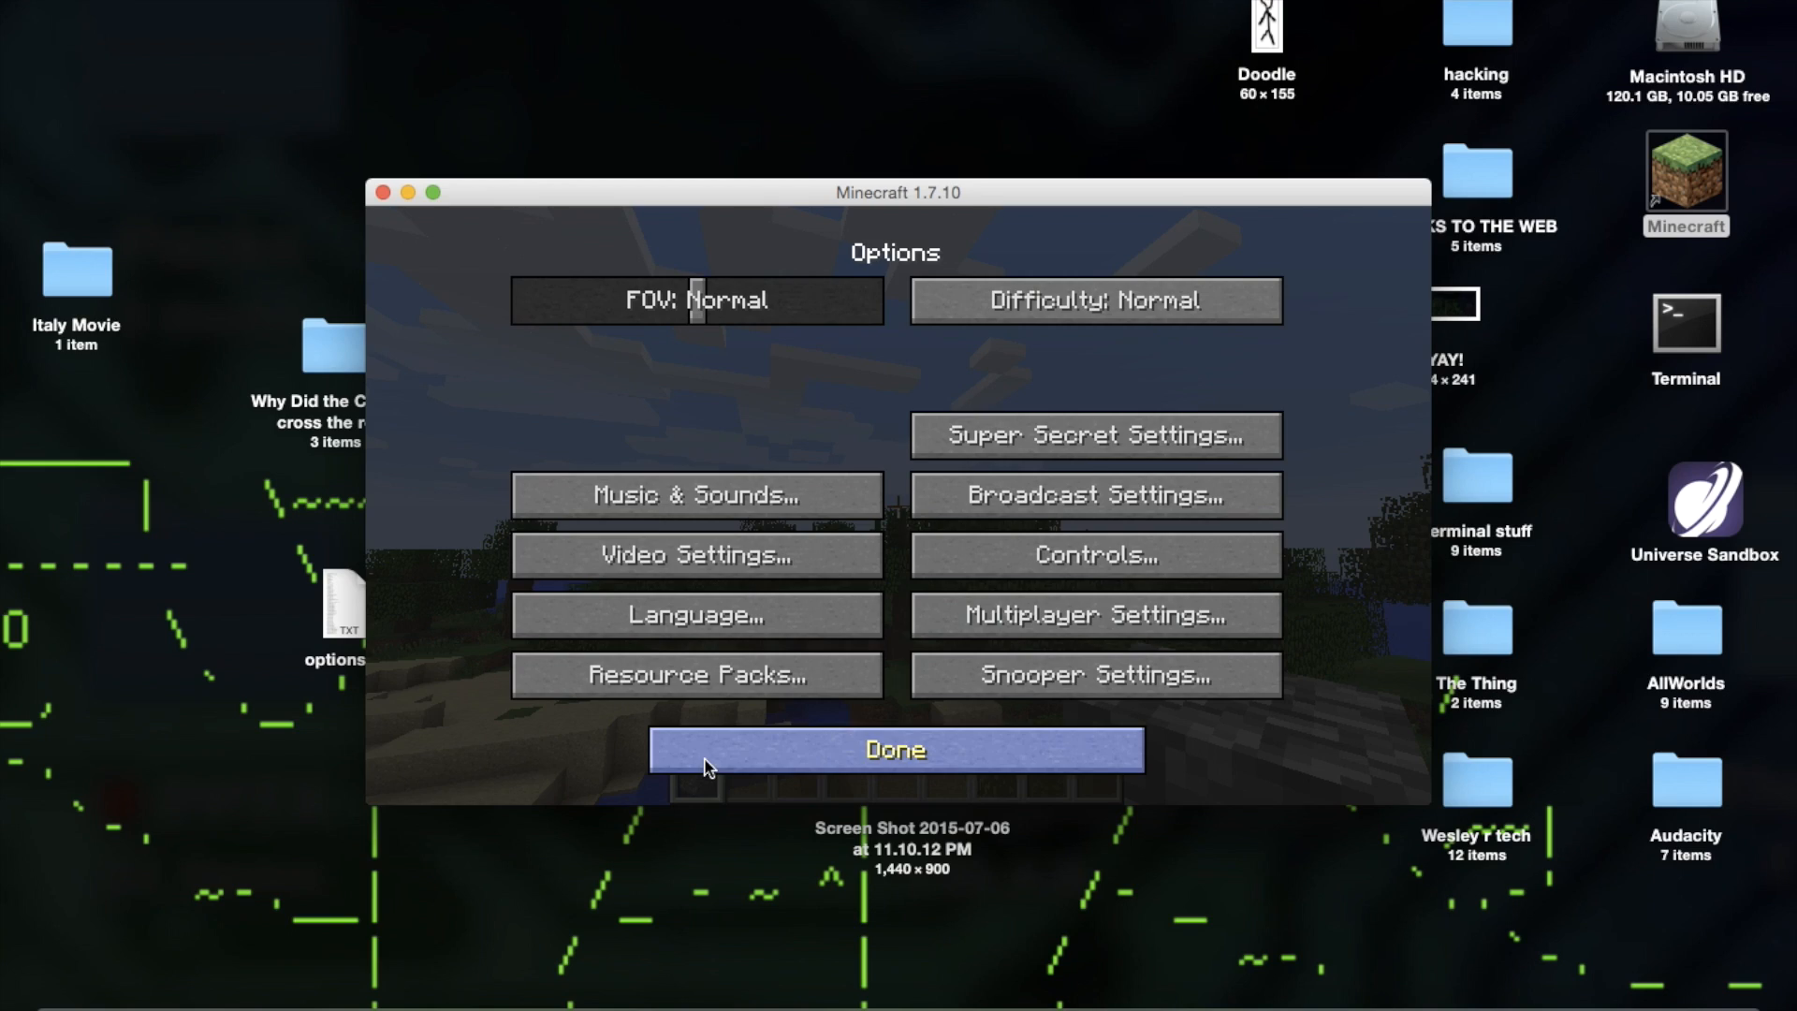
left_click(892, 750)
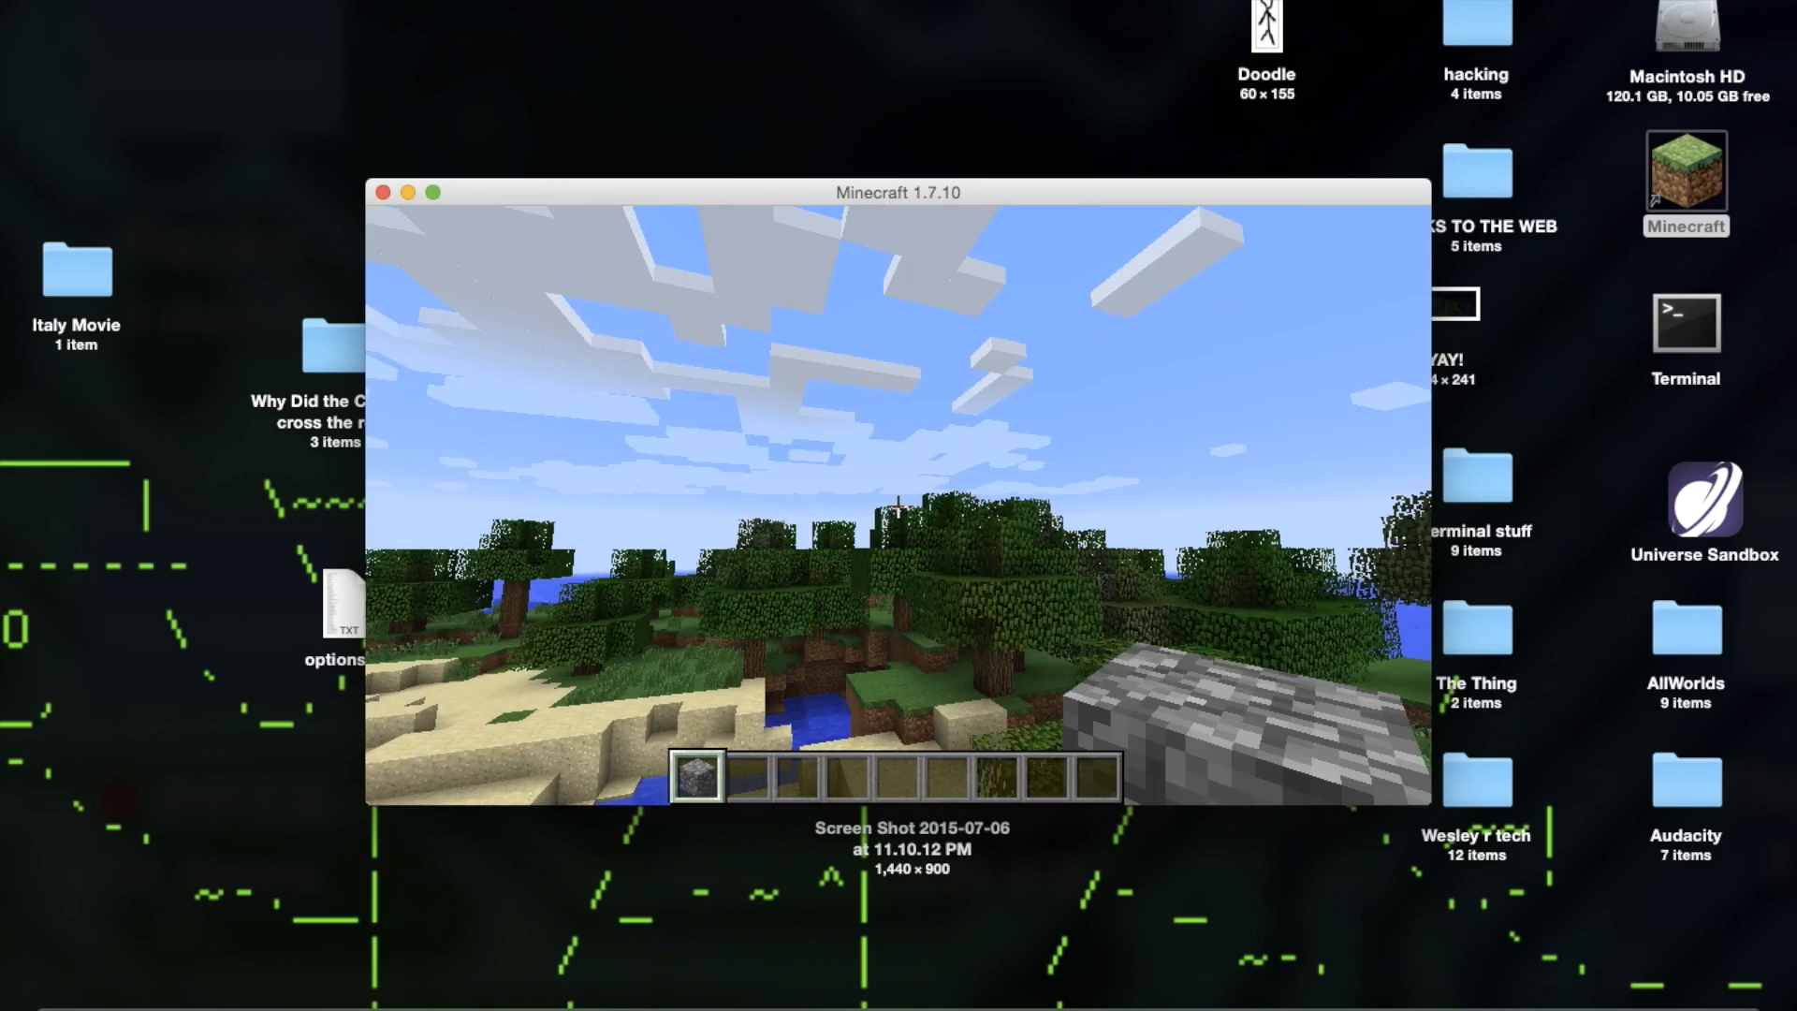
mouse_move(898, 505)
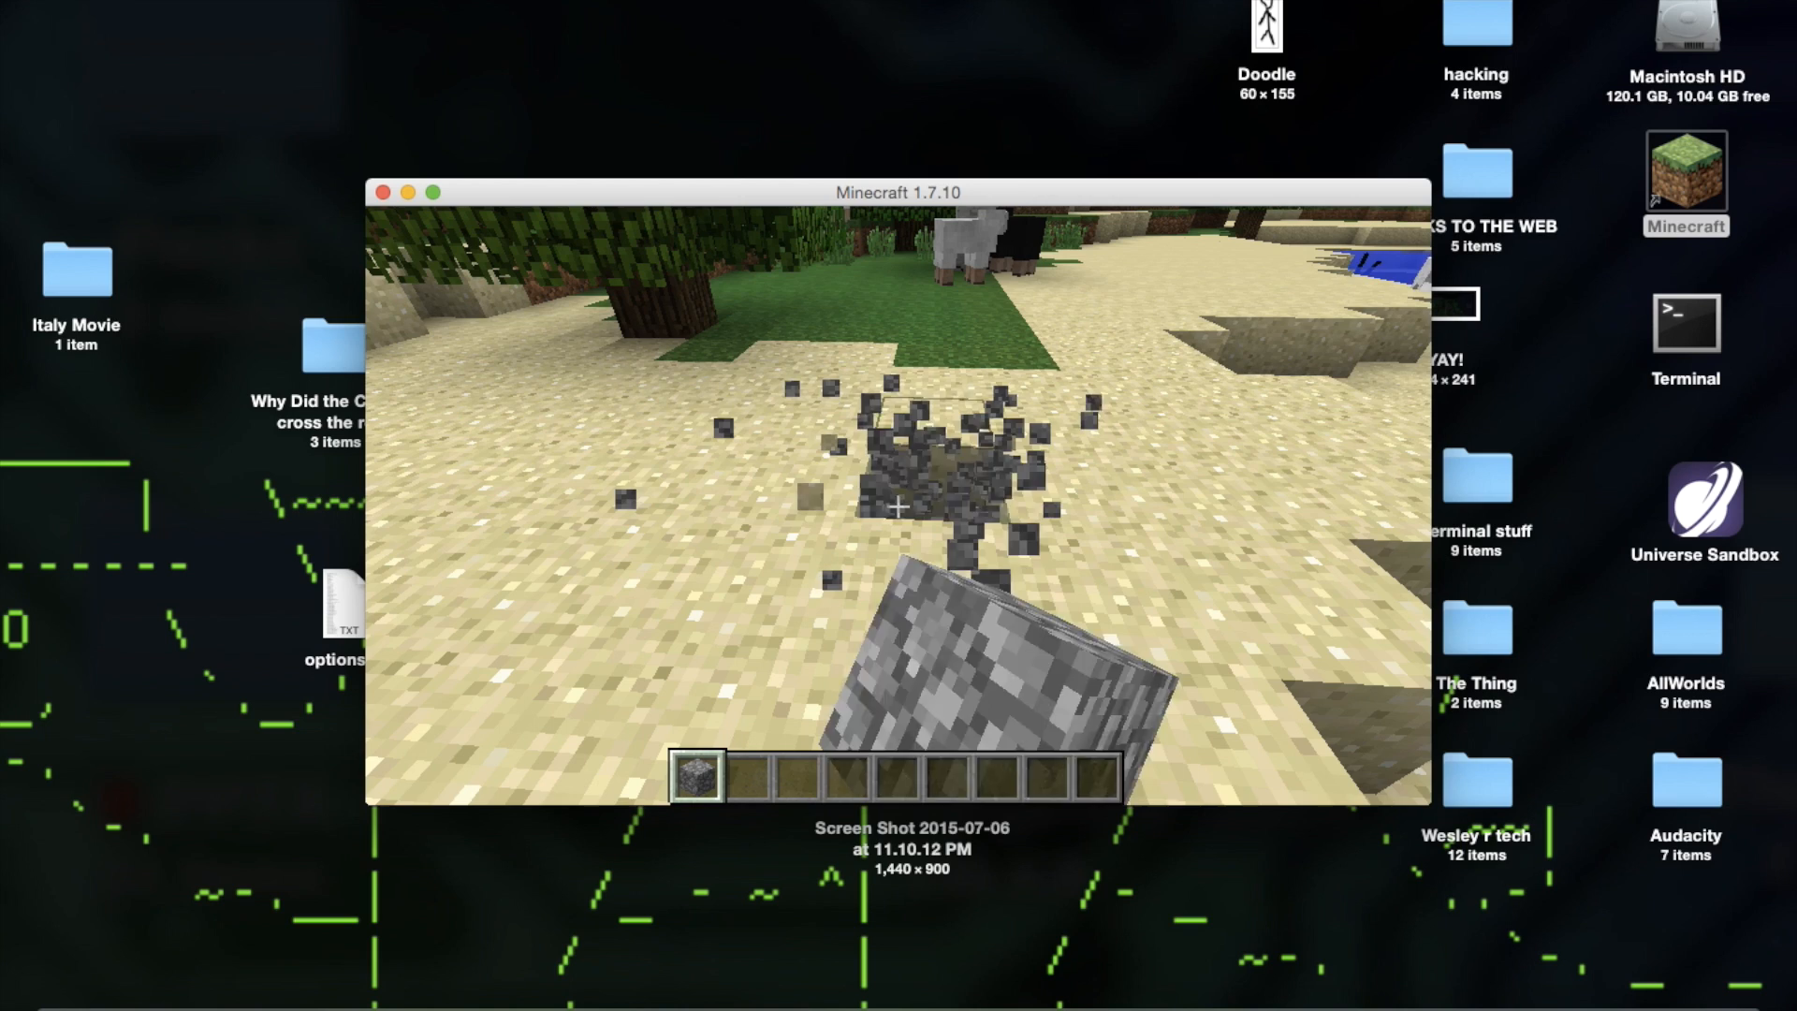
Break blocks using the rebound G key, then pause to the Game menu with Esc
type("mgerhjcfnm")
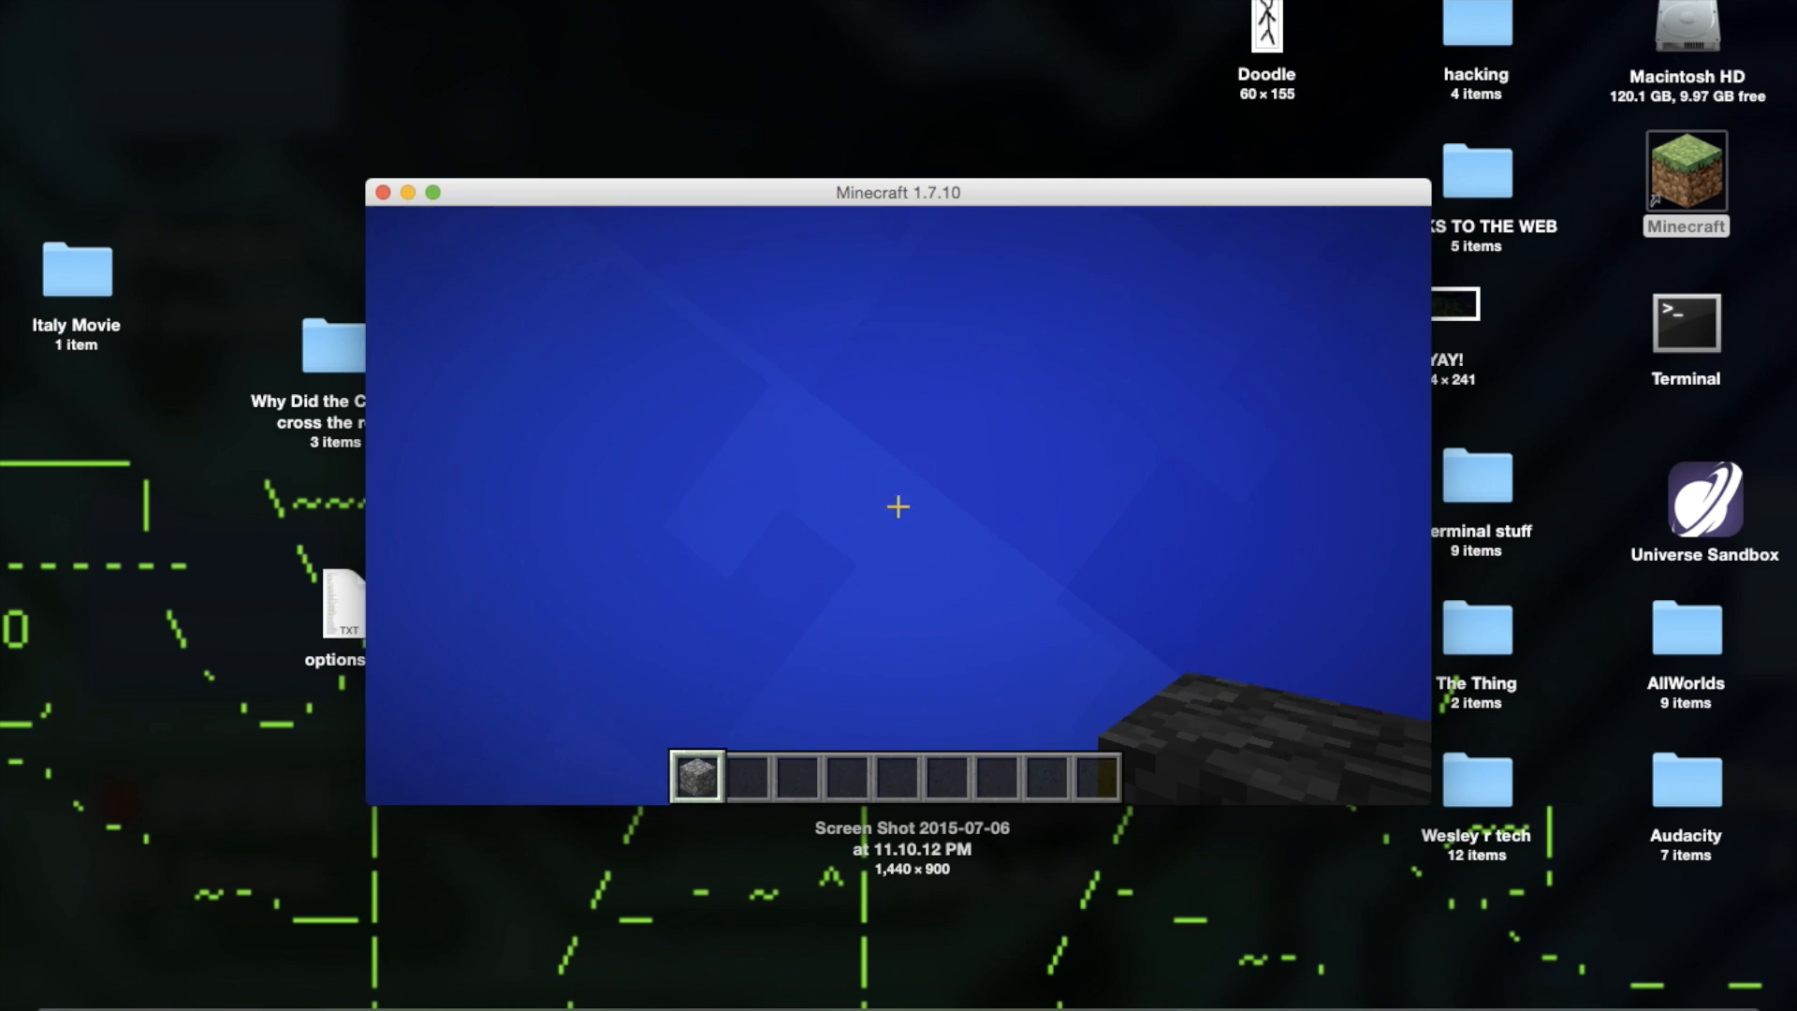
key("Escape")
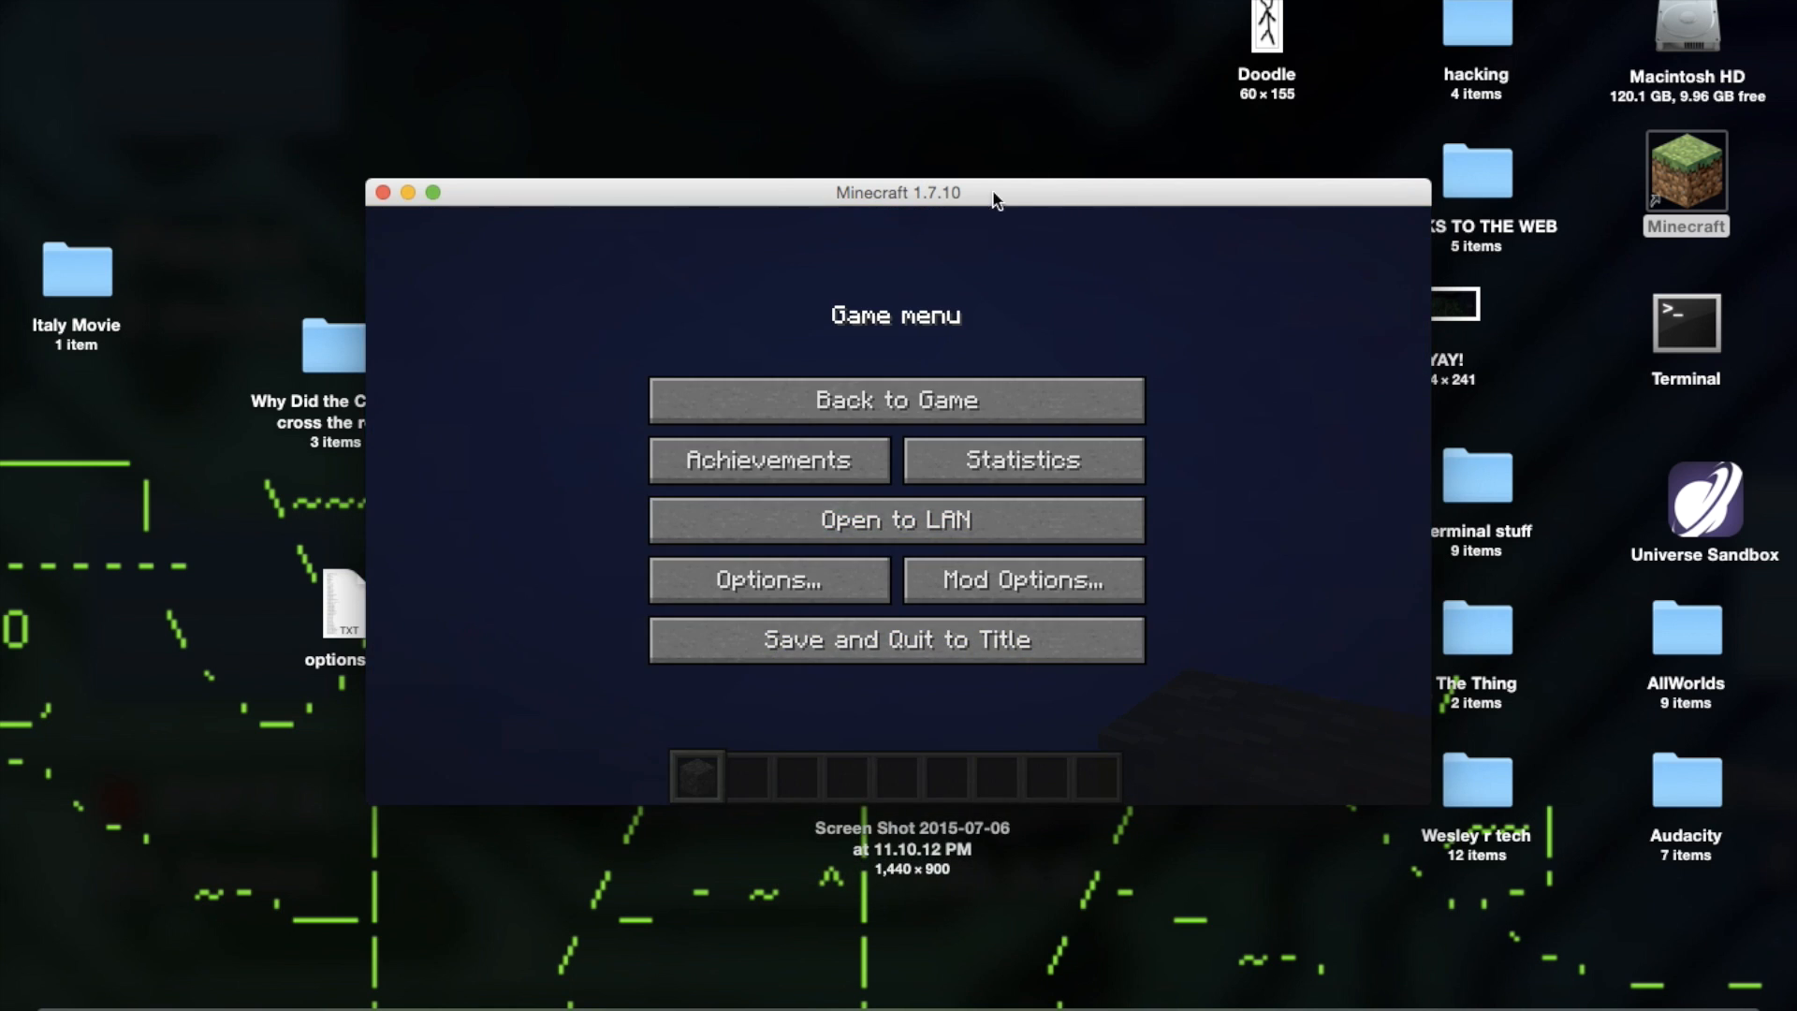
mouse_move(742, 374)
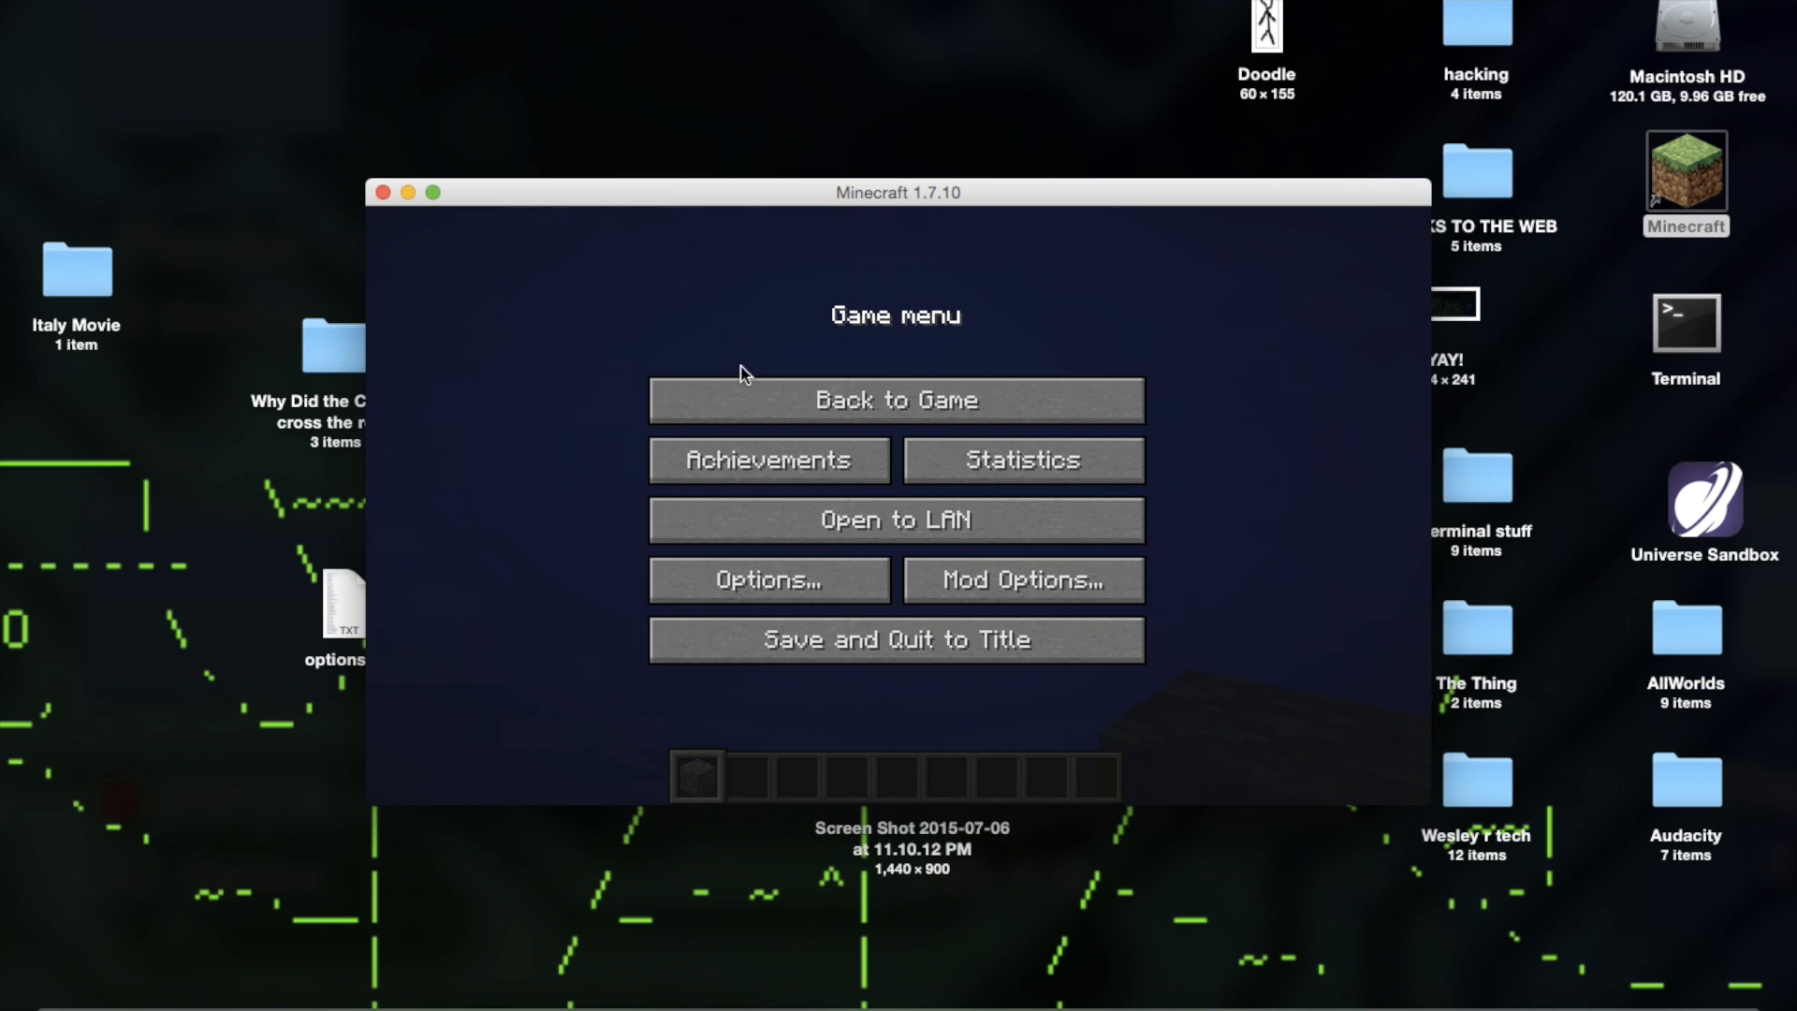
mouse_move(659, 364)
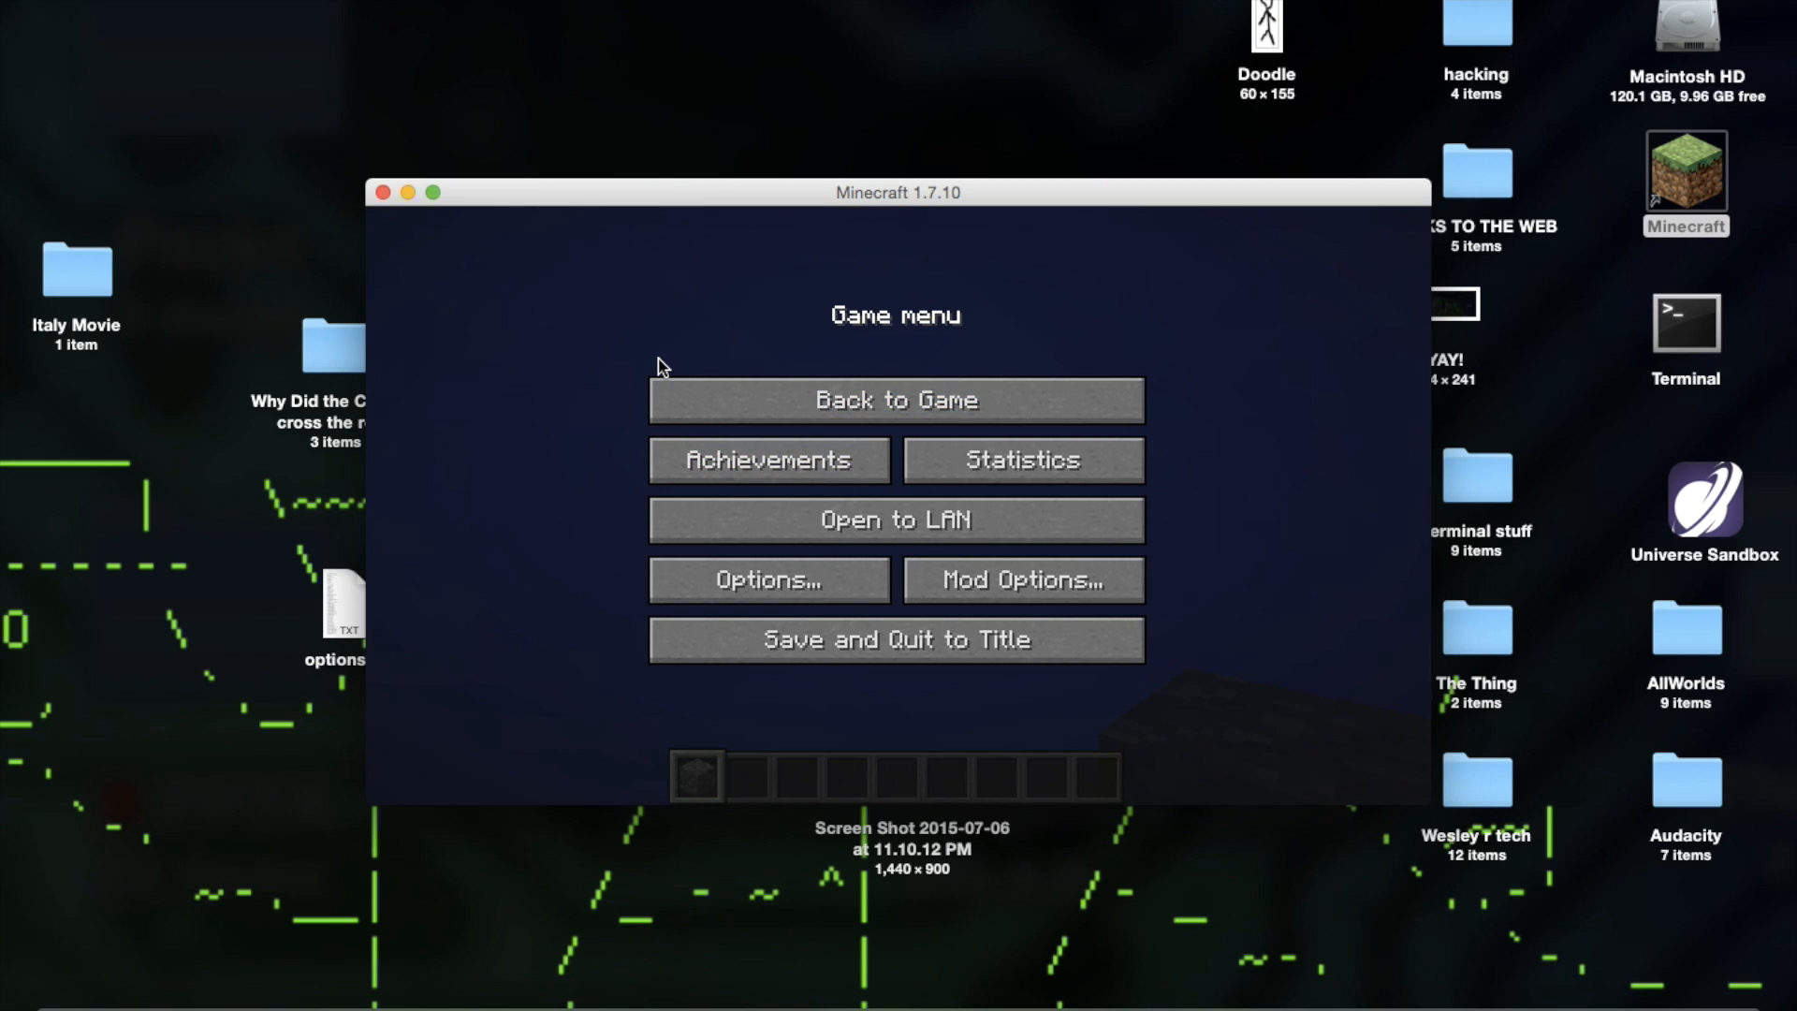
mouse_move(556, 132)
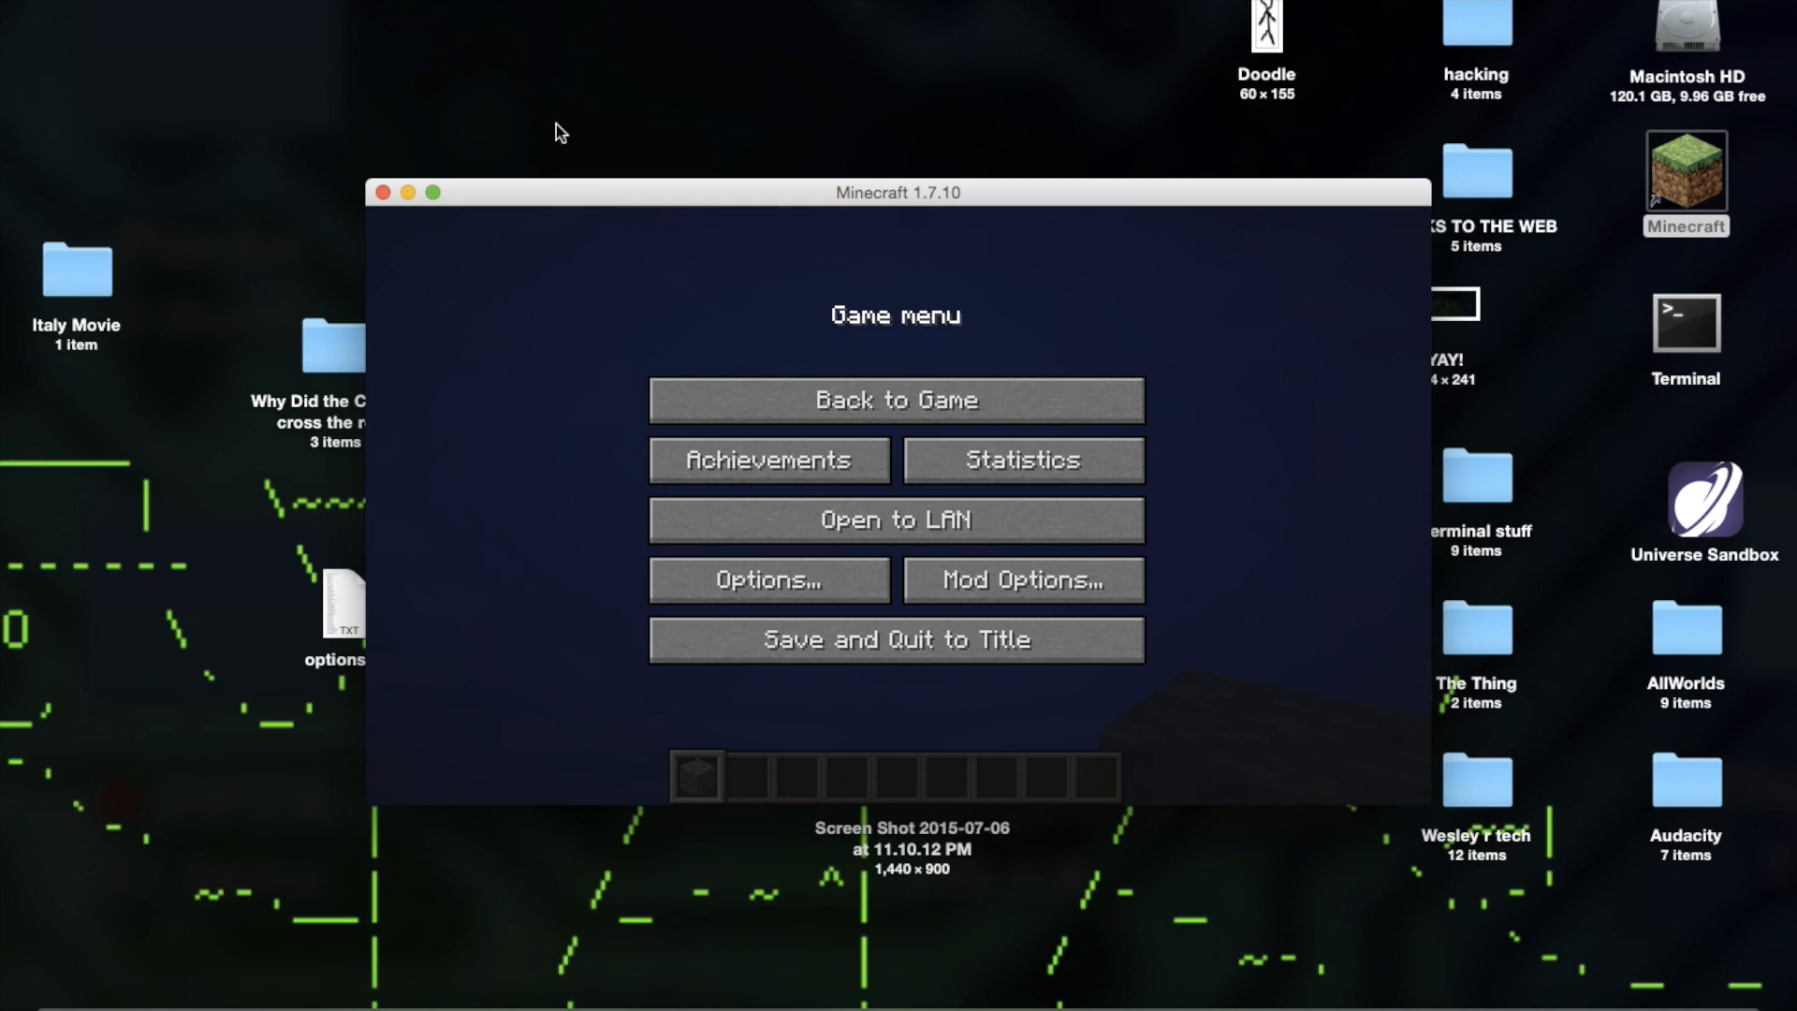
mouse_move(593, 180)
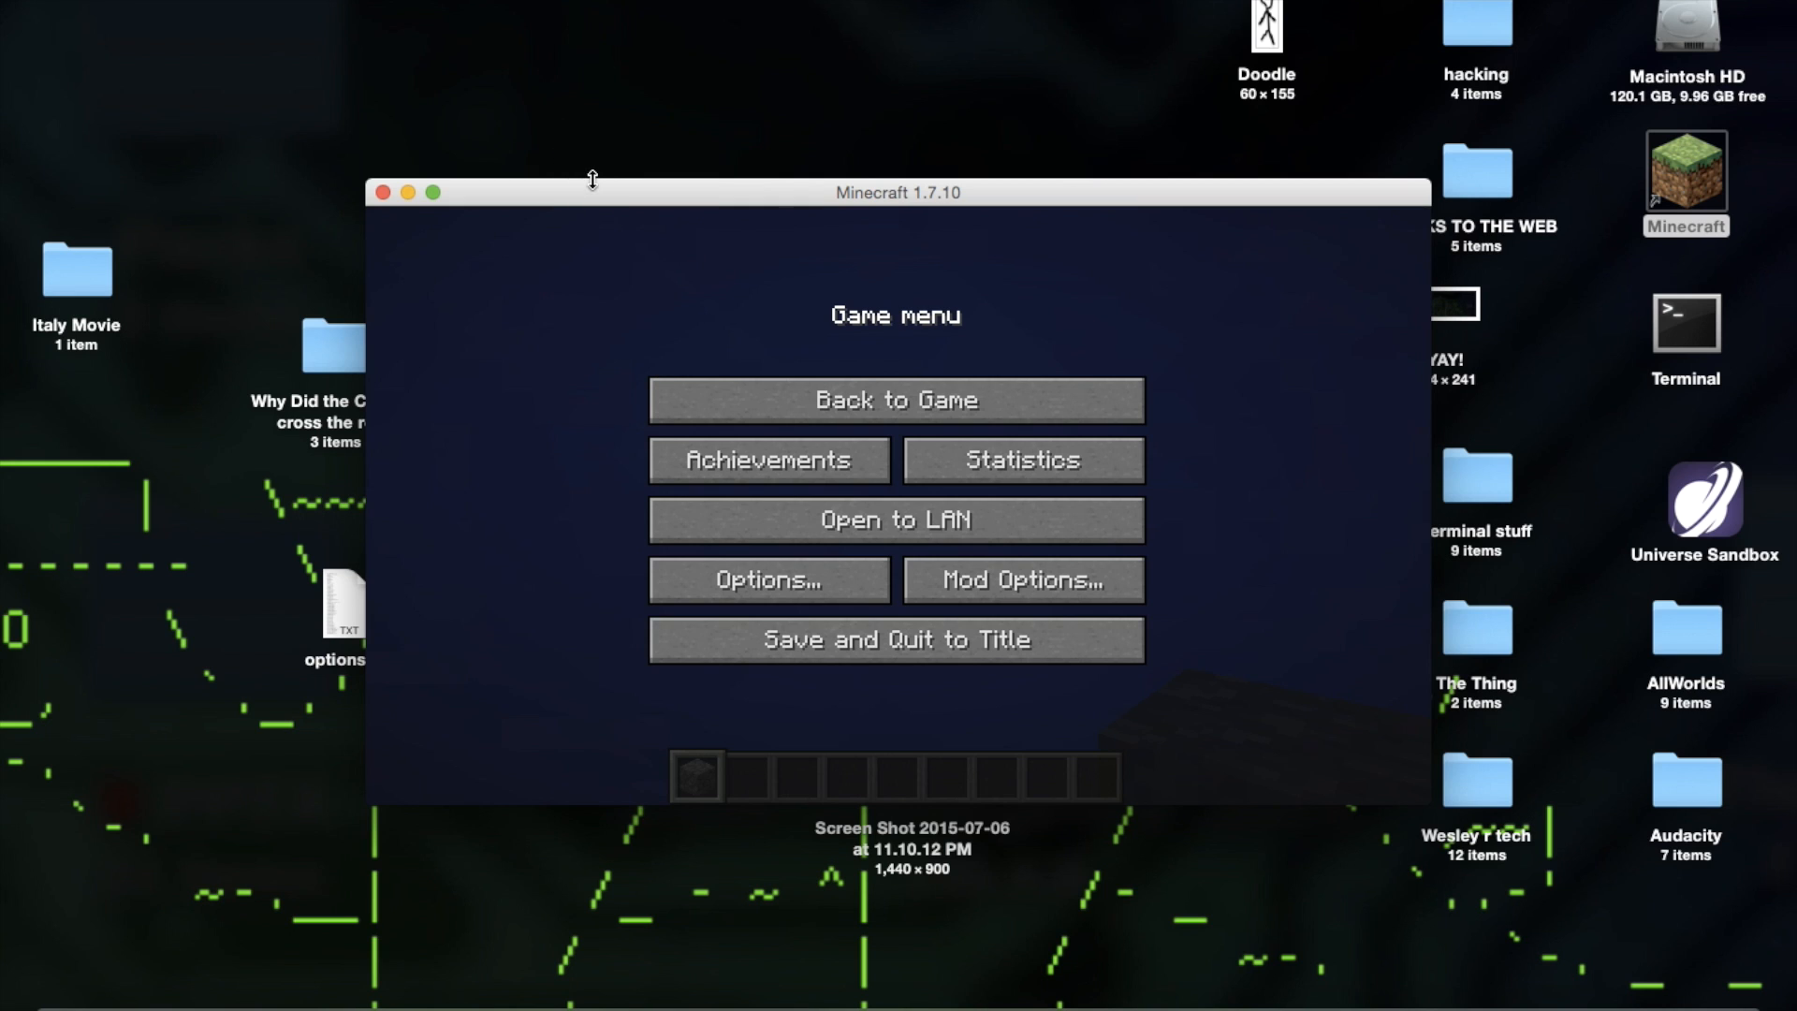